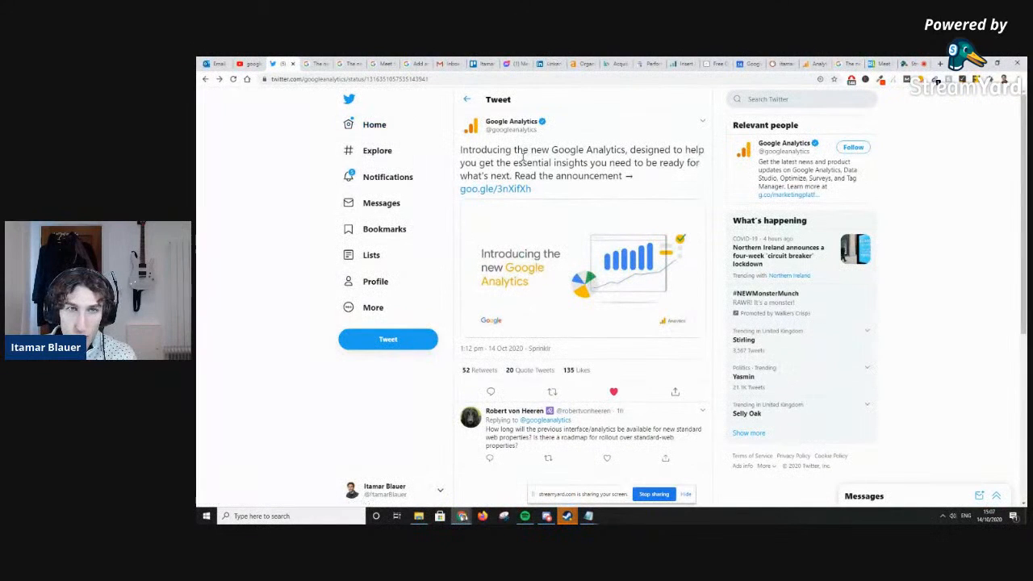
# Open the 'Introducing the new Google Analytics' blog post from the tweet and read it to the end
pyautogui.doubleClick(523, 150)
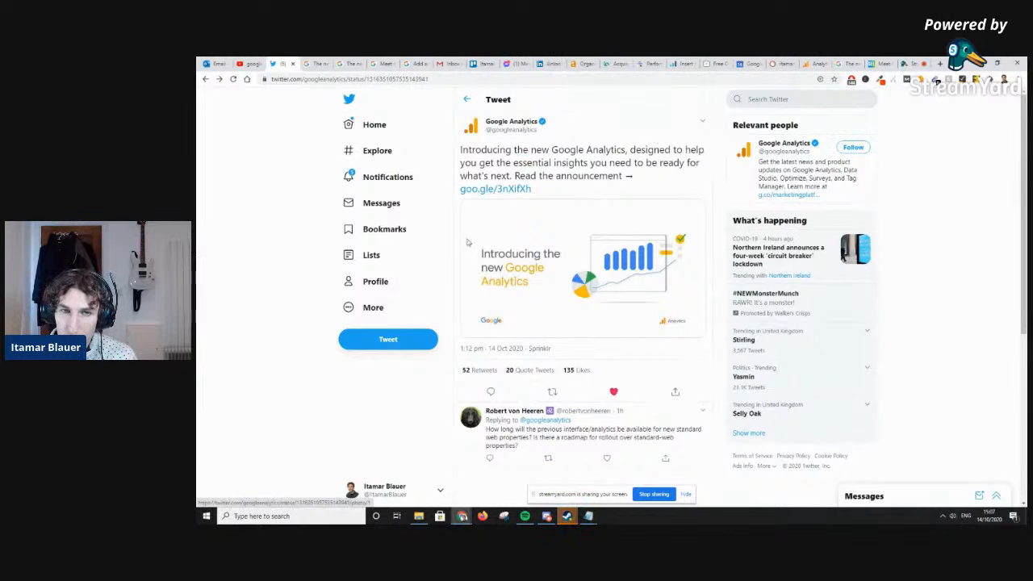
pyautogui.click(495, 188)
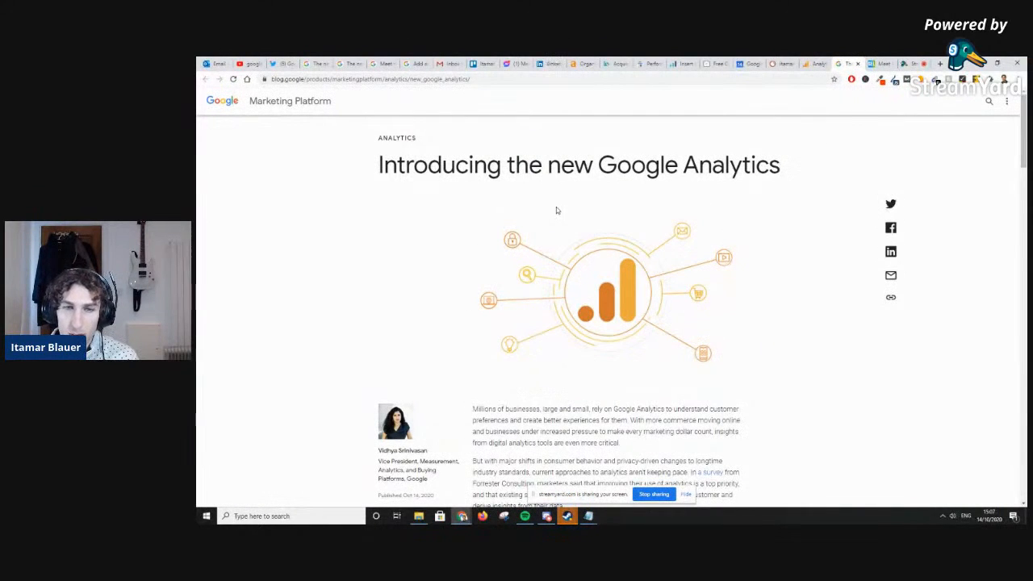
pyautogui.scroll(-3)
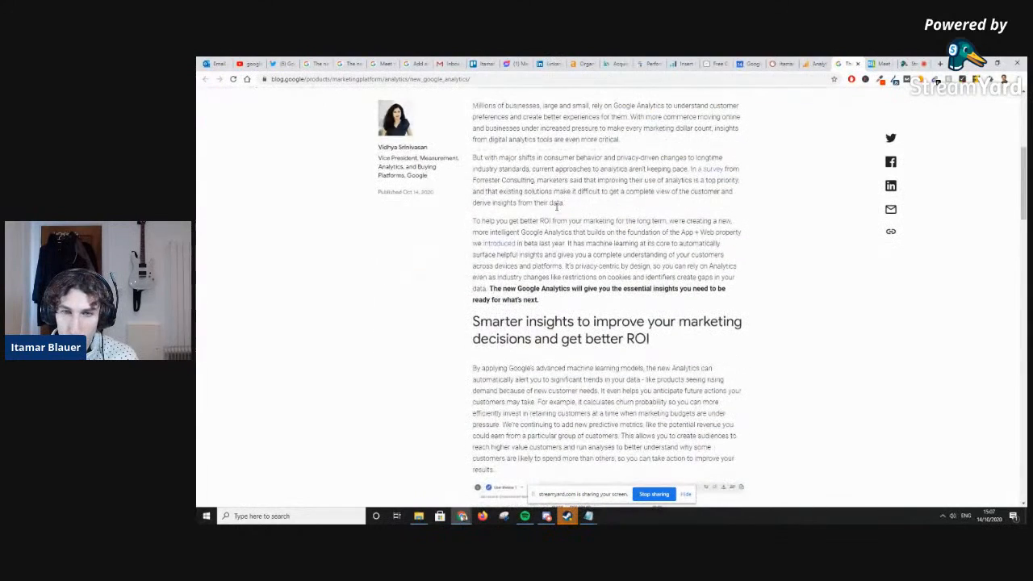
pyautogui.scroll(-3)
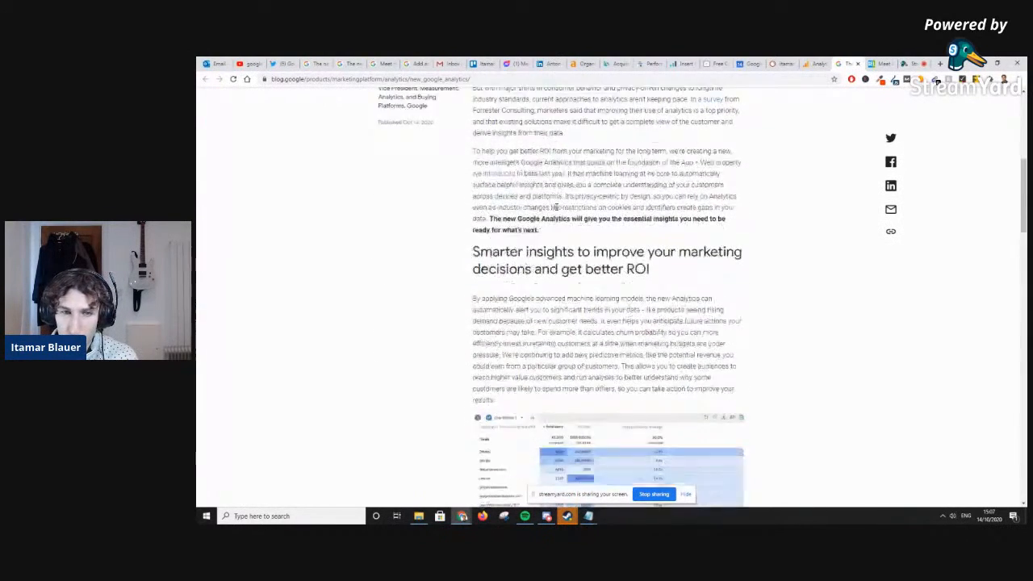
pyautogui.scroll(-3)
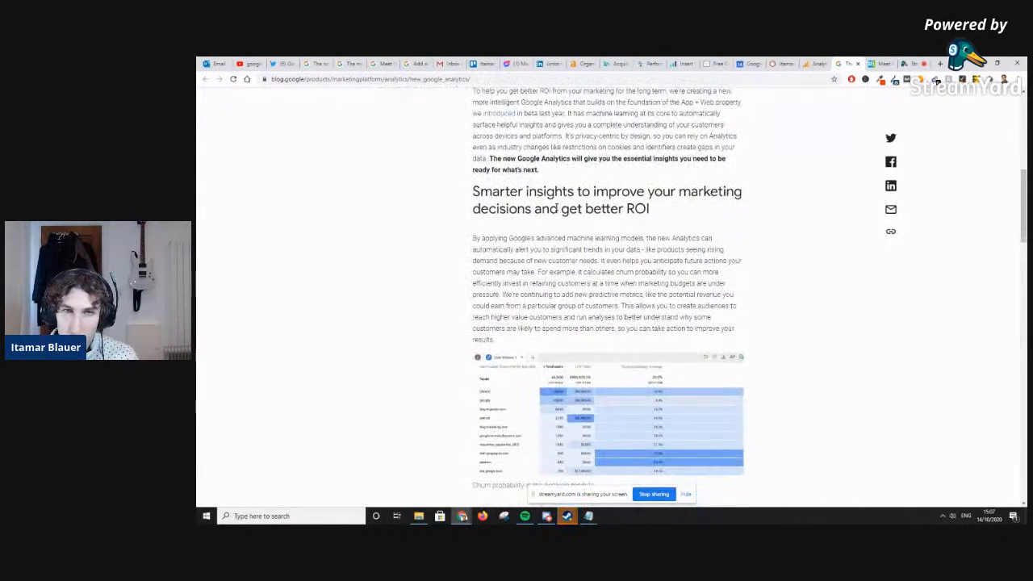
pyautogui.scroll(-3)
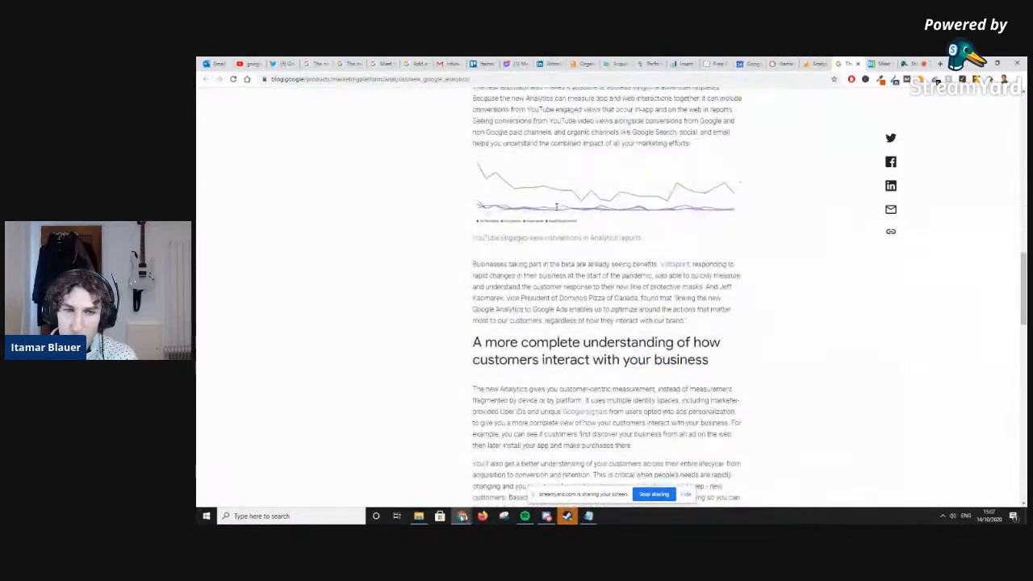
pyautogui.scroll(-3)
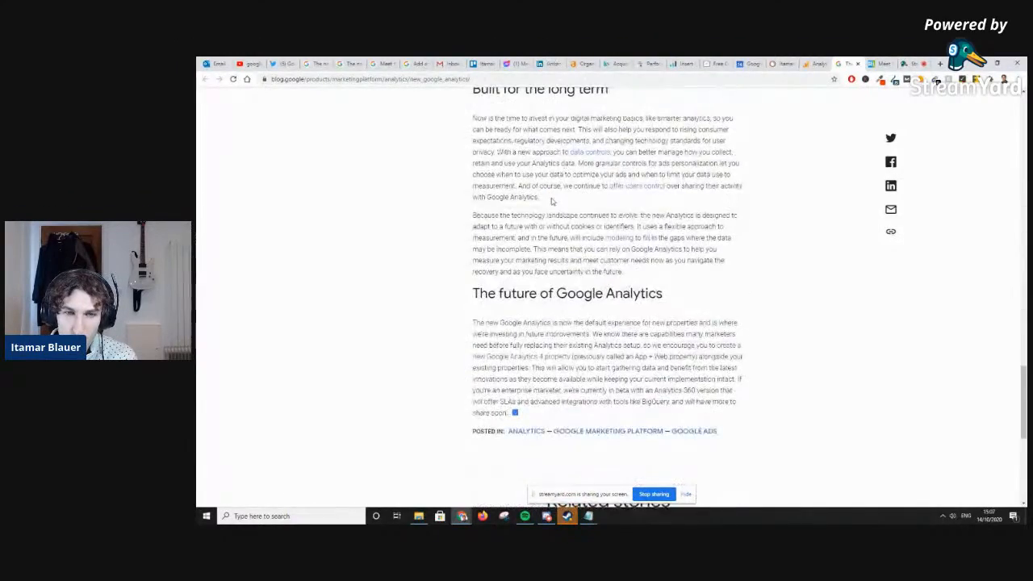
pyautogui.scroll(-3)
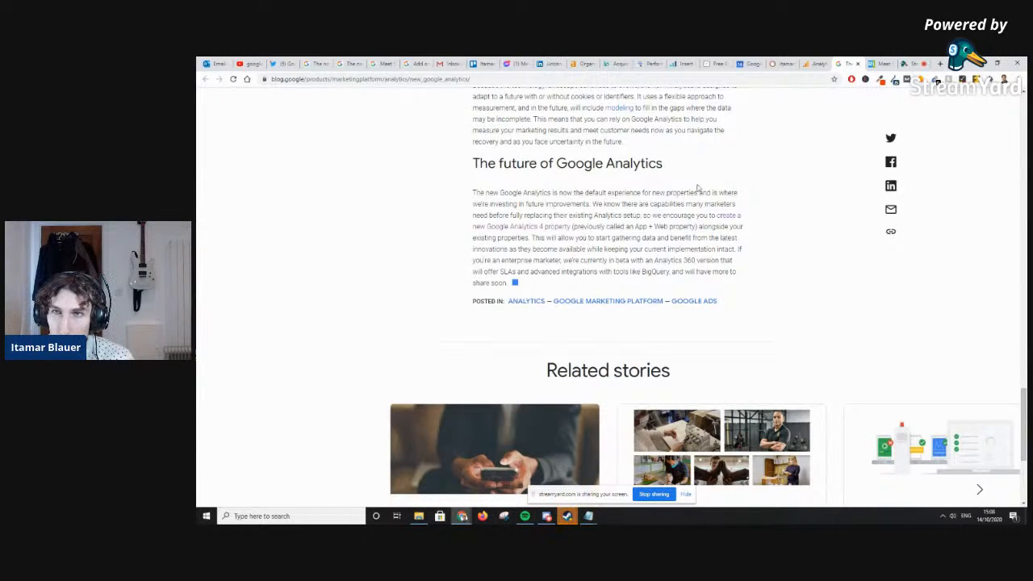
# Switch to the new GA4 property's Home report and scroll through its cards
pyautogui.click(813, 64)
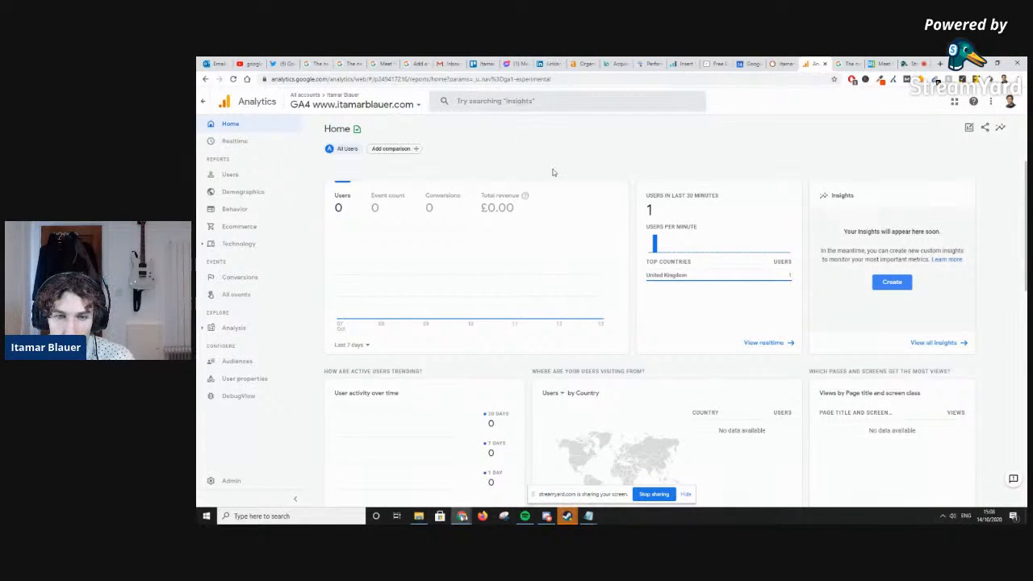
pyautogui.moveTo(426, 156)
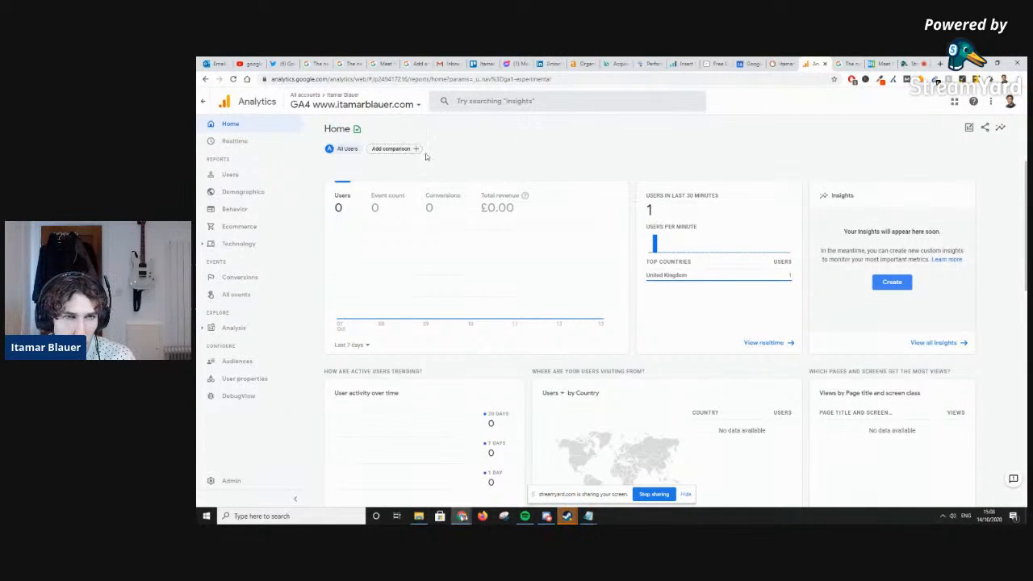
pyautogui.moveTo(234, 209)
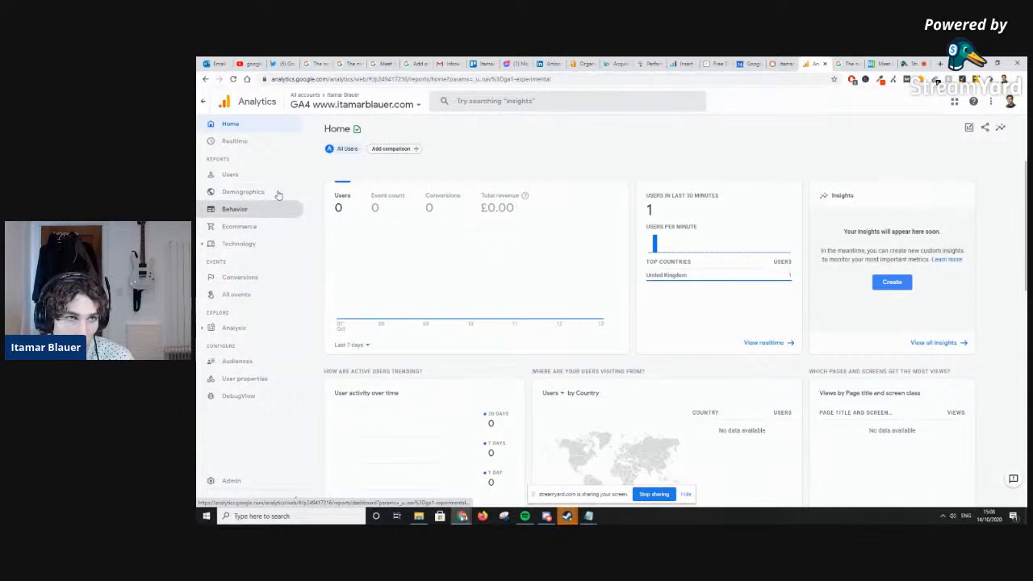
pyautogui.moveTo(239, 226)
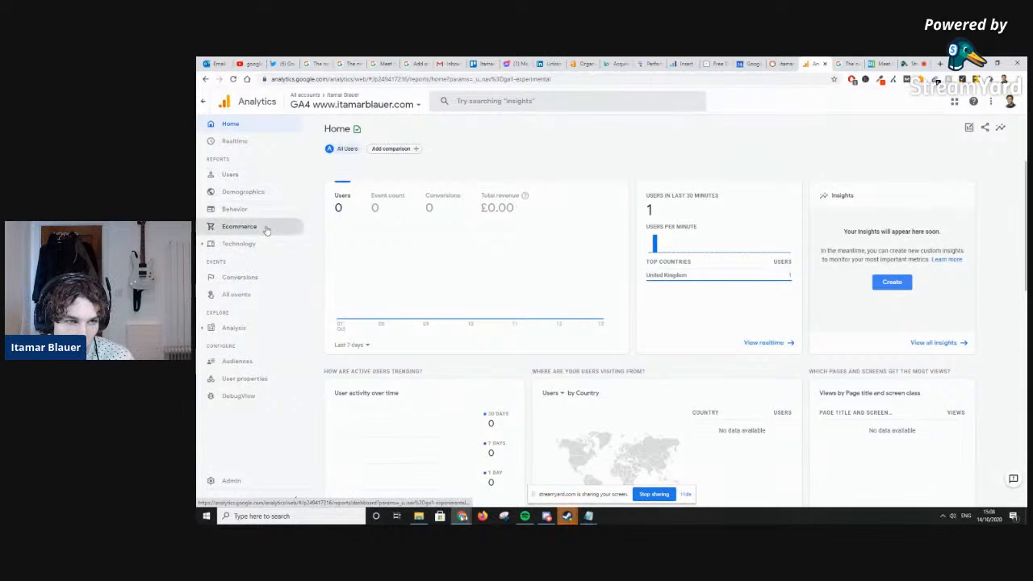
pyautogui.moveTo(472, 236)
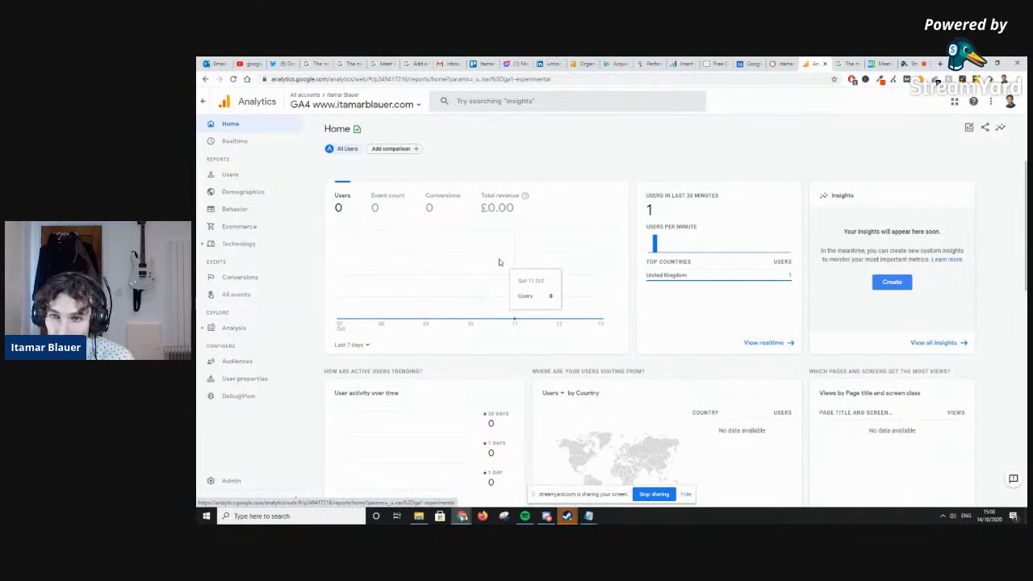
pyautogui.moveTo(453, 264)
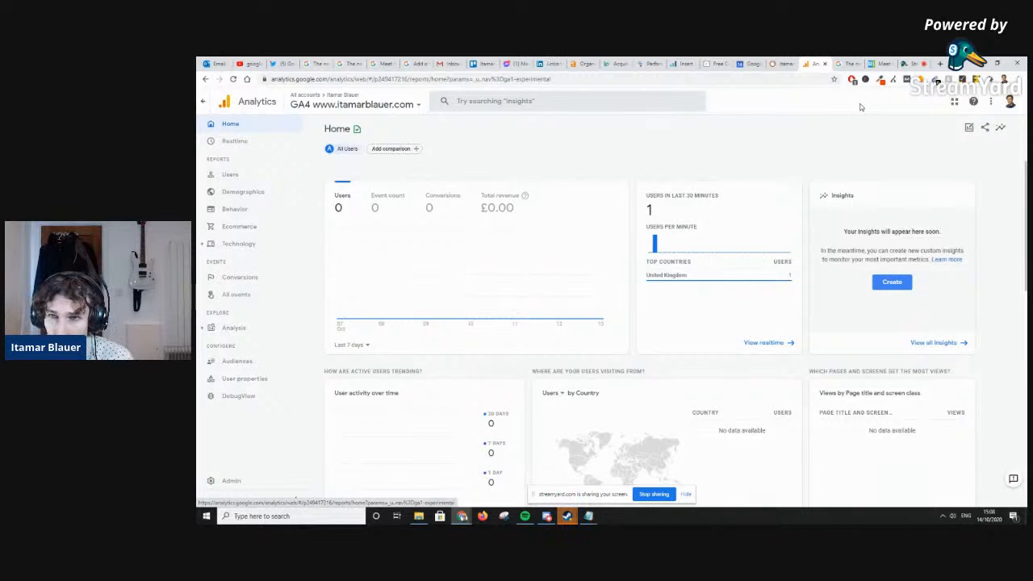
pyautogui.moveTo(847, 64)
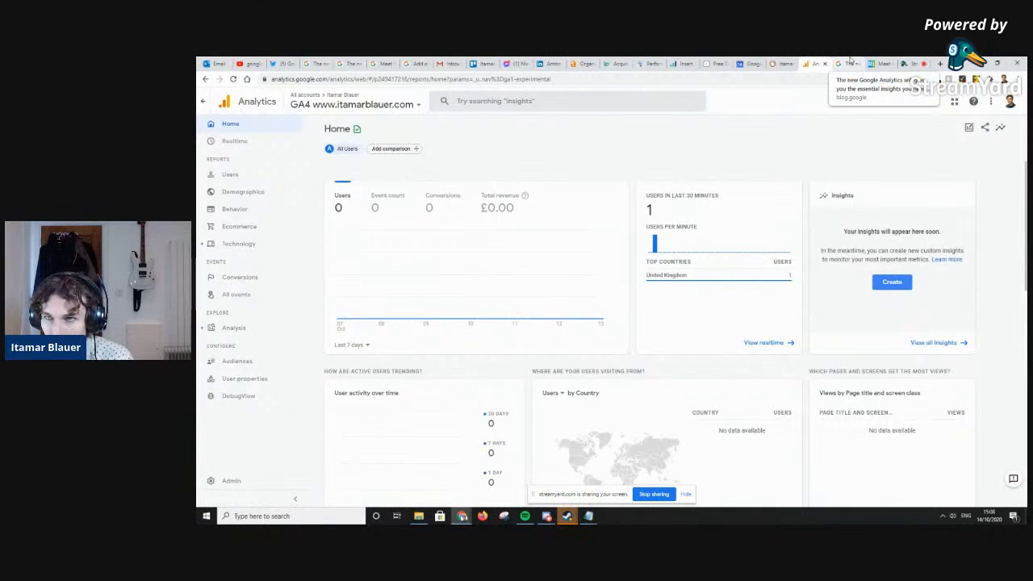
pyautogui.scroll(-3)
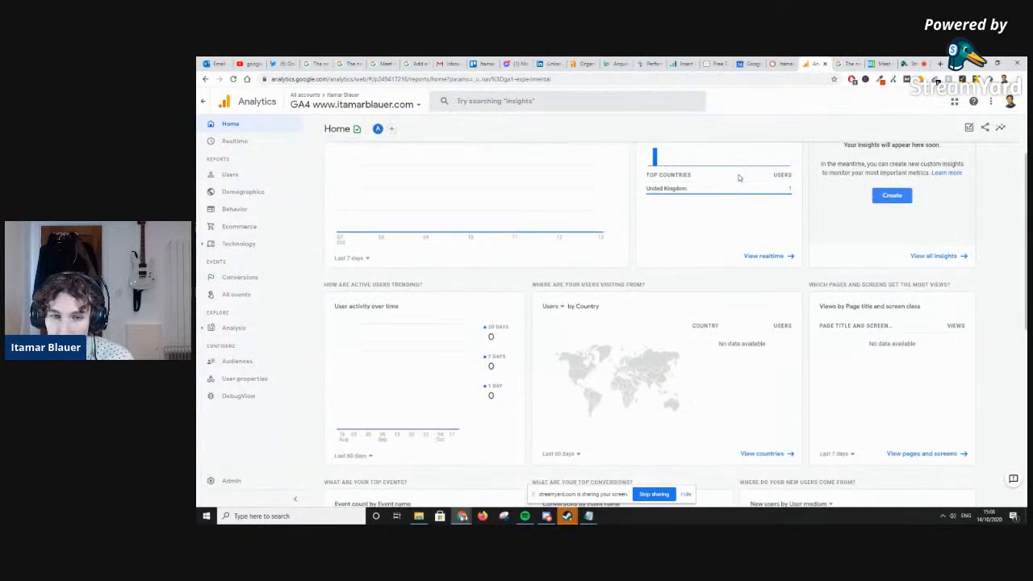
pyautogui.scroll(3)
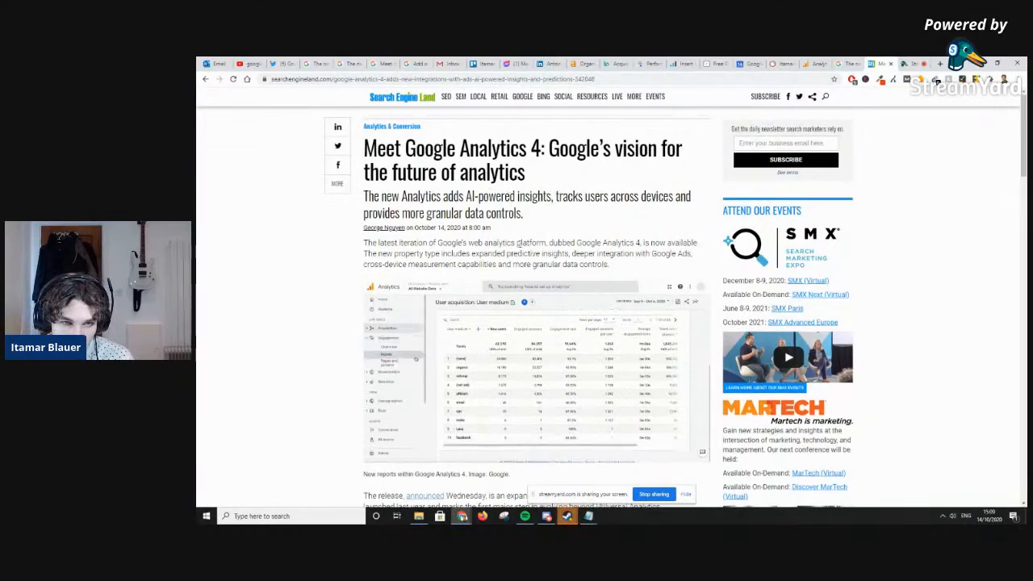
# Skim the Search Engine Land GA4 article, then return to the GA4 Home report
pyautogui.scroll(-3)
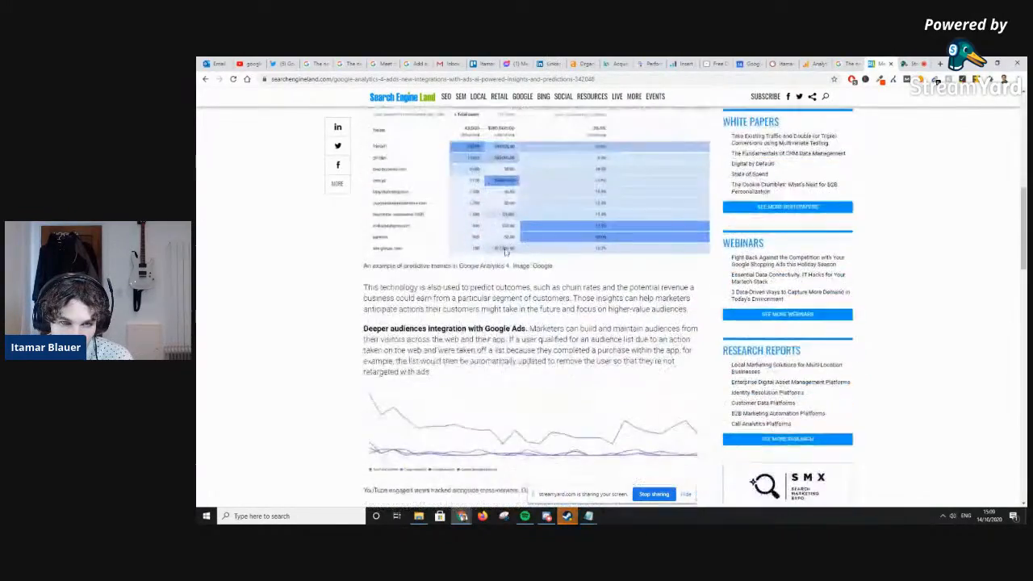
pyautogui.scroll(3)
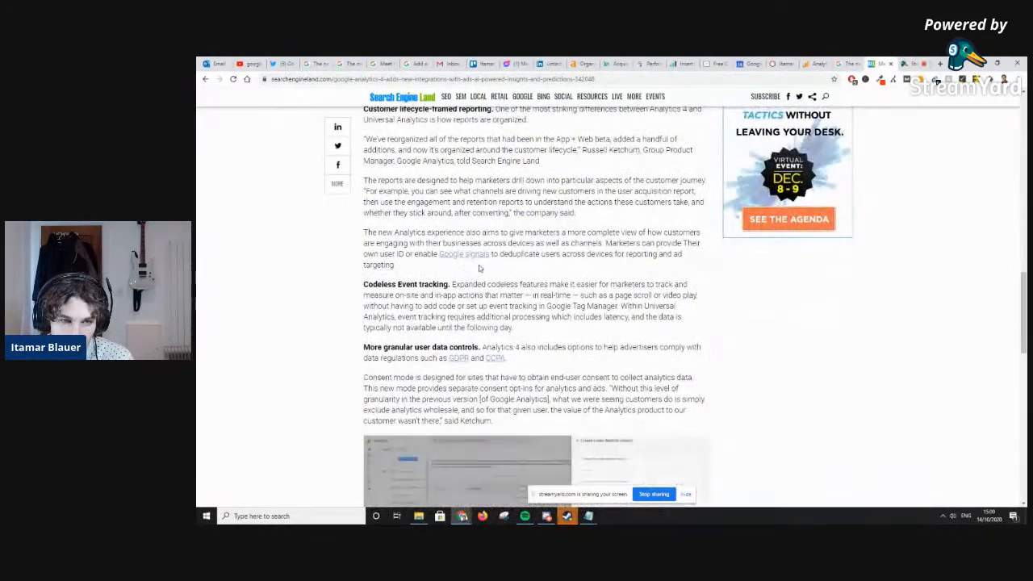
pyautogui.scroll(3)
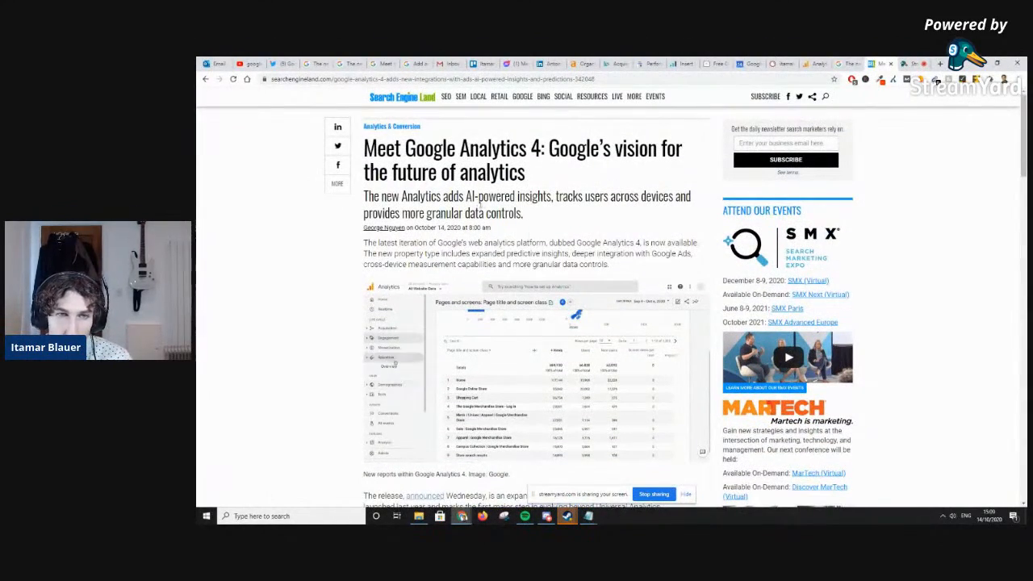
pyautogui.click(388, 358)
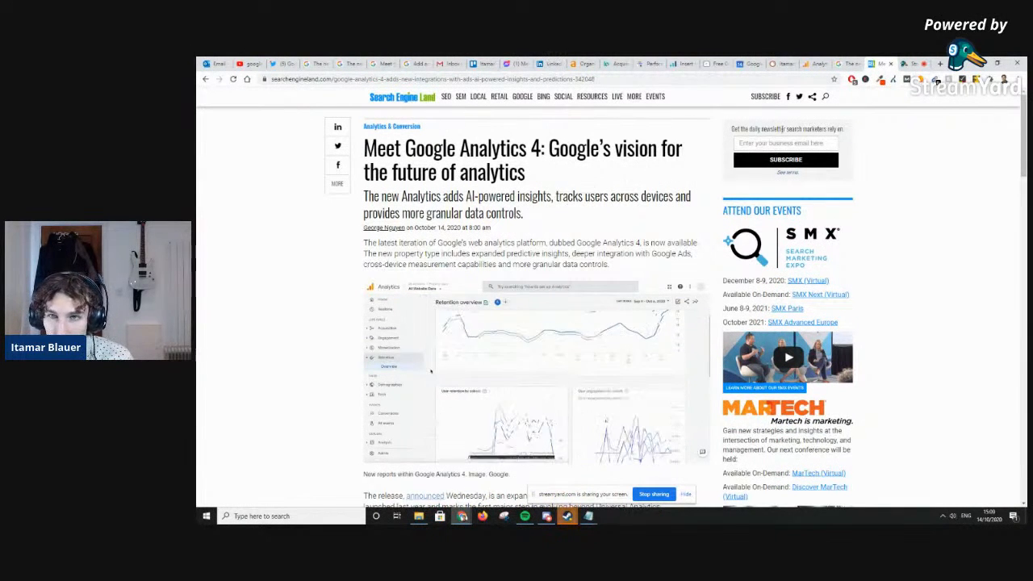
pyautogui.click(816, 64)
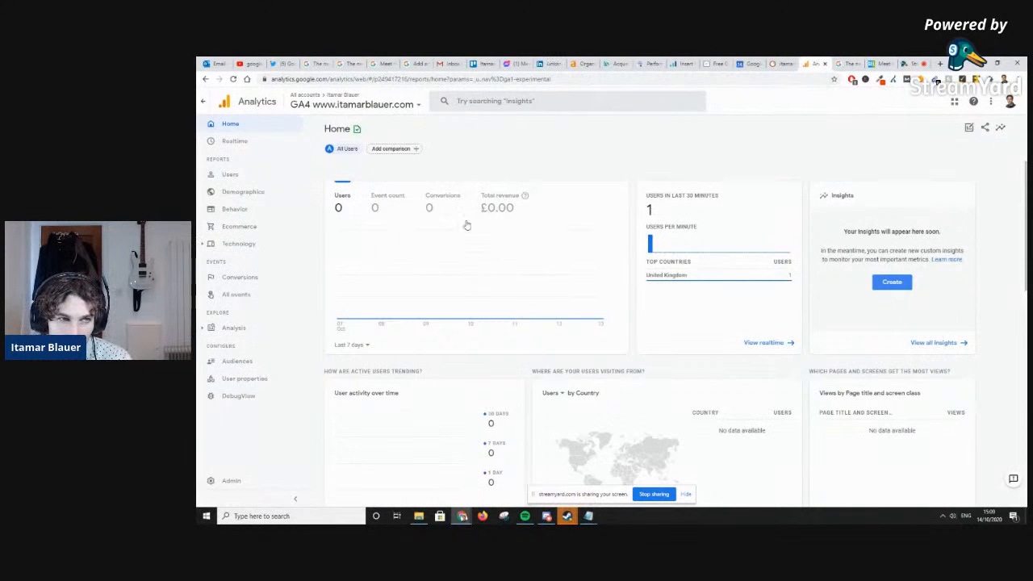
pyautogui.moveTo(484, 151)
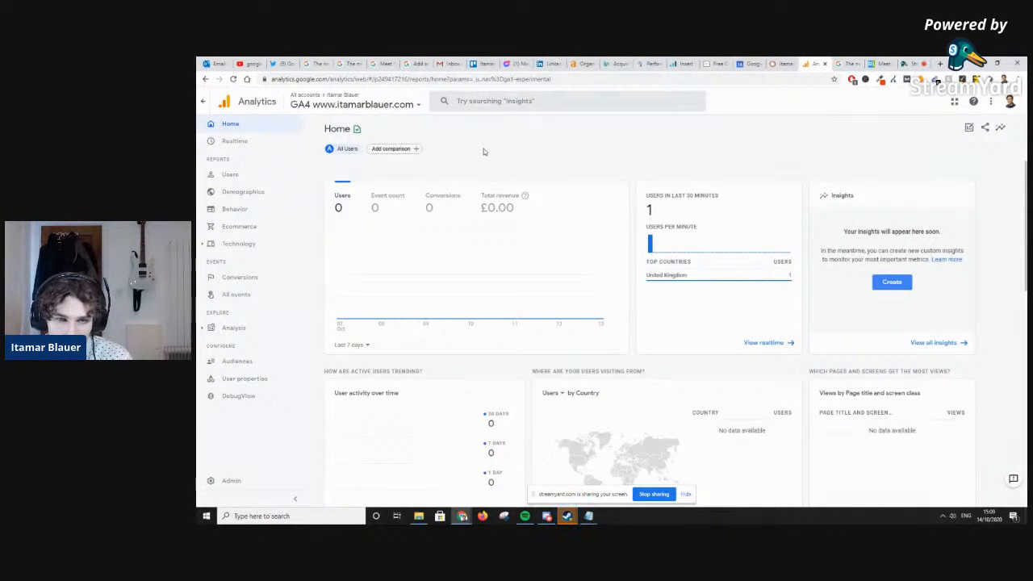
pyautogui.moveTo(521, 264)
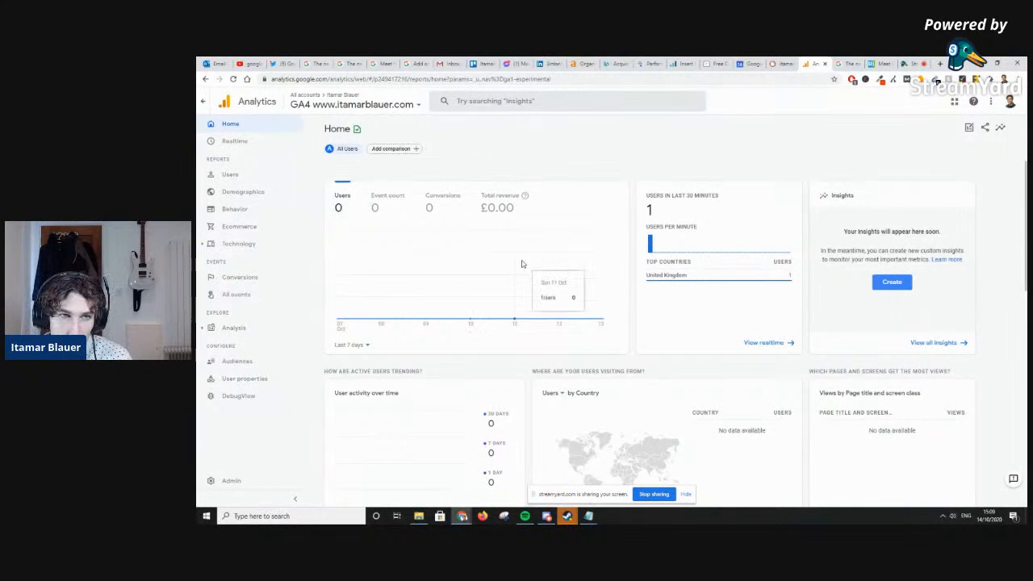
# Scroll down through the GA4 Home report cards and back up
pyautogui.scroll(-3)
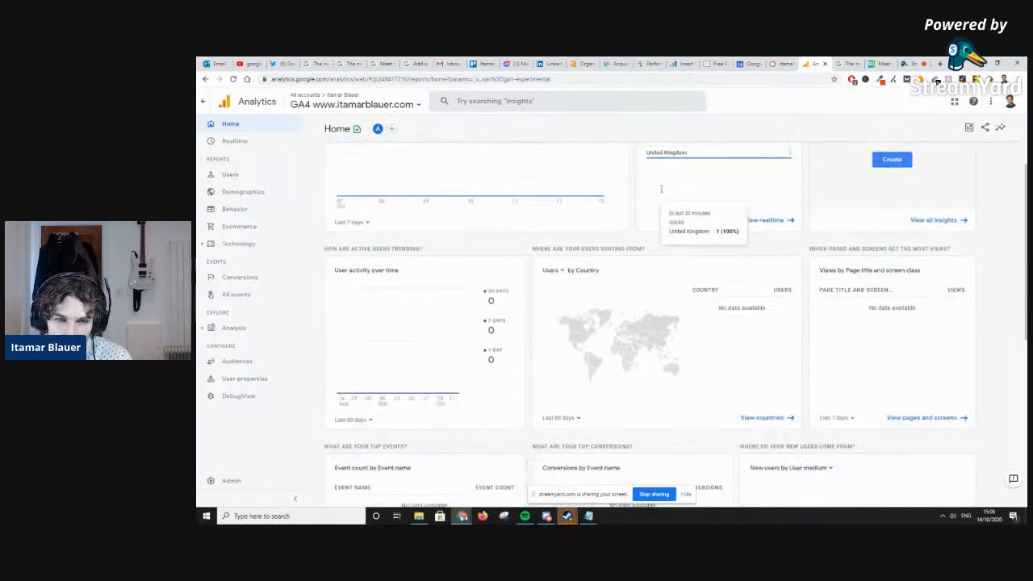
pyautogui.scroll(-3)
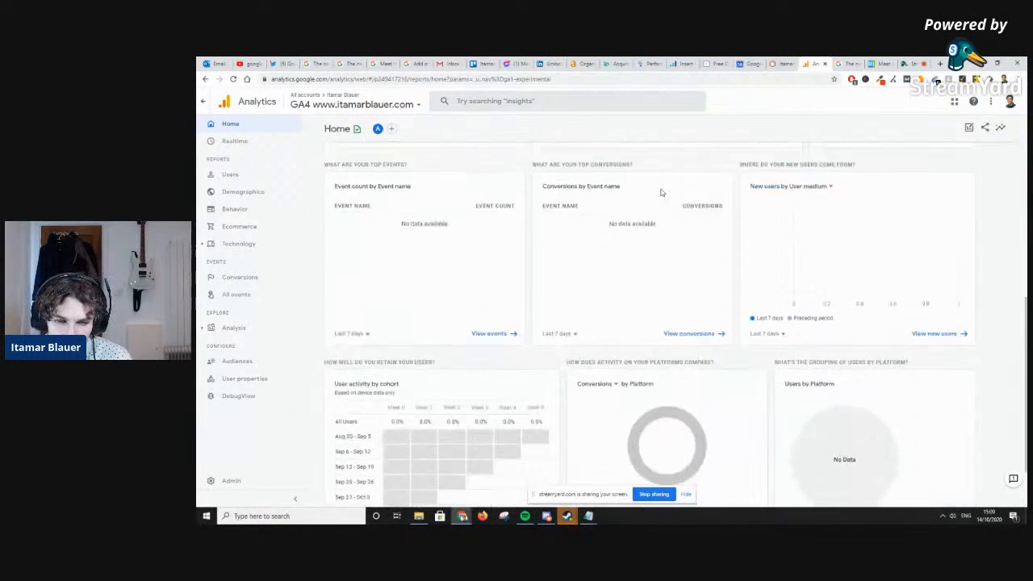
pyautogui.scroll(3)
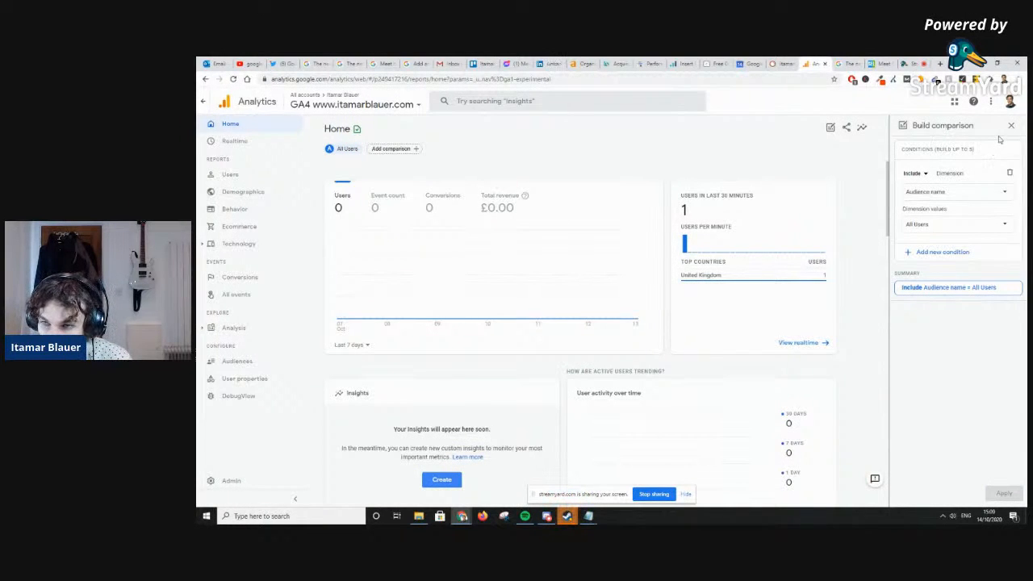
# Start a Home report comparison and browse the dimension list without selecting one
pyautogui.click(1011, 125)
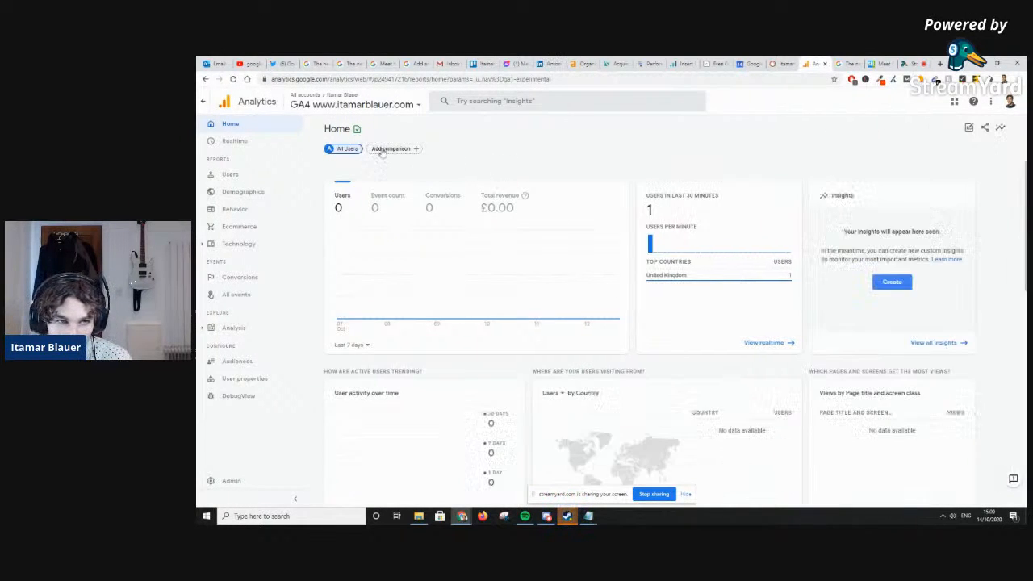
pyautogui.click(391, 149)
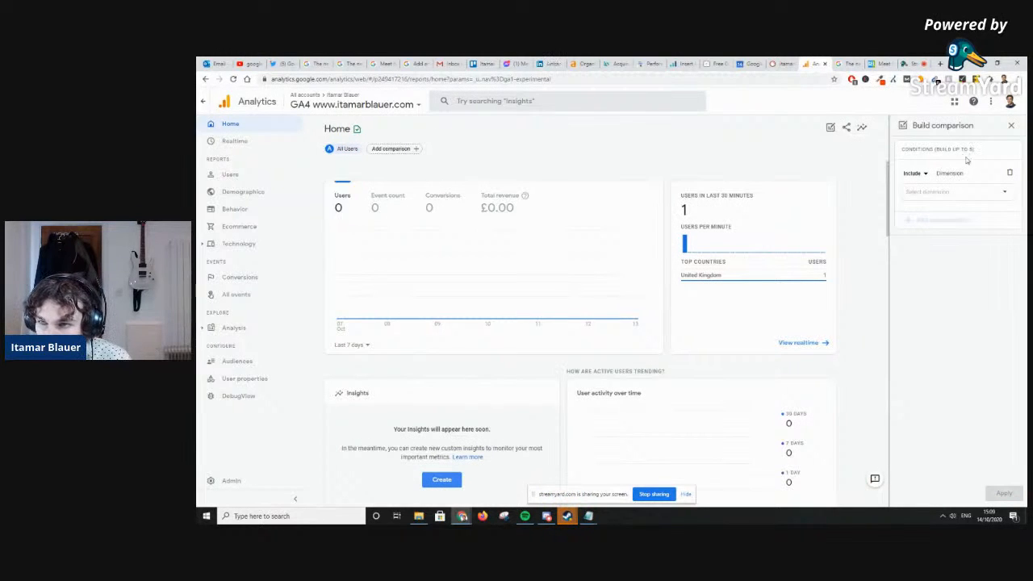
pyautogui.click(957, 193)
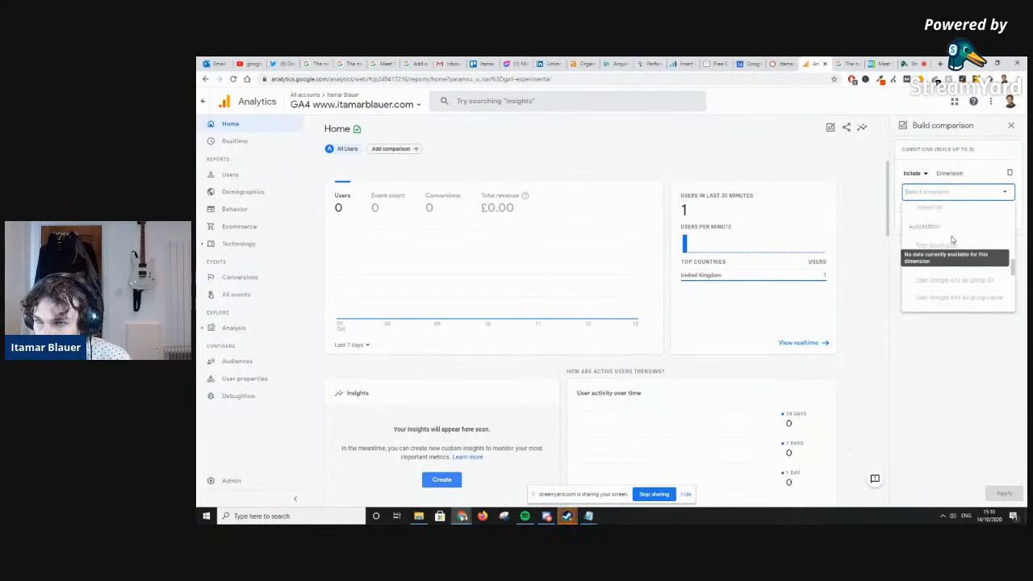
pyautogui.scroll(-3)
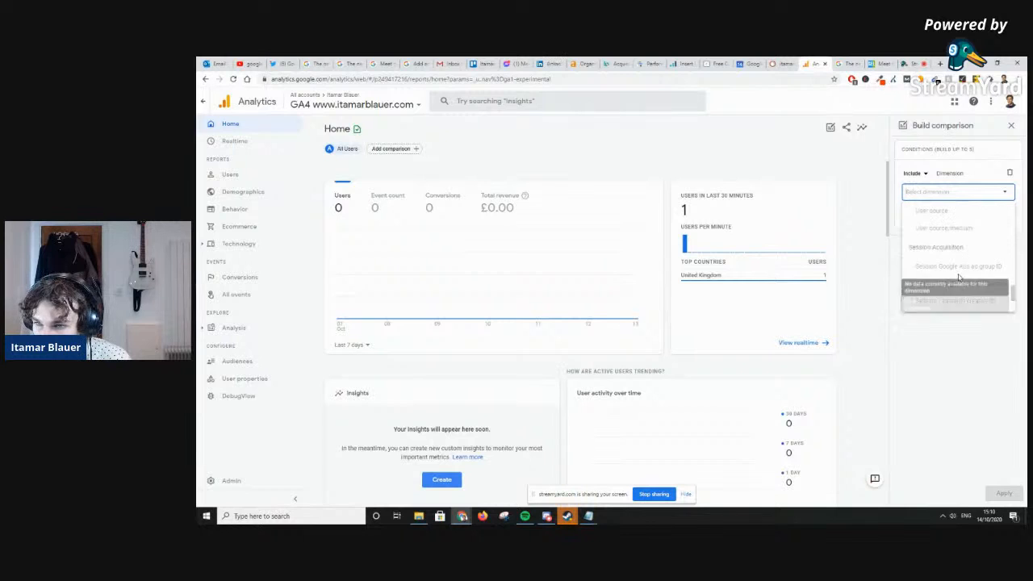
pyautogui.scroll(-3)
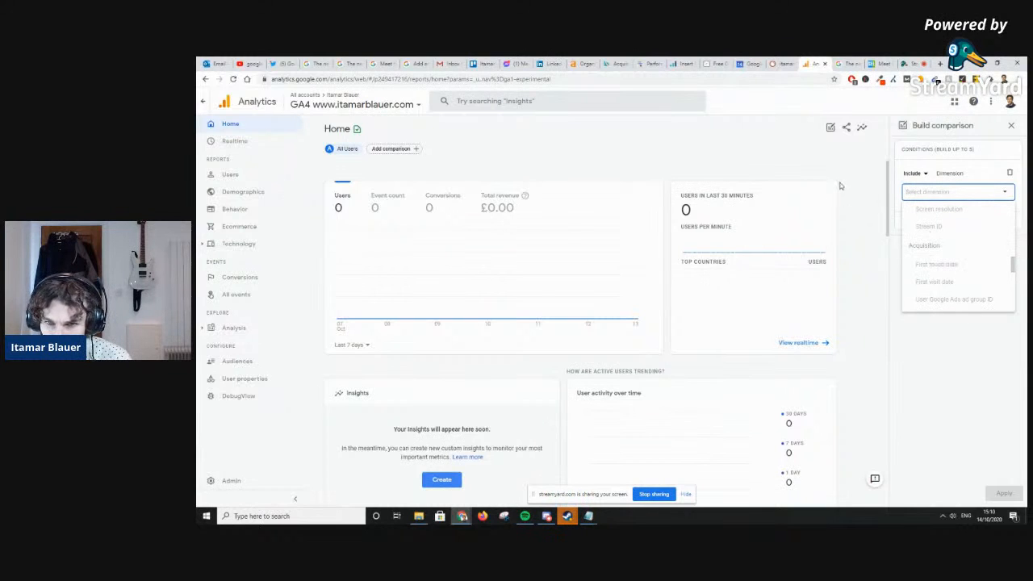
pyautogui.click(510, 159)
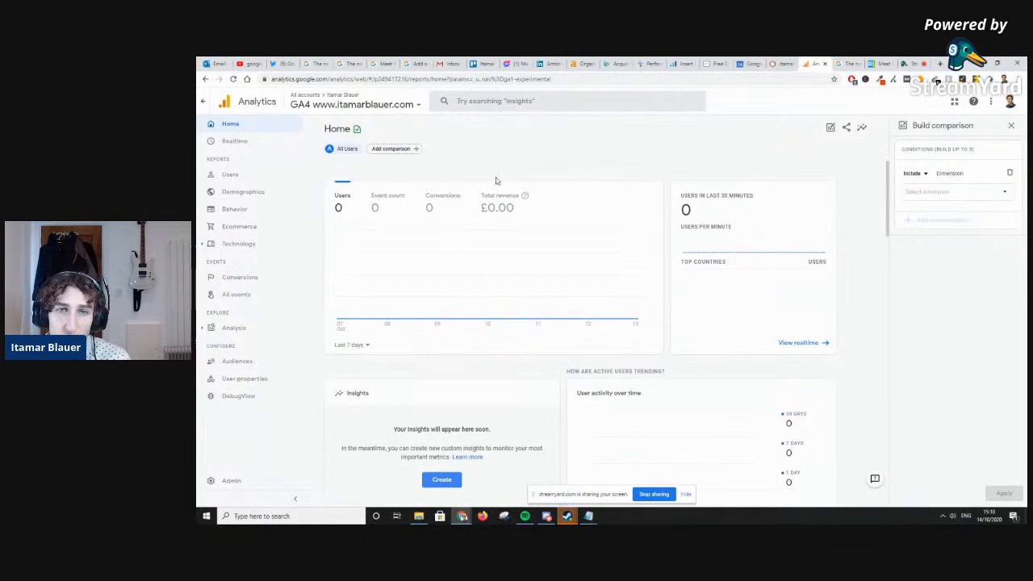
pyautogui.scroll(-3)
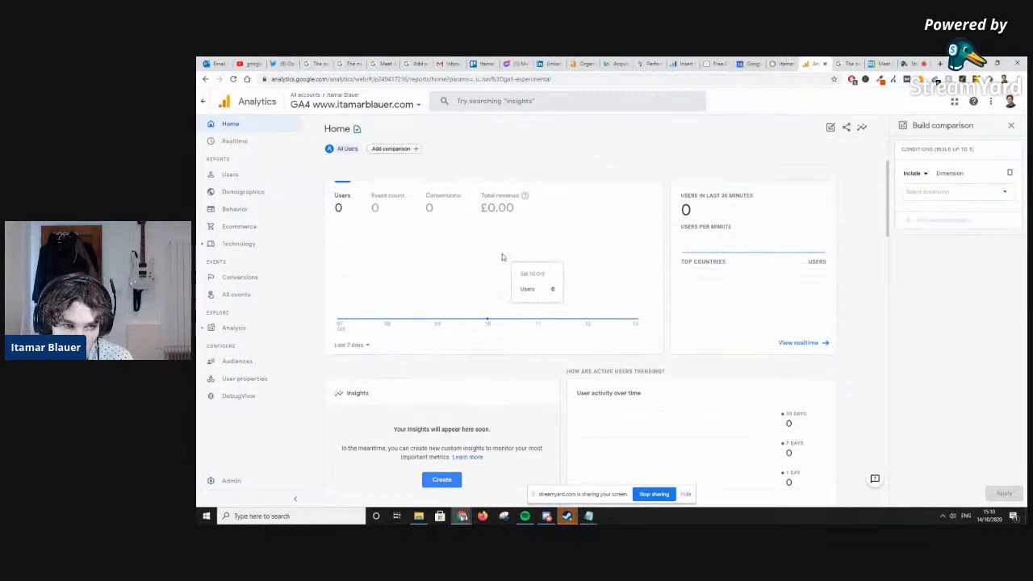
pyautogui.moveTo(436, 319)
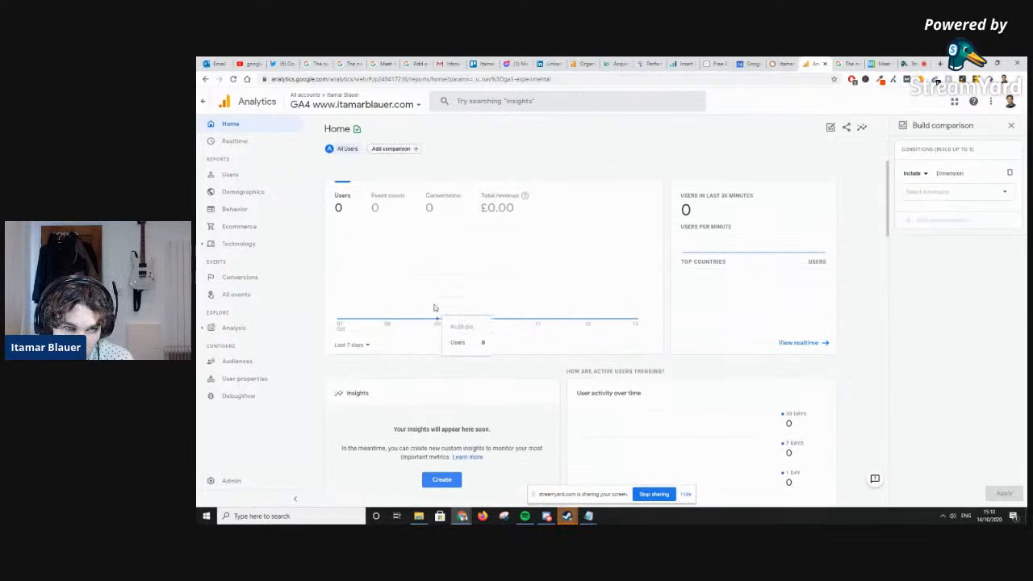
pyautogui.moveTo(538, 309)
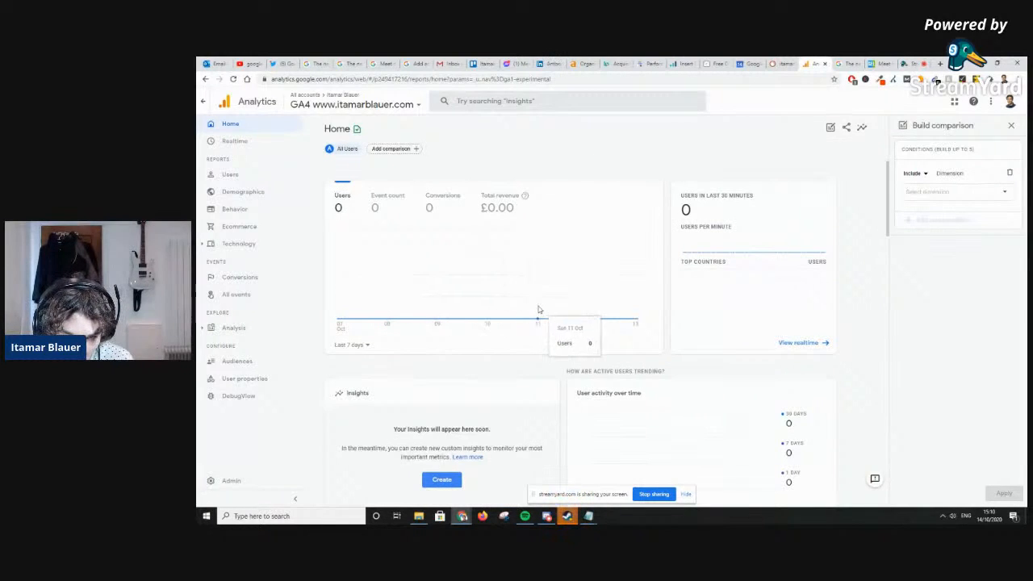
pyautogui.moveTo(629, 304)
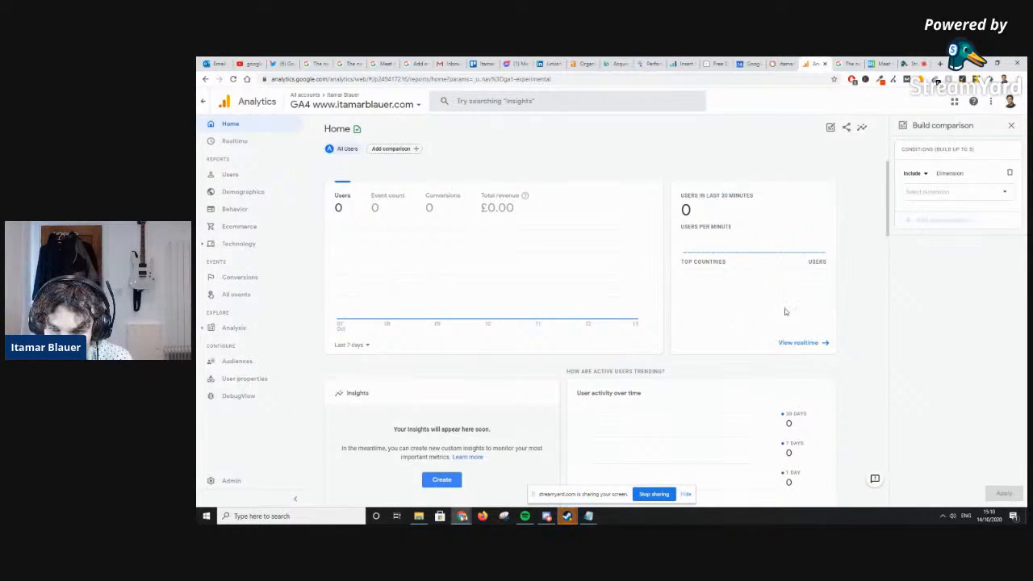
pyautogui.moveTo(603, 203)
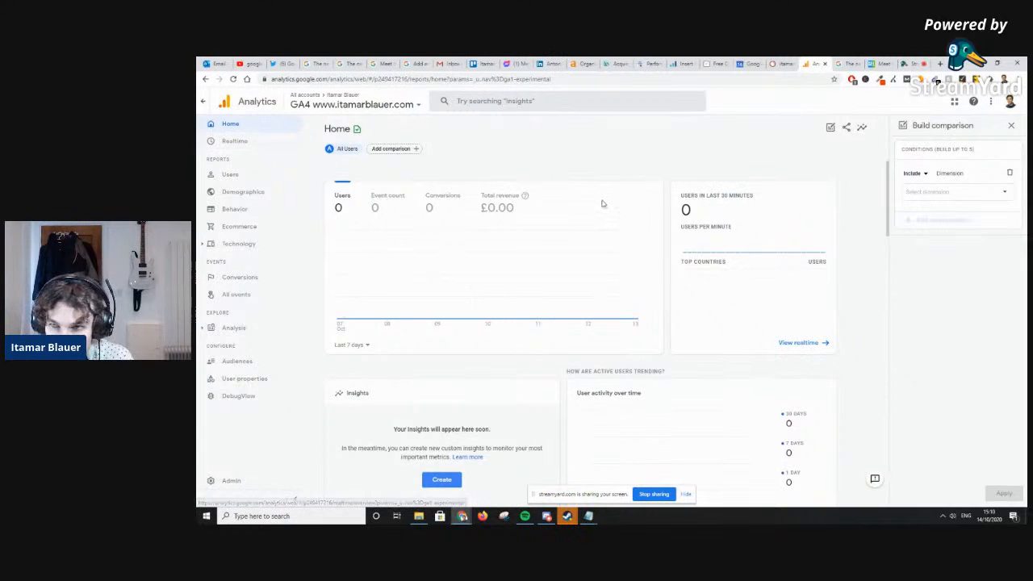
pyautogui.moveTo(439, 239)
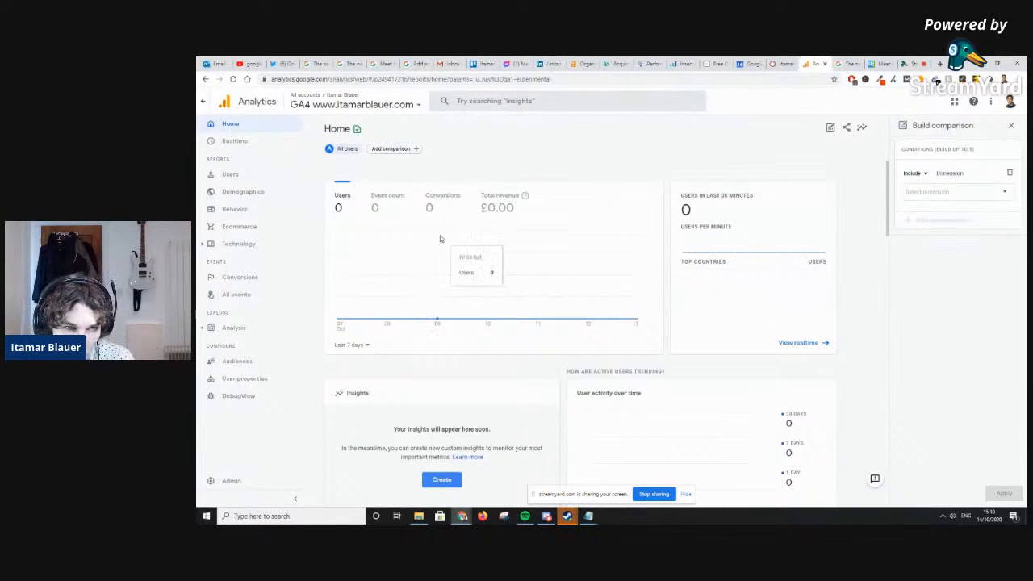
pyautogui.moveTo(371, 193)
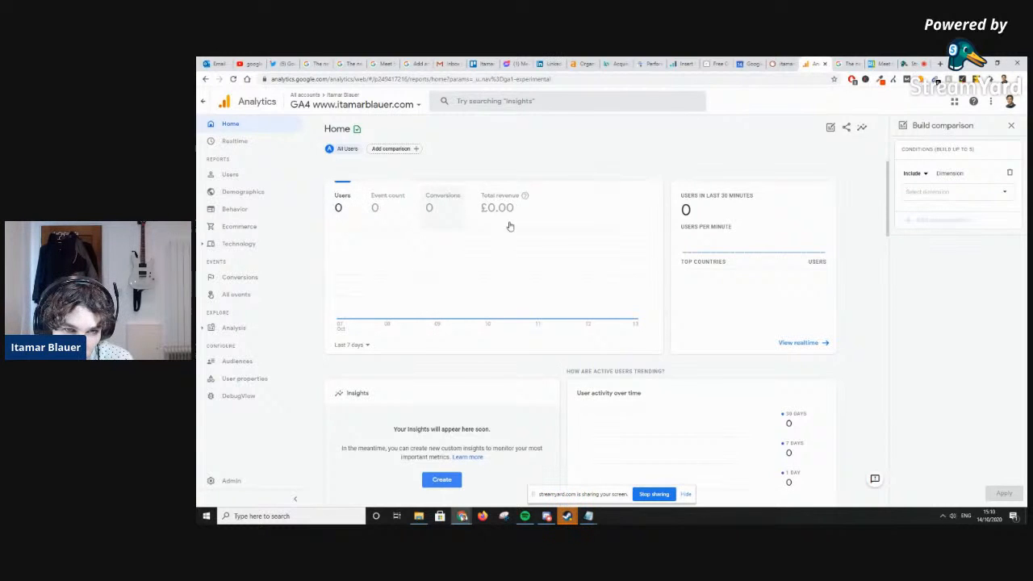
pyautogui.click(351, 344)
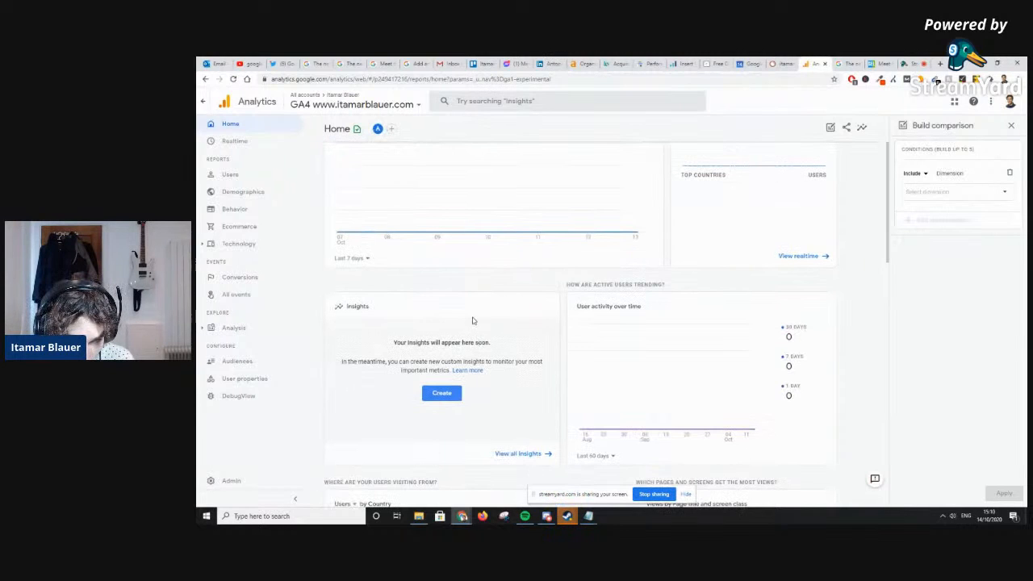
pyautogui.scroll(3)
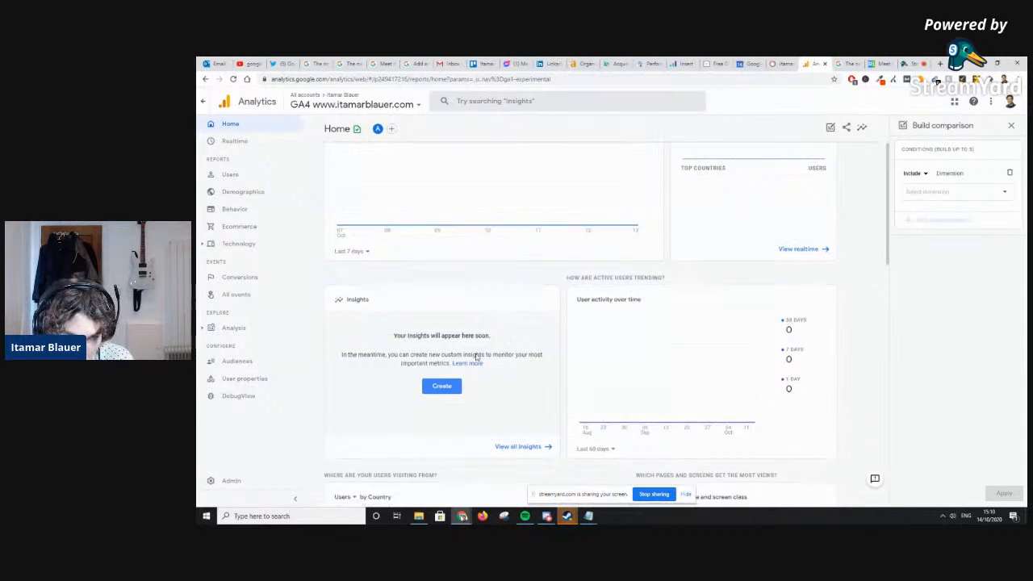
pyautogui.scroll(-3)
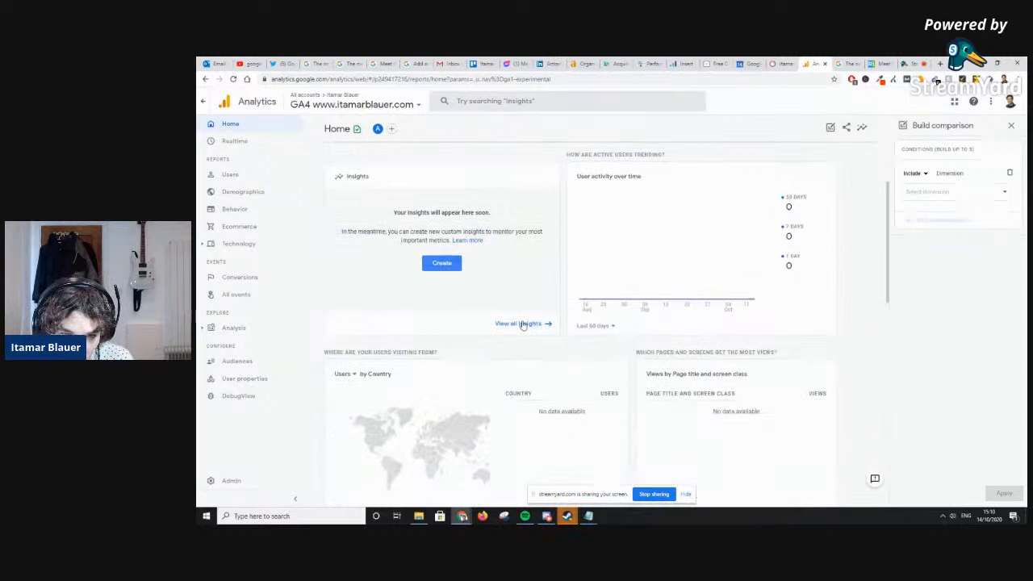
# Open the Insights page and dismiss the suggested custom insights without creating any
pyautogui.click(523, 324)
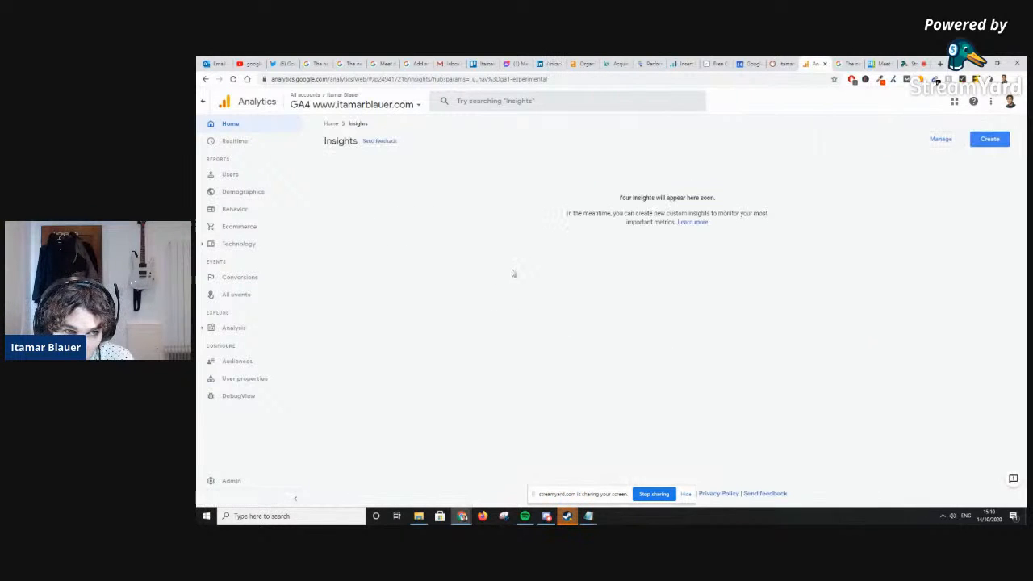
pyautogui.click(989, 139)
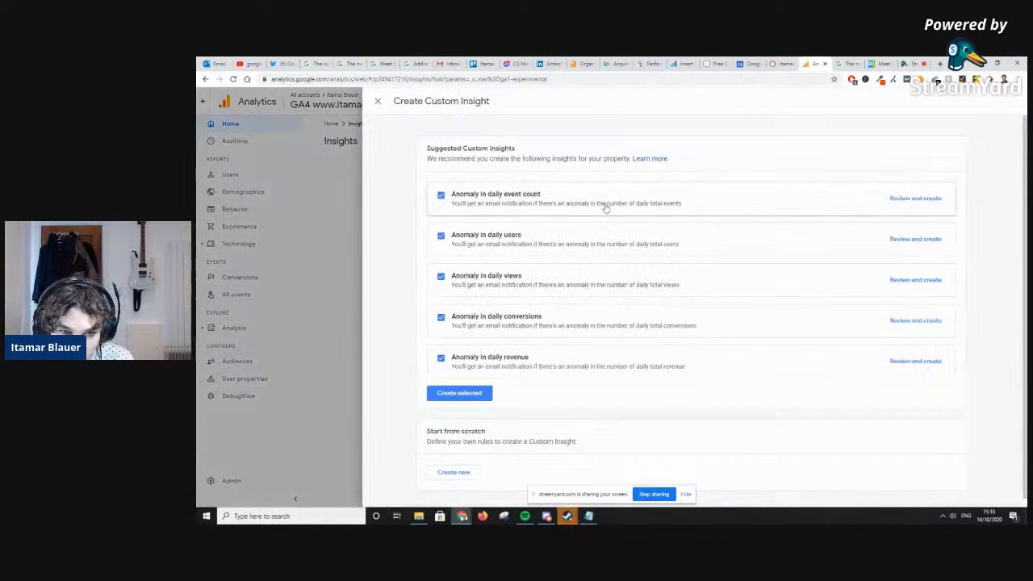
pyautogui.moveTo(477, 178)
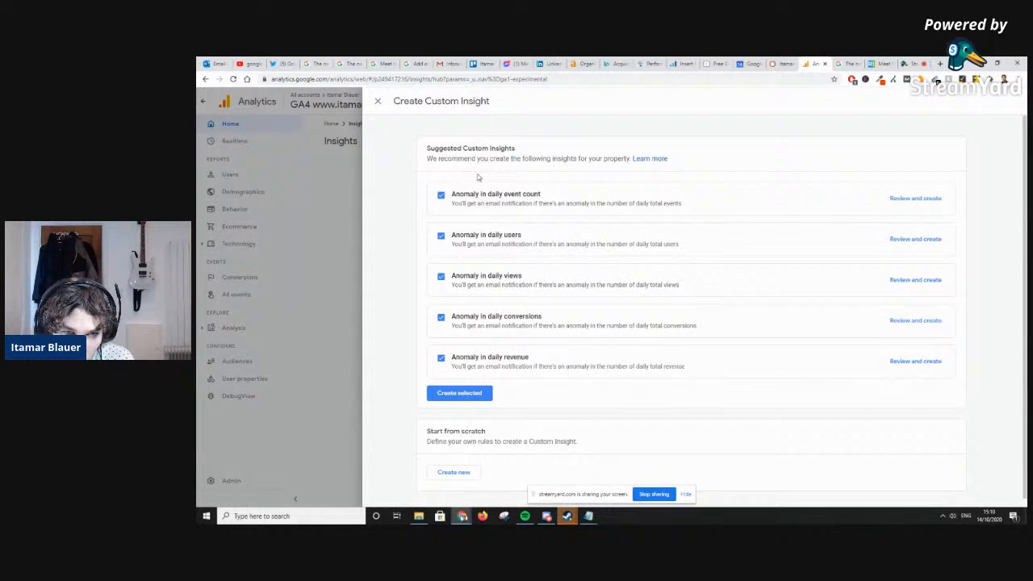
pyautogui.moveTo(505, 286)
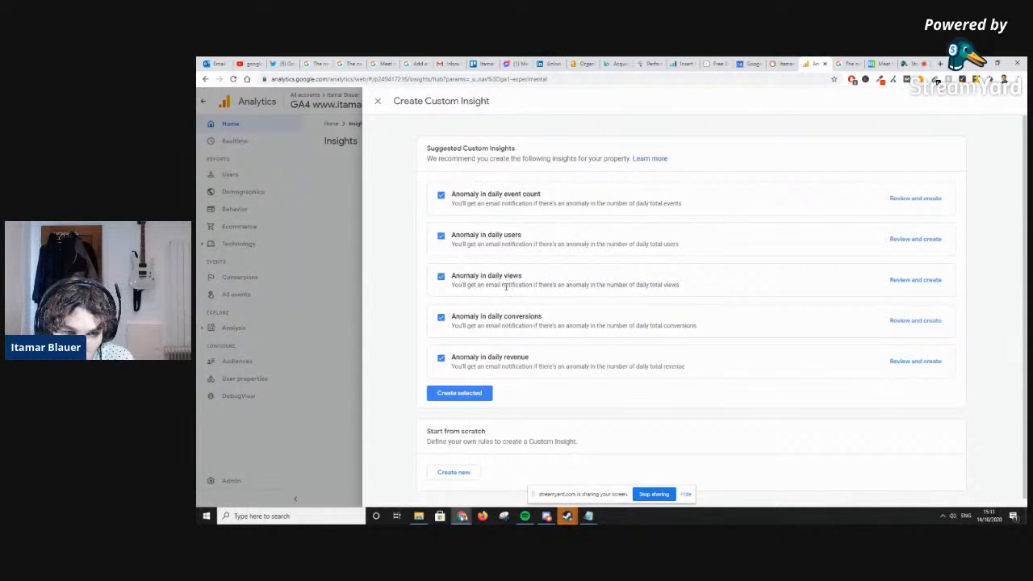
pyautogui.click(377, 101)
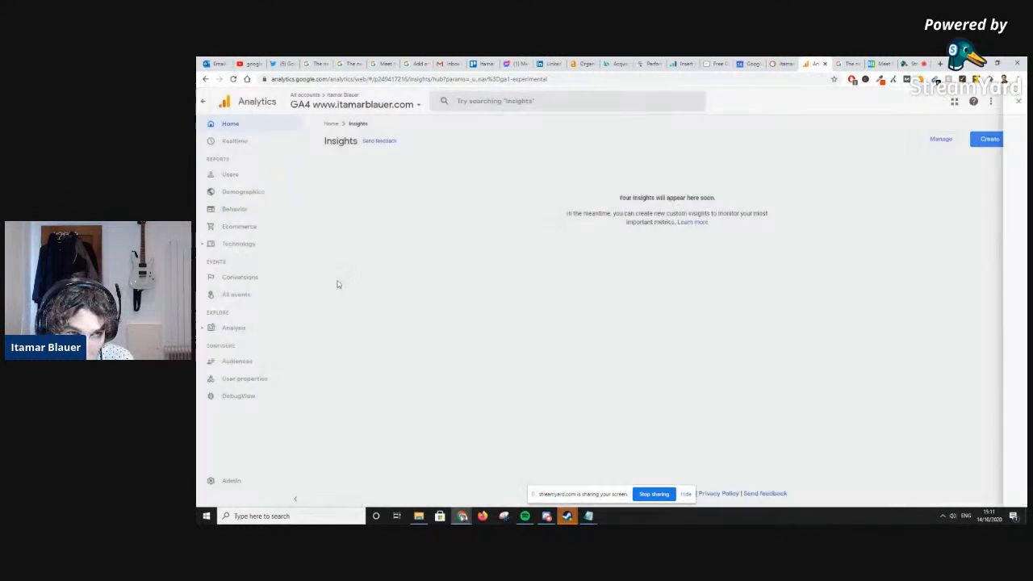
pyautogui.click(230, 124)
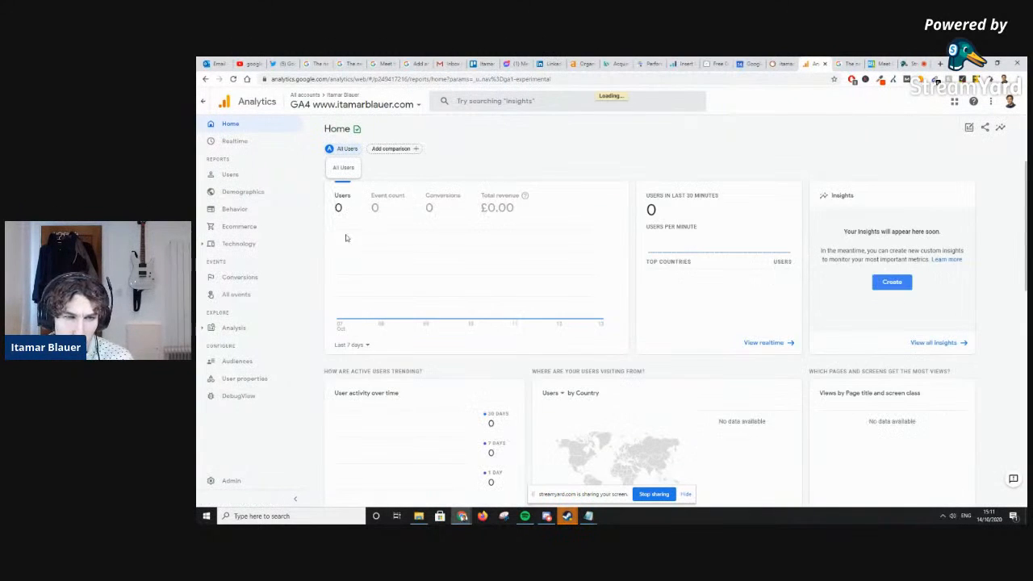
pyautogui.scroll(-3)
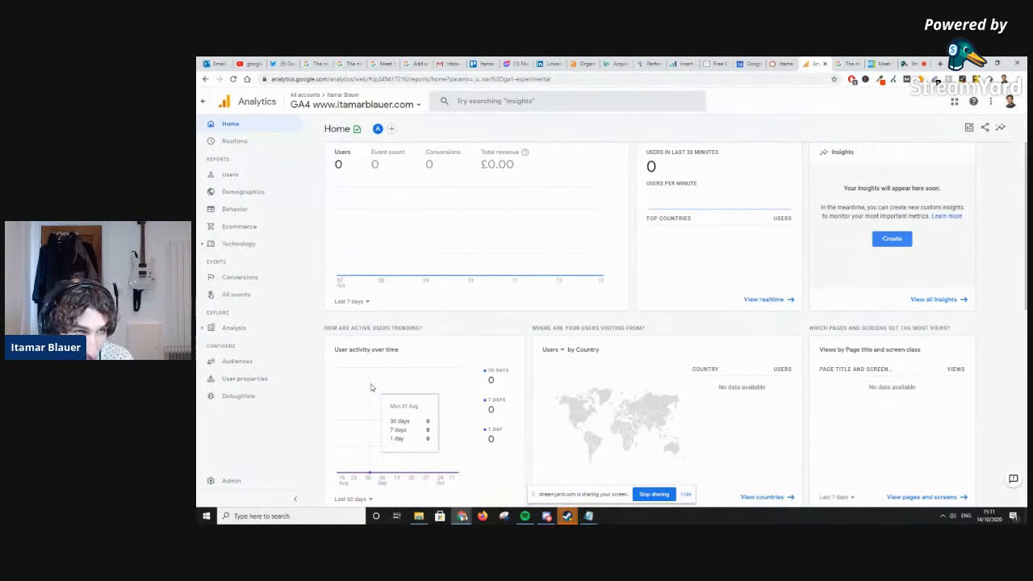
pyautogui.moveTo(450, 363)
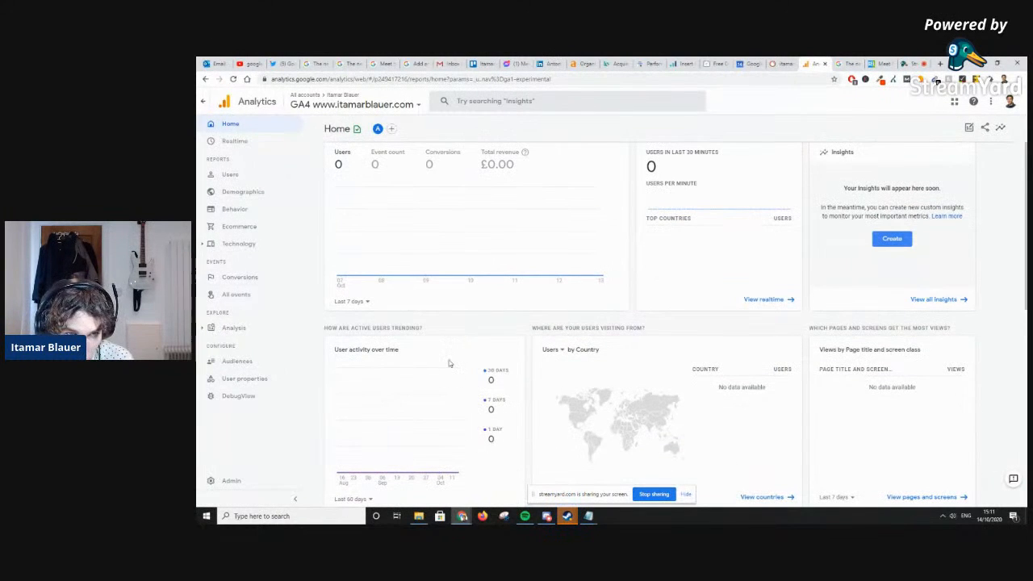
pyautogui.scroll(-3)
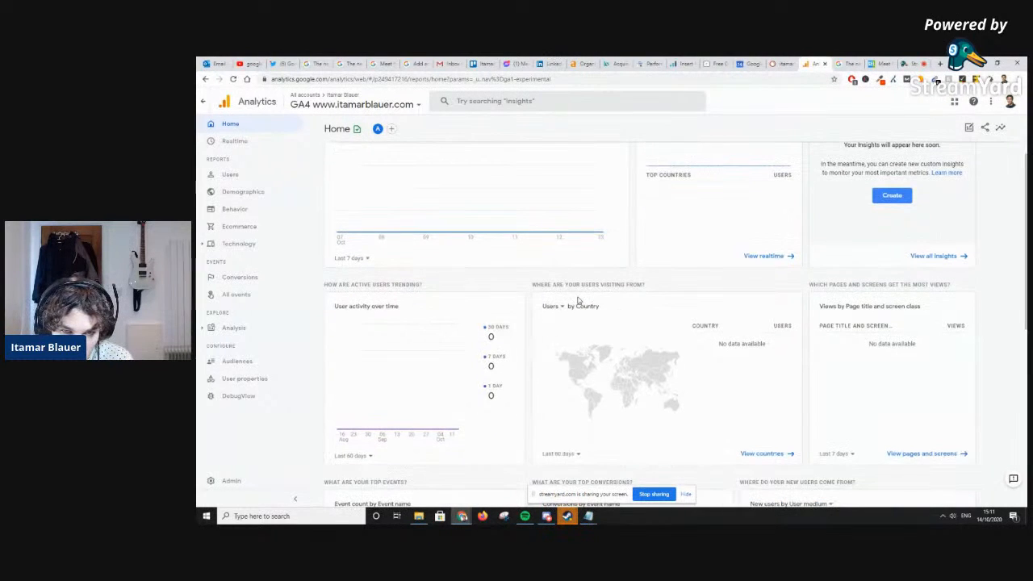
pyautogui.moveTo(646, 355)
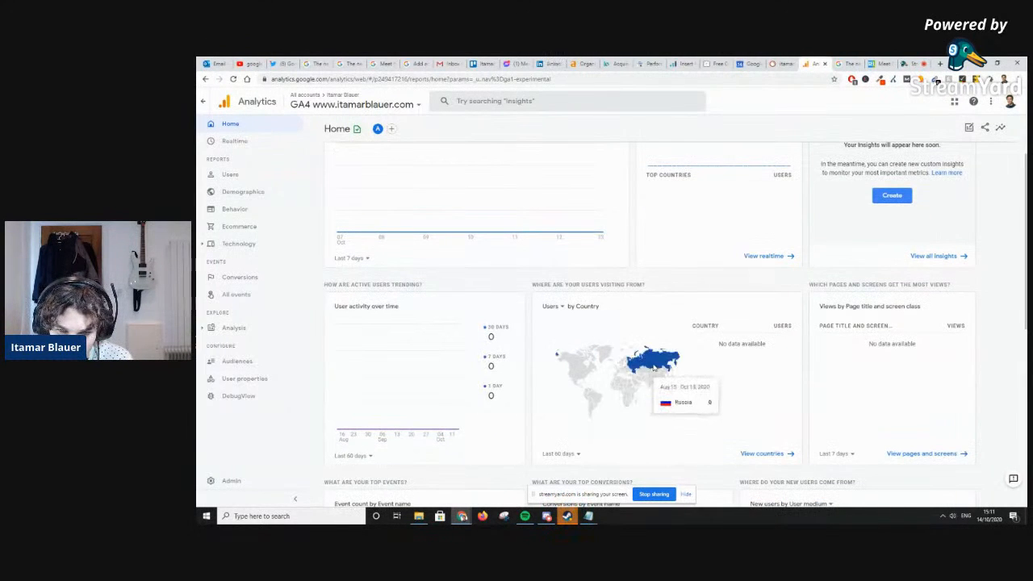
pyautogui.moveTo(618, 381)
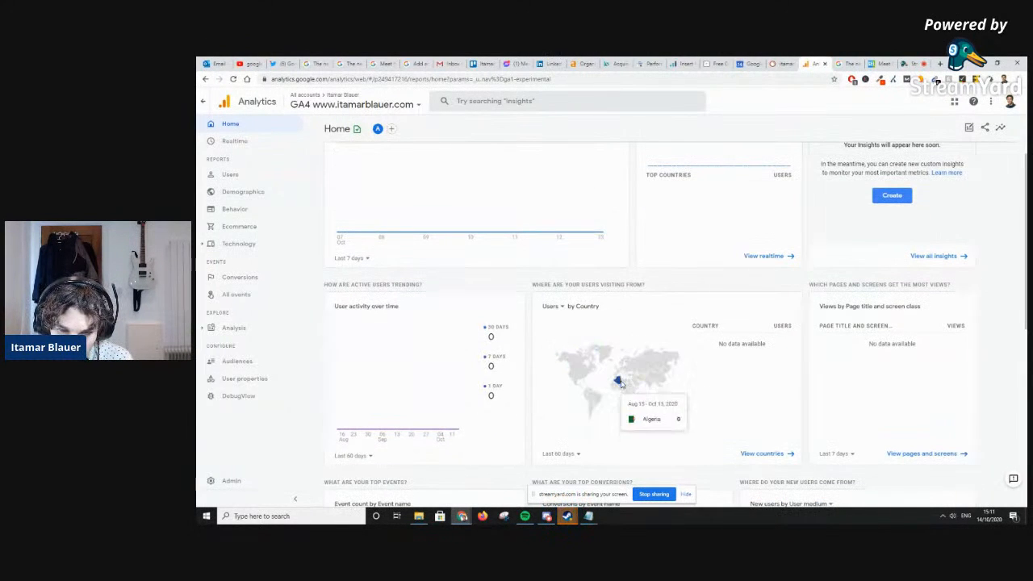
pyautogui.moveTo(615, 370)
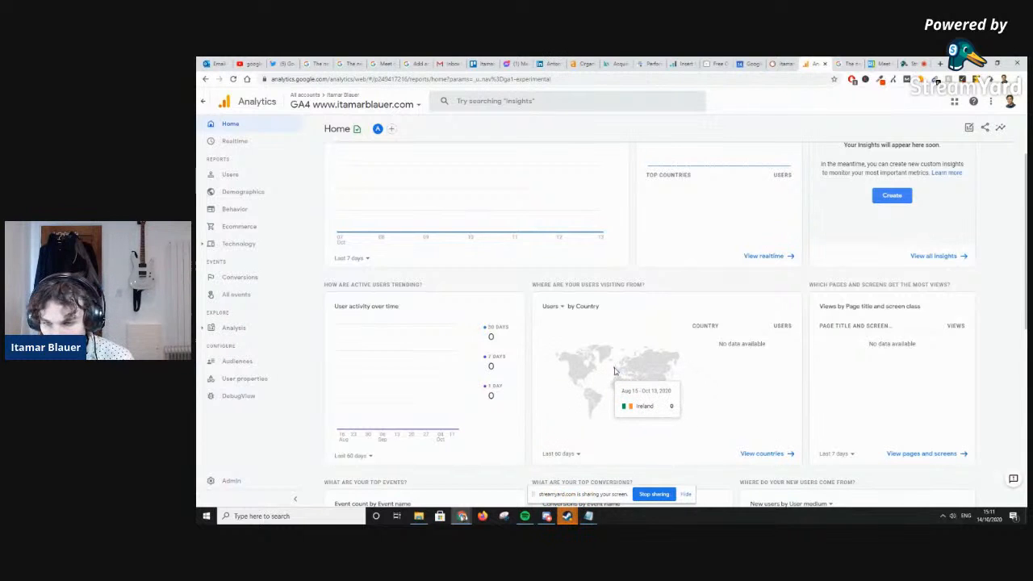
pyautogui.scroll(3)
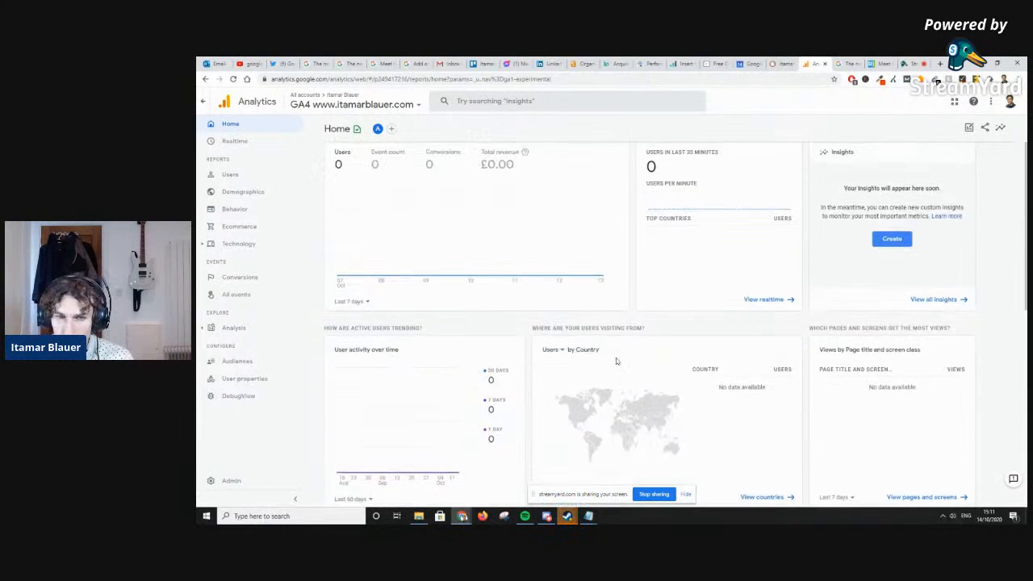
pyautogui.scroll(-3)
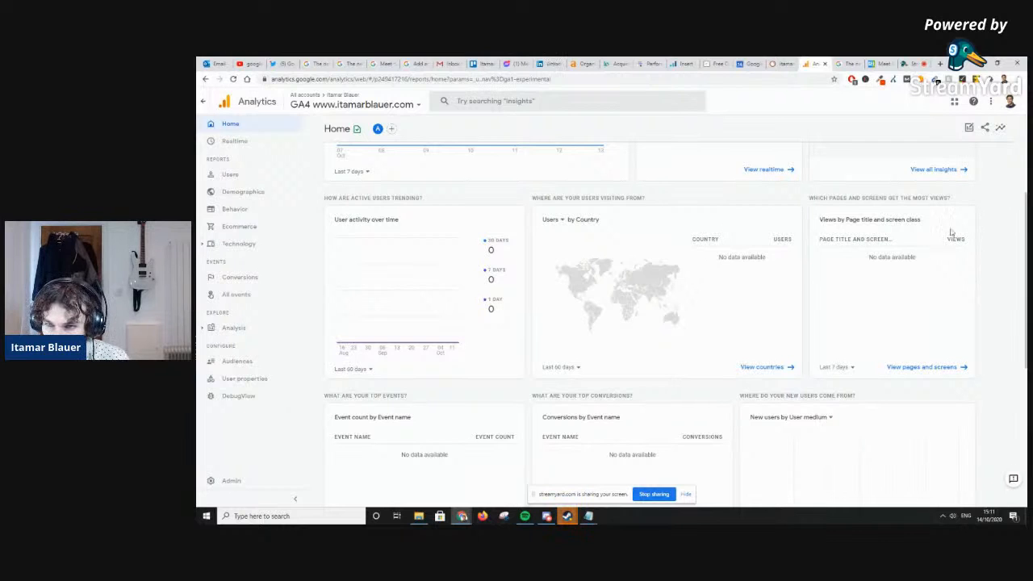
pyautogui.moveTo(862, 312)
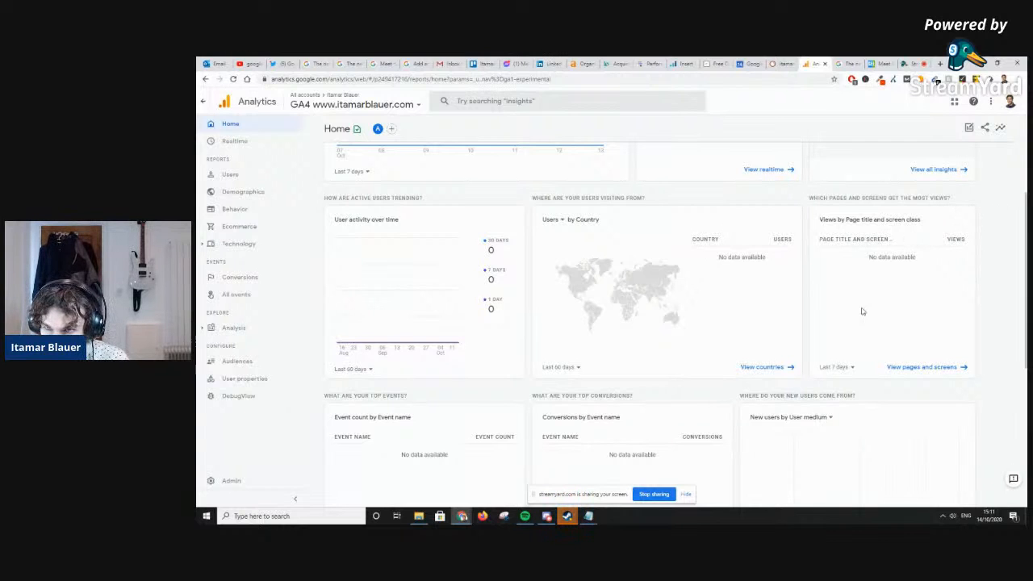
pyautogui.moveTo(866, 348)
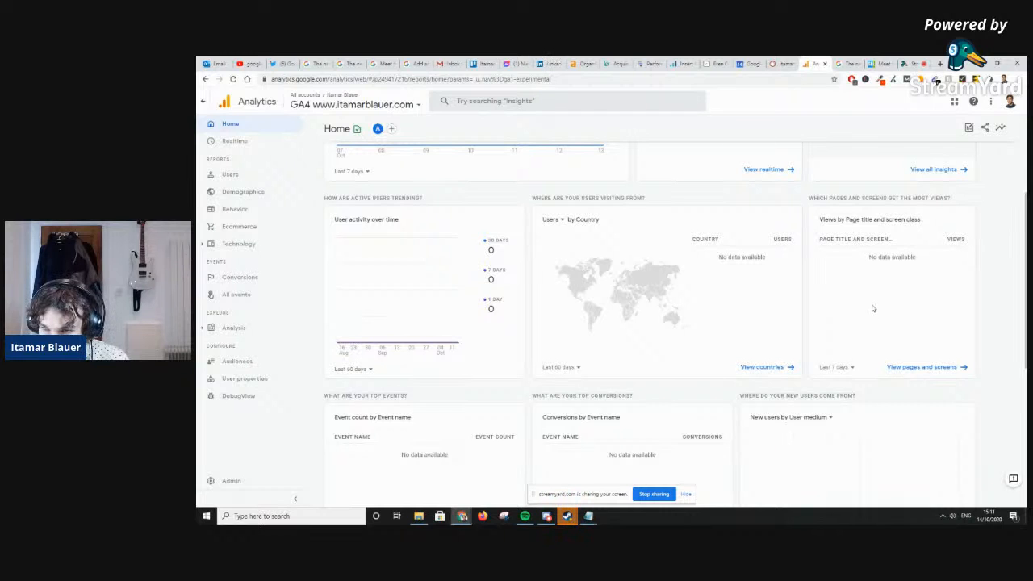
pyautogui.scroll(-3)
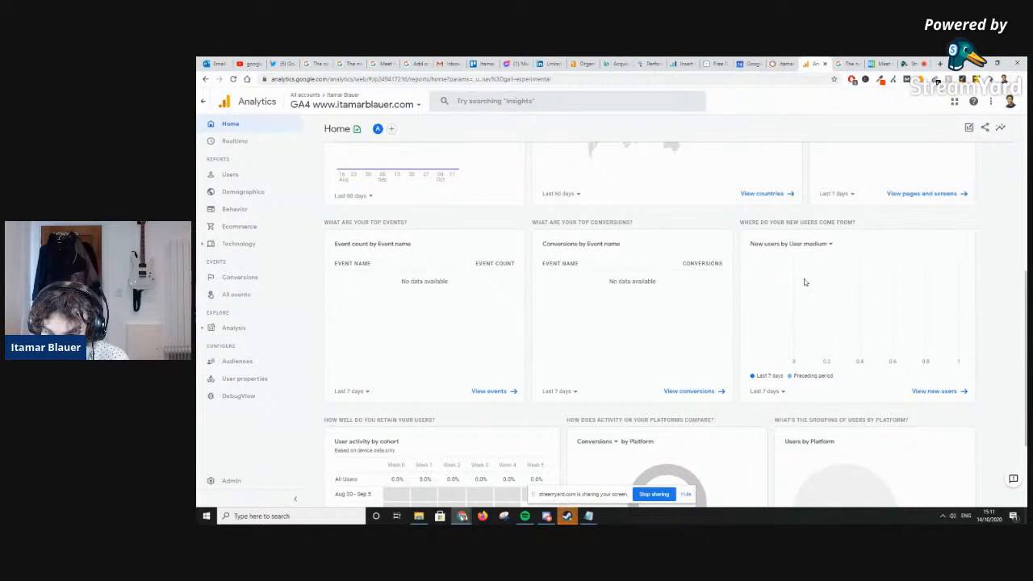
pyautogui.scroll(-3)
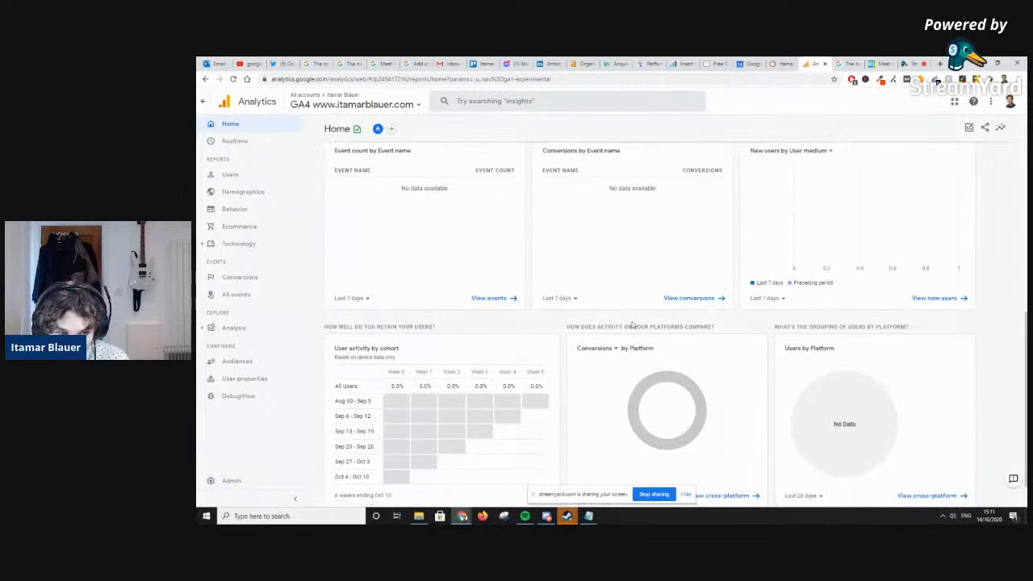
pyautogui.scroll(-3)
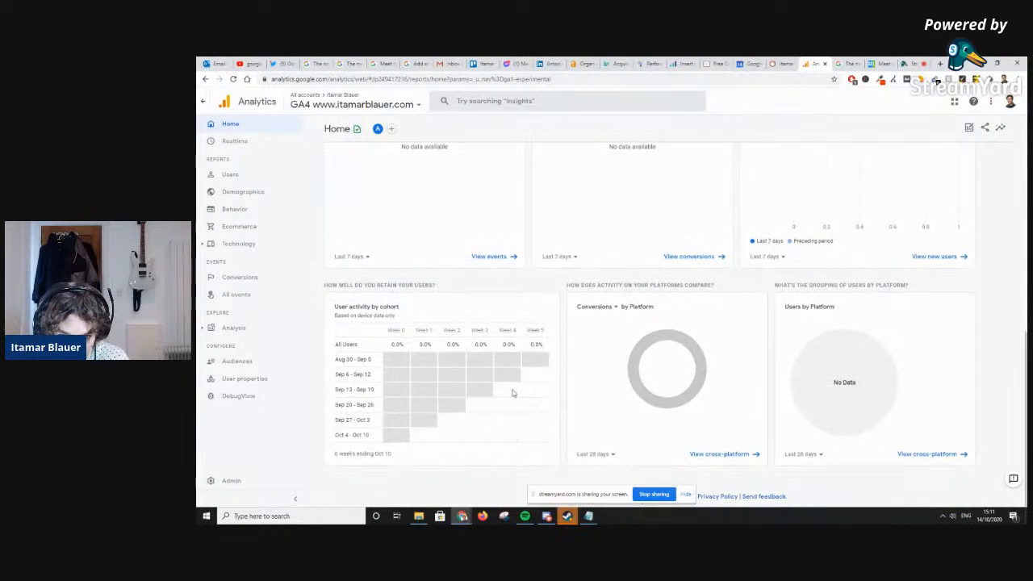
pyautogui.moveTo(807, 372)
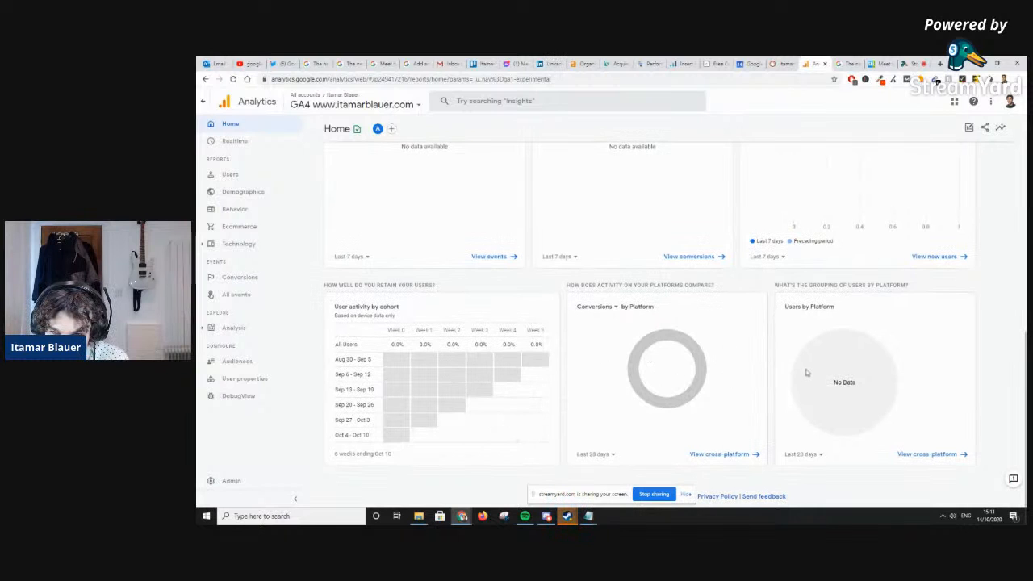
pyautogui.scroll(3)
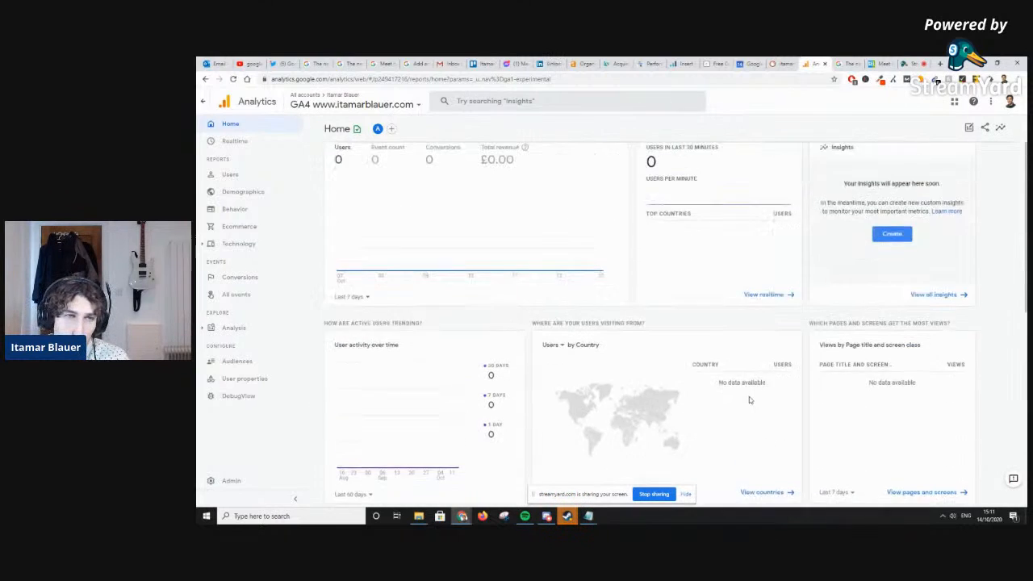
pyautogui.moveTo(235, 141)
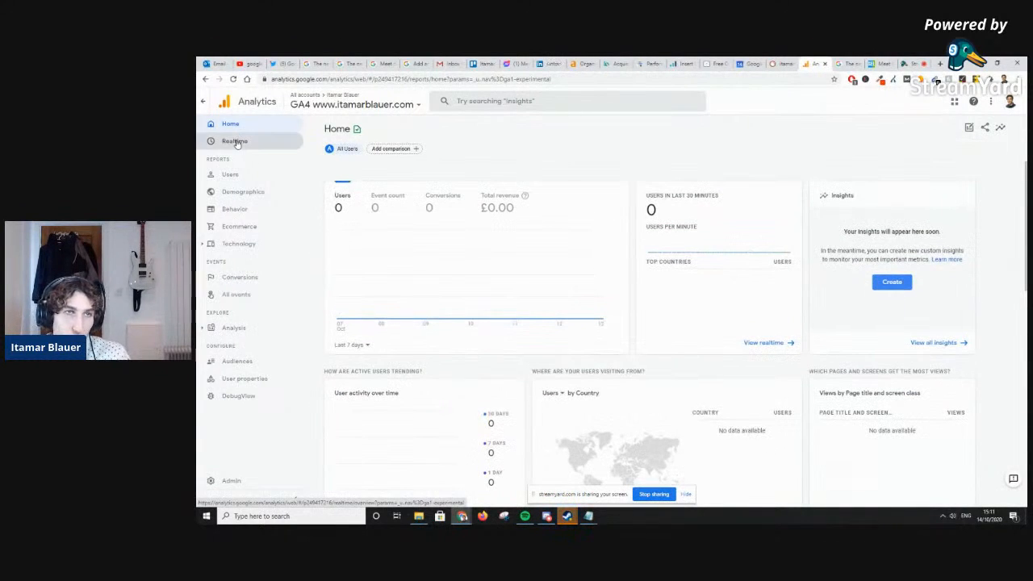
# Open the Realtime overview and scroll through its empty map, users and event cards
pyautogui.click(234, 142)
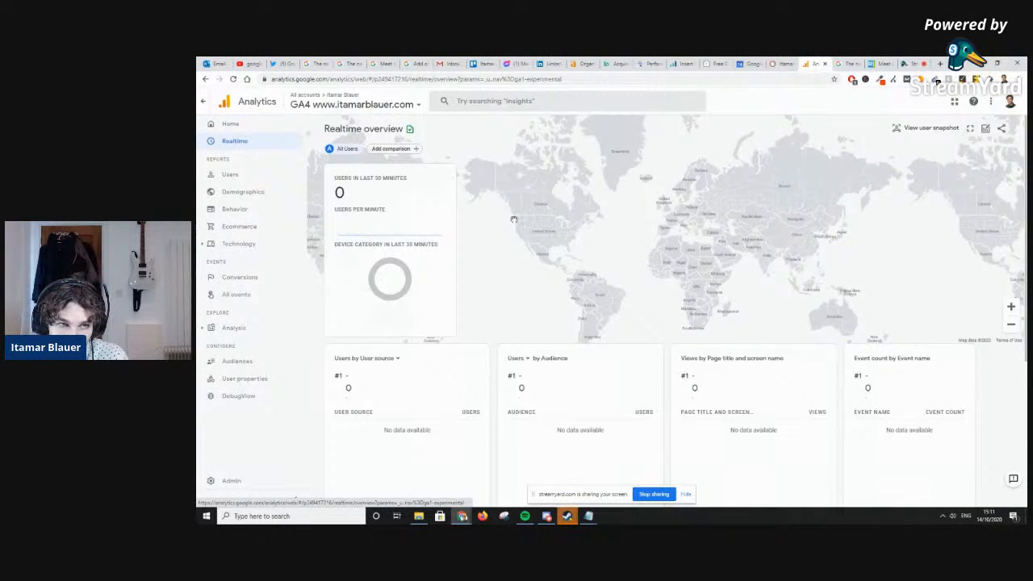
pyautogui.moveTo(602, 181)
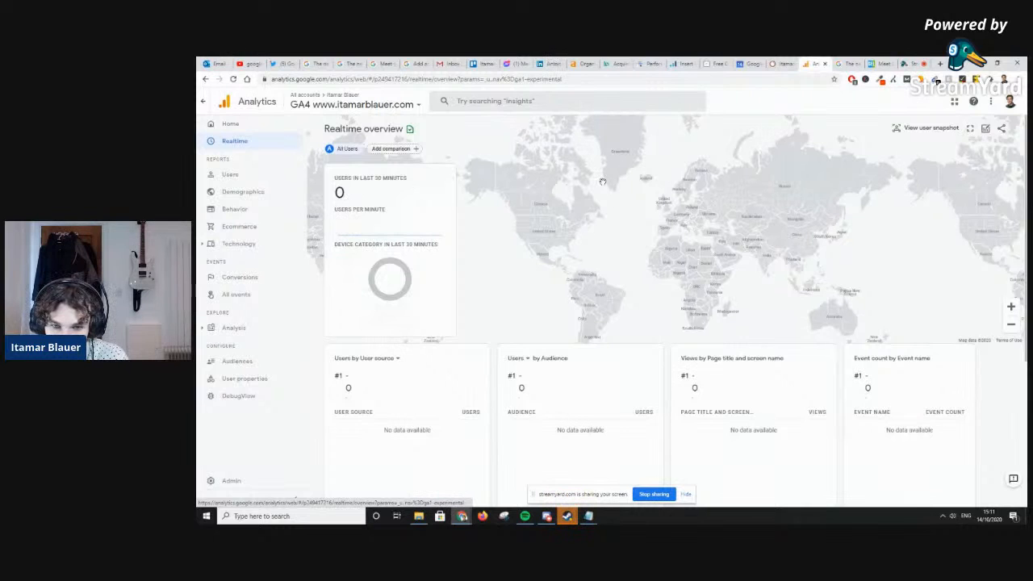
pyautogui.moveTo(726, 226)
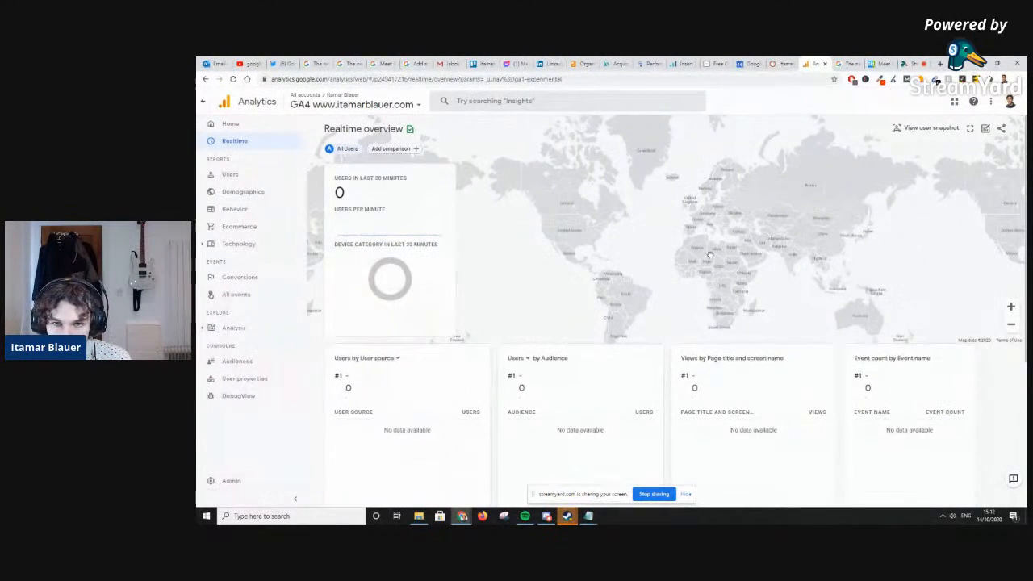
pyautogui.moveTo(492, 231)
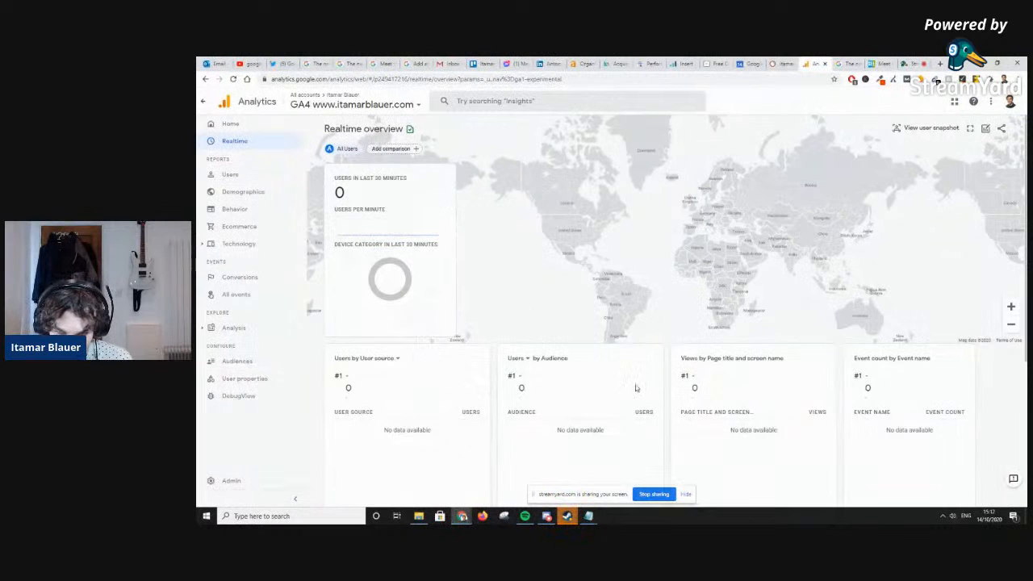
pyautogui.scroll(-3)
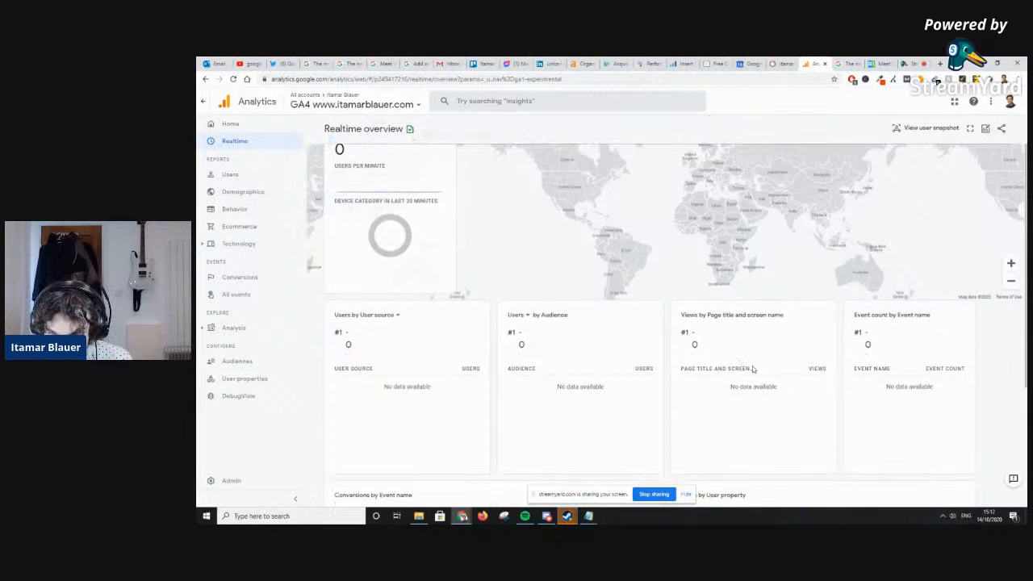
pyautogui.scroll(-3)
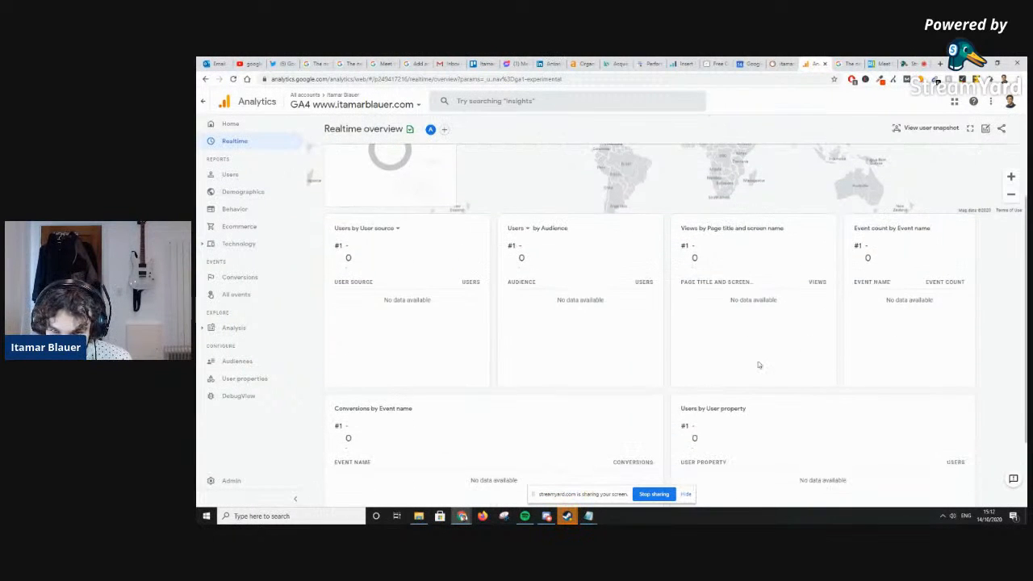
pyautogui.scroll(-3)
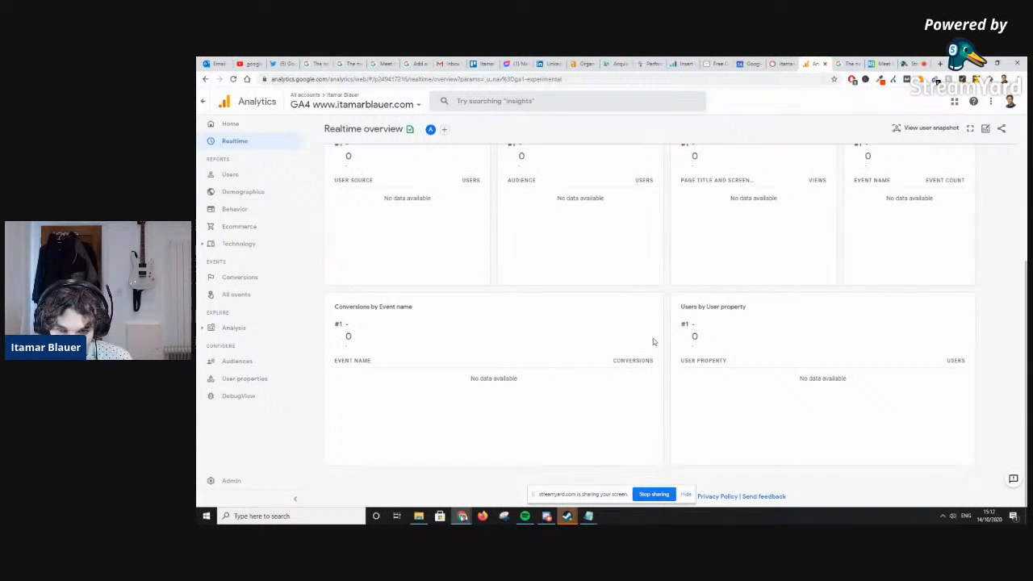
pyautogui.scroll(3)
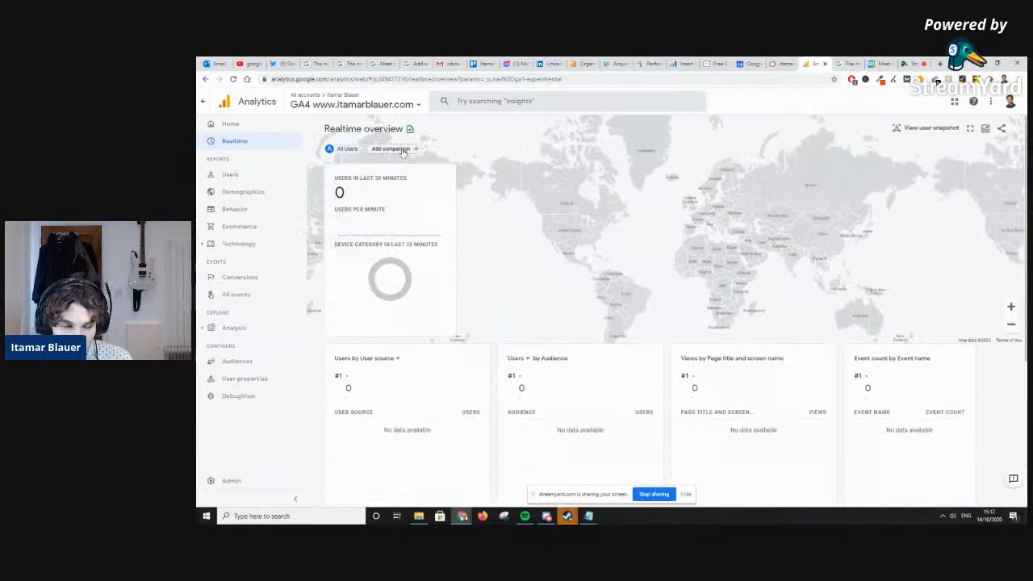
pyautogui.moveTo(629, 172)
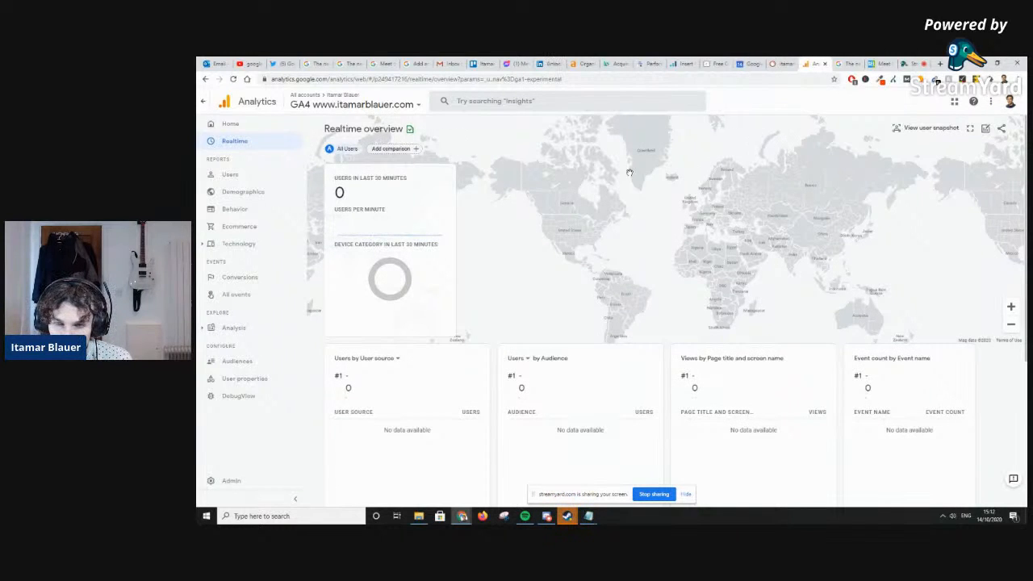
pyautogui.click(230, 174)
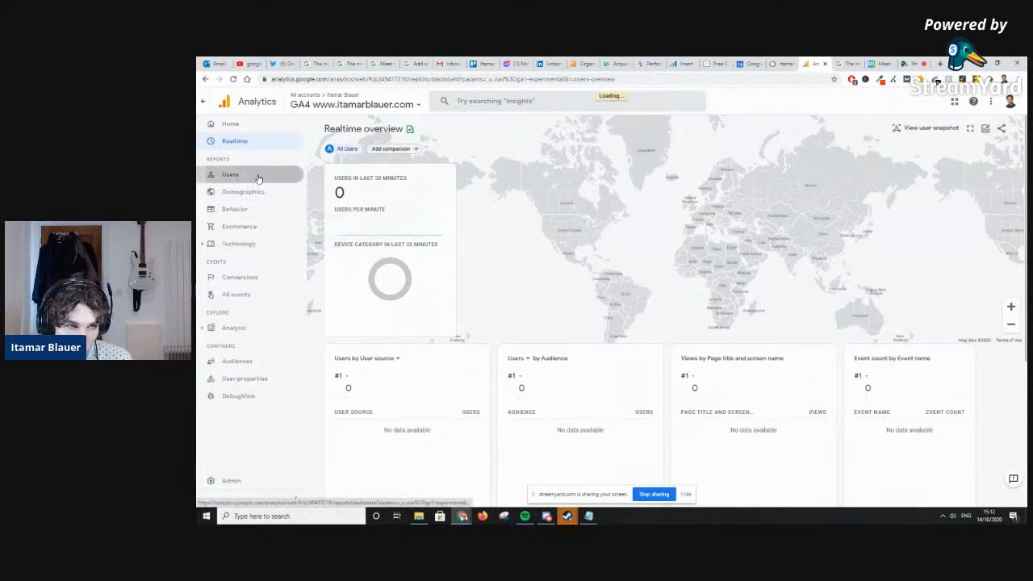
pyautogui.click(230, 174)
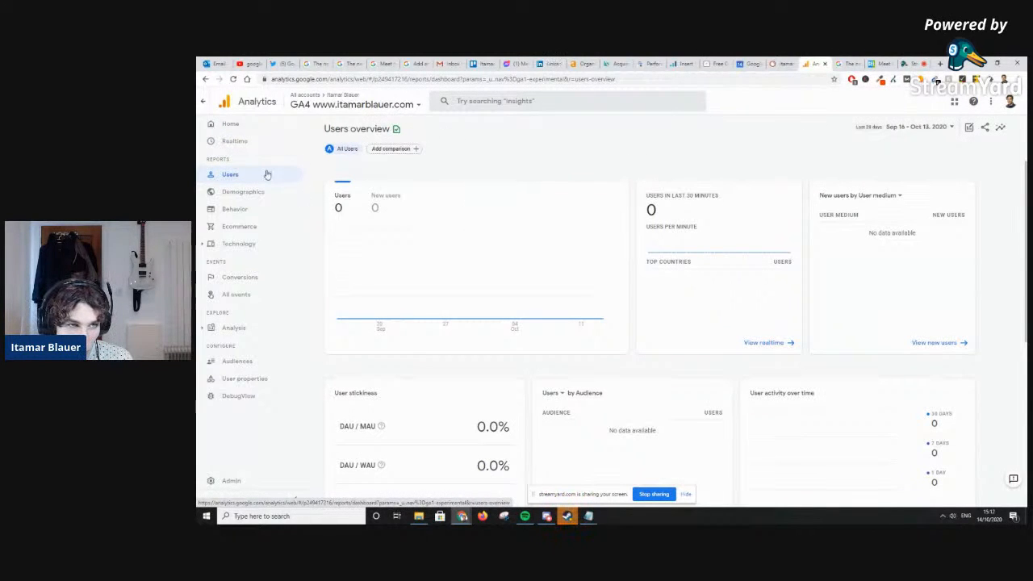
pyautogui.scroll(-3)
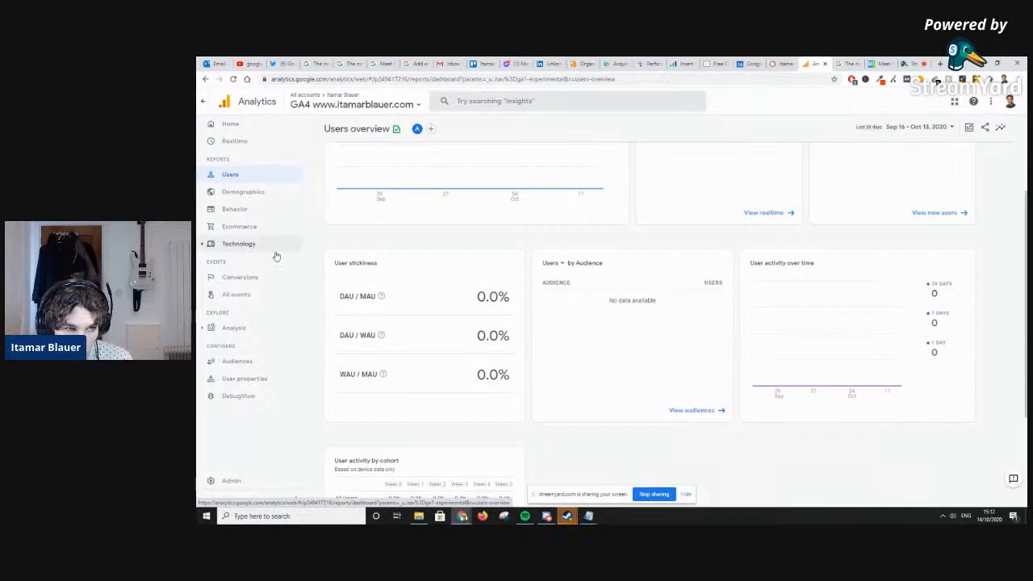
pyautogui.click(238, 243)
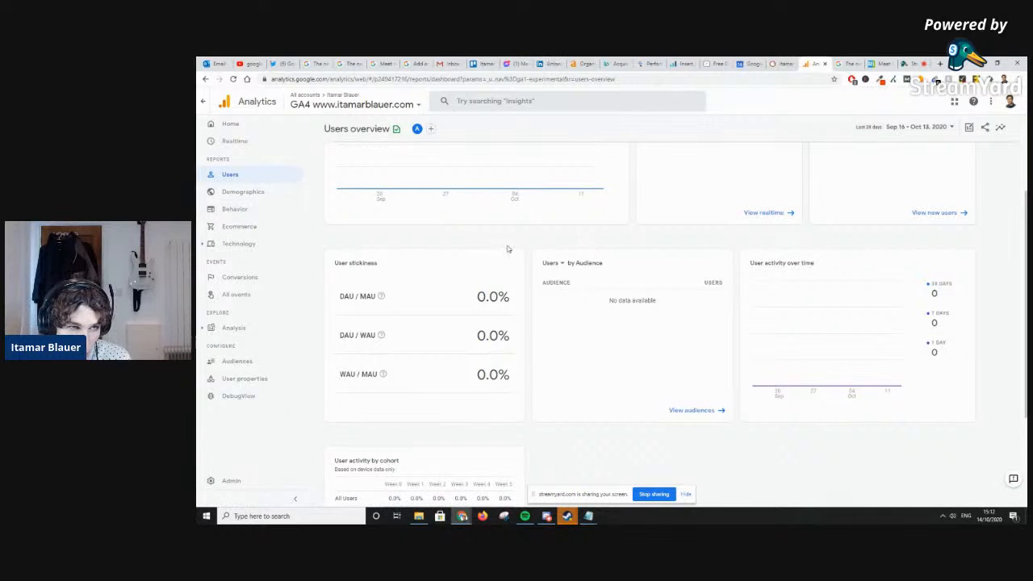
pyautogui.moveTo(610, 239)
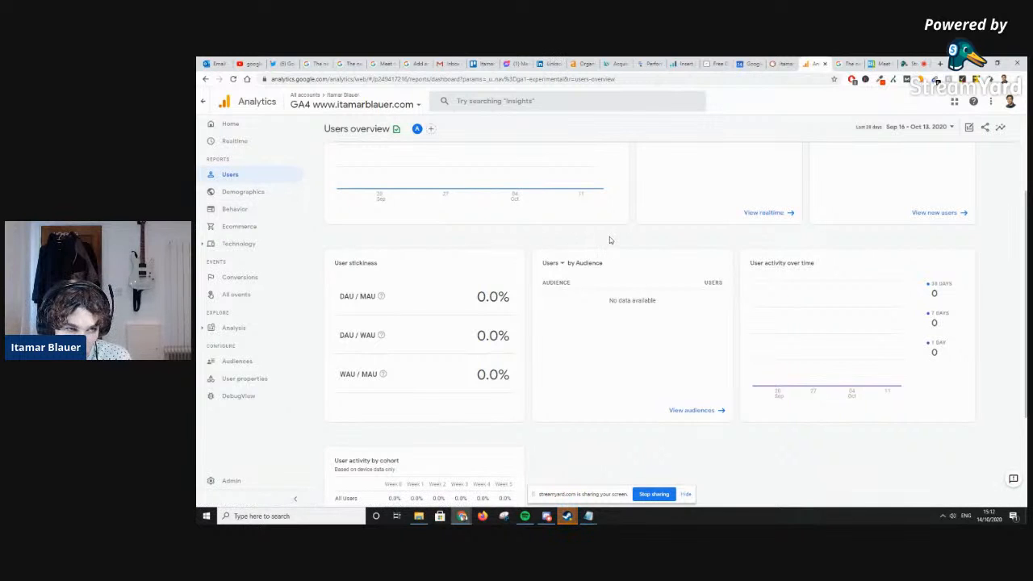
pyautogui.scroll(3)
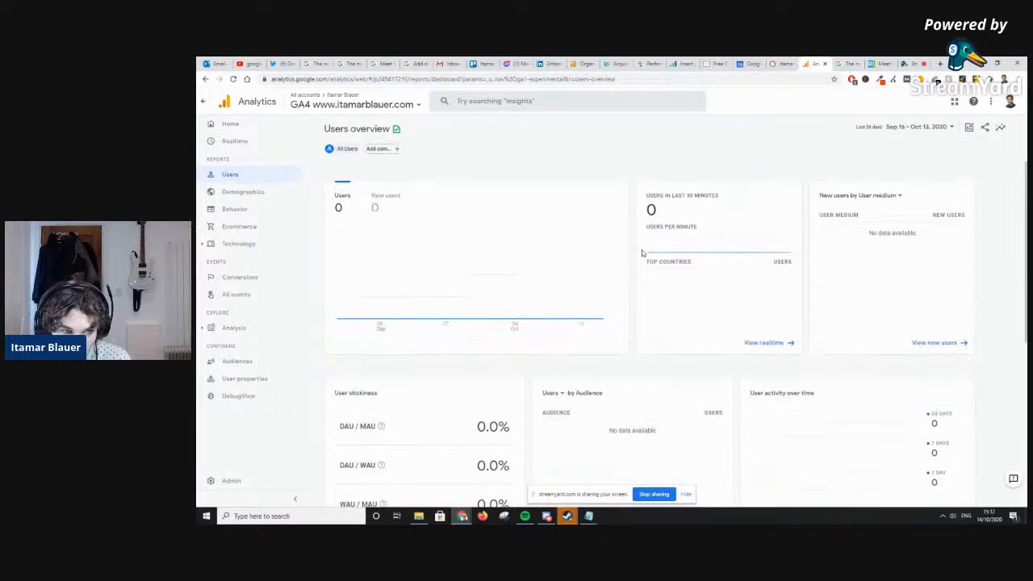
pyautogui.scroll(-3)
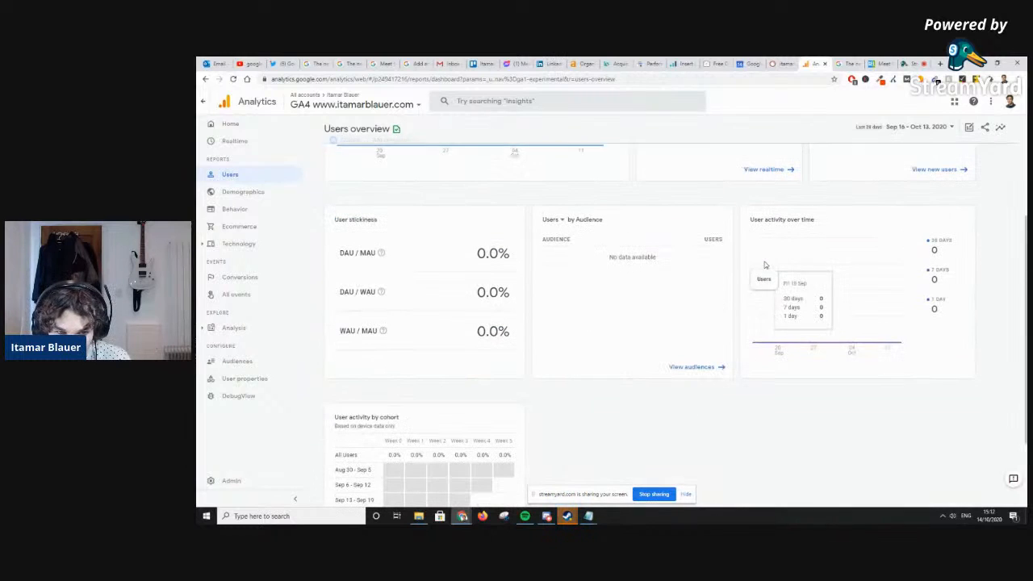
pyautogui.moveTo(371, 228)
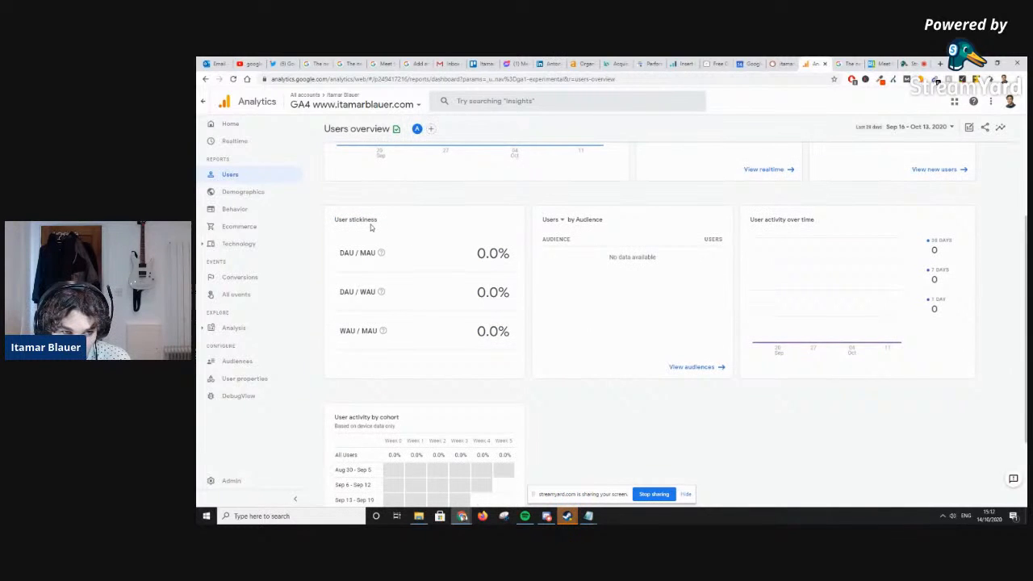
pyautogui.moveTo(383, 252)
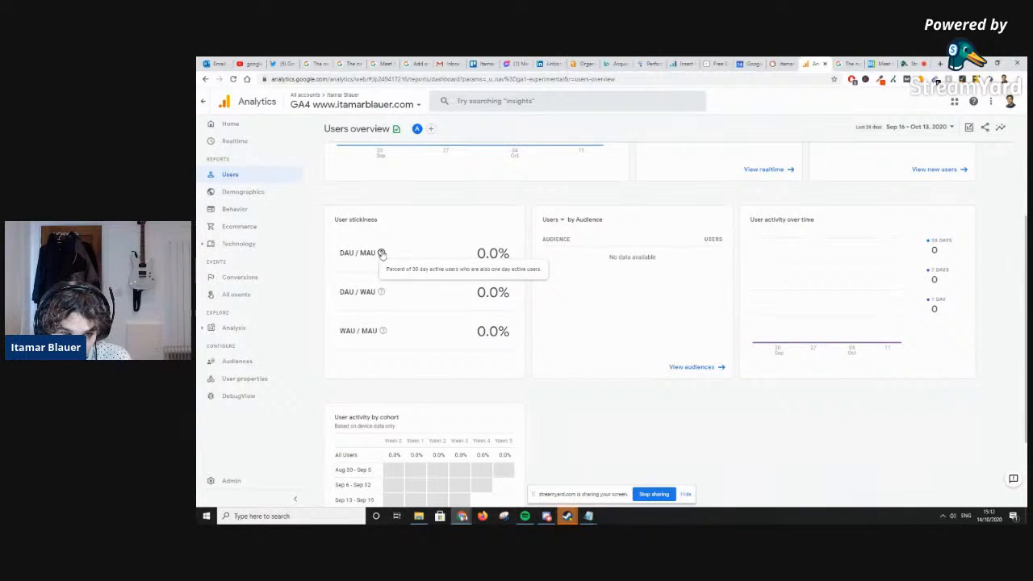
pyautogui.moveTo(600, 220)
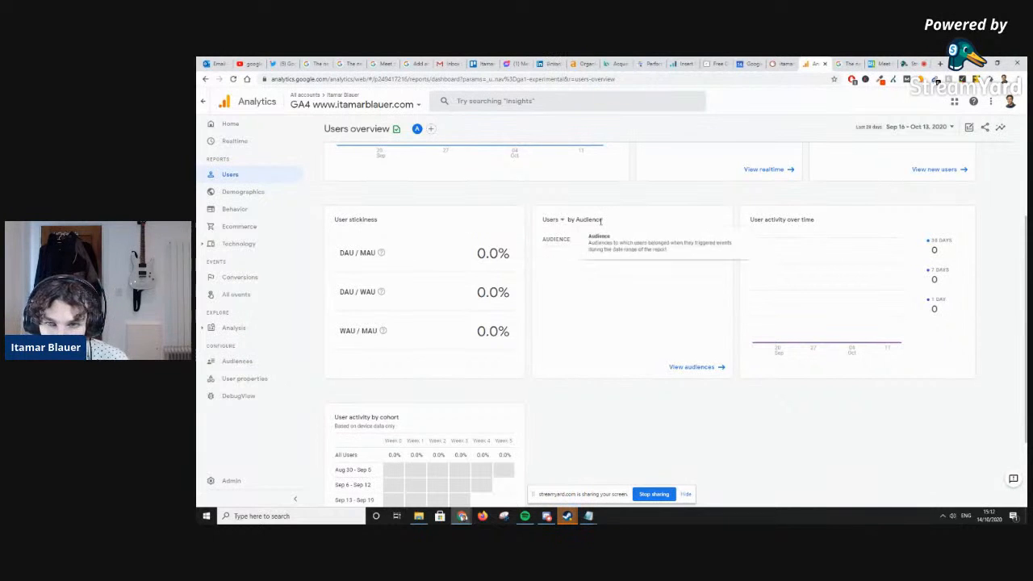
pyautogui.scroll(3)
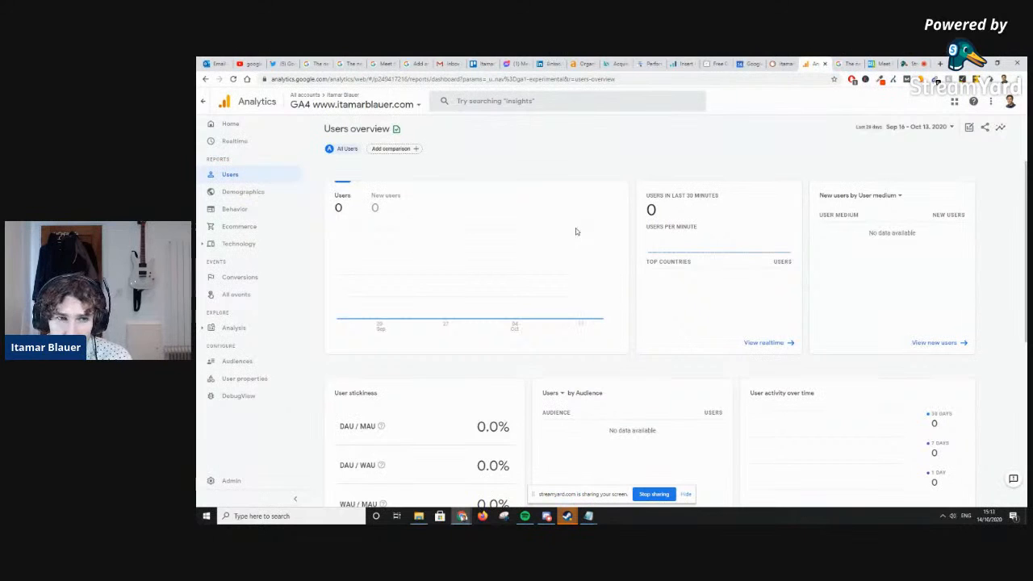
pyautogui.scroll(-3)
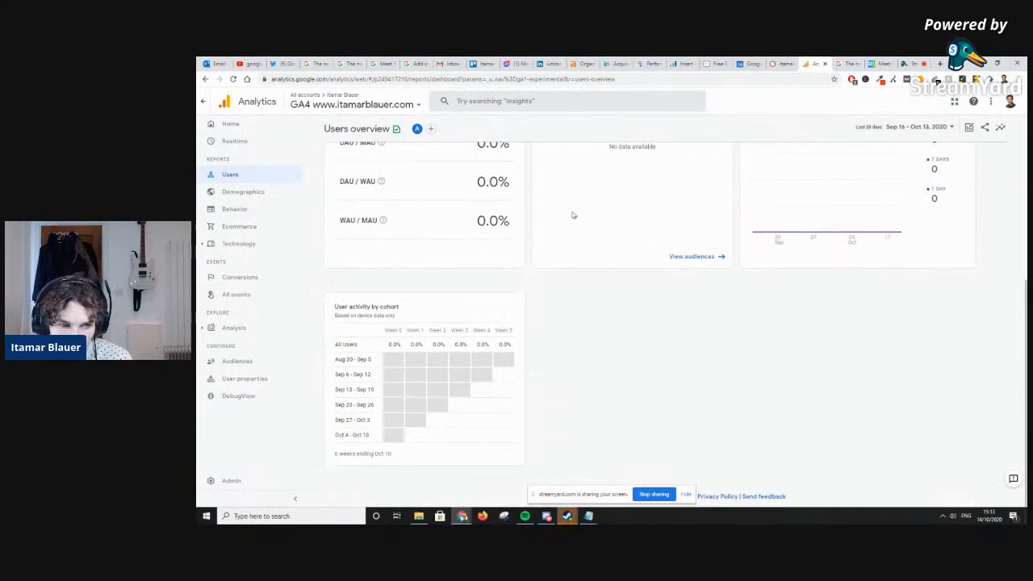
pyautogui.moveTo(576, 370)
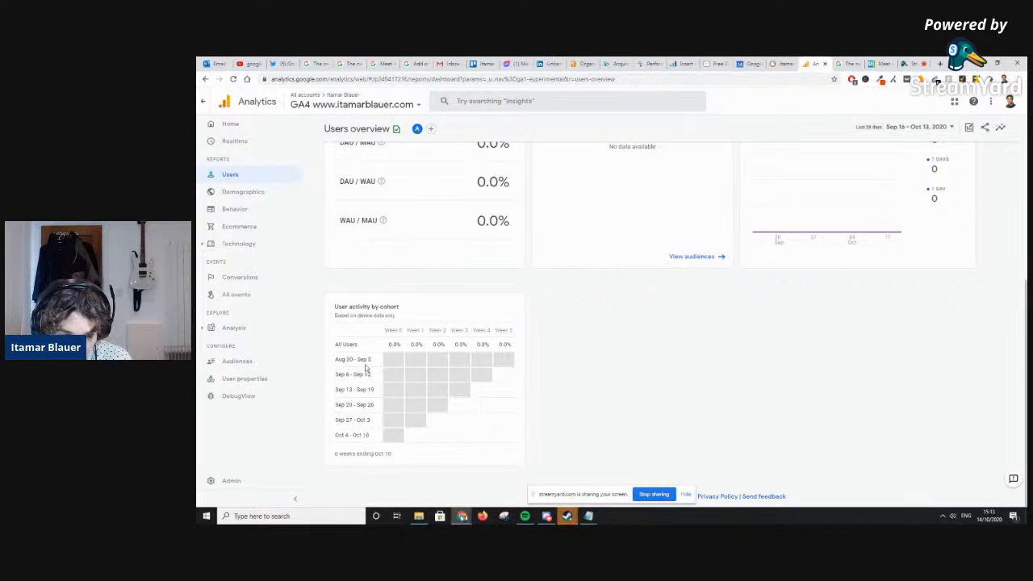
pyautogui.scroll(3)
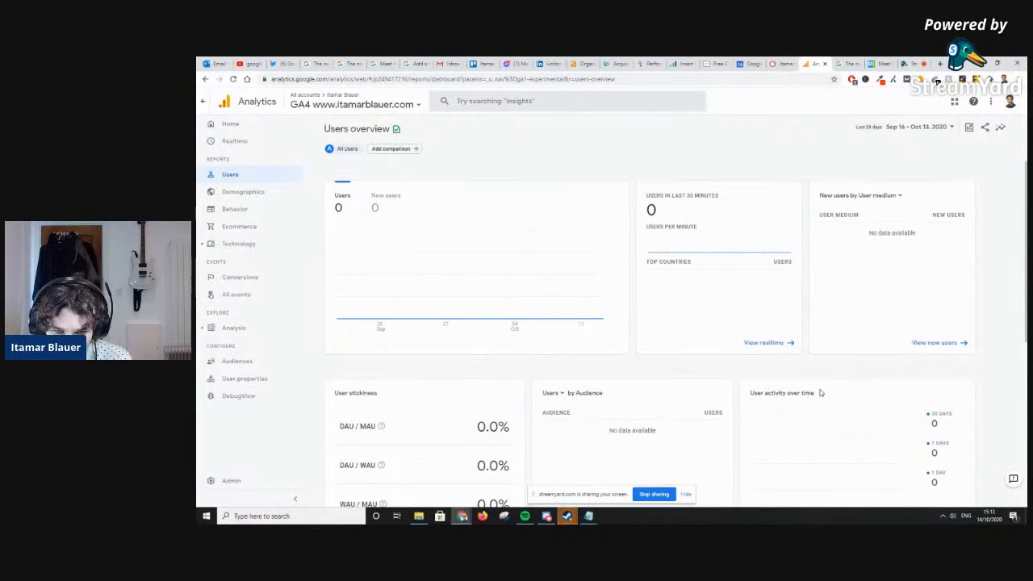
pyautogui.moveTo(243, 191)
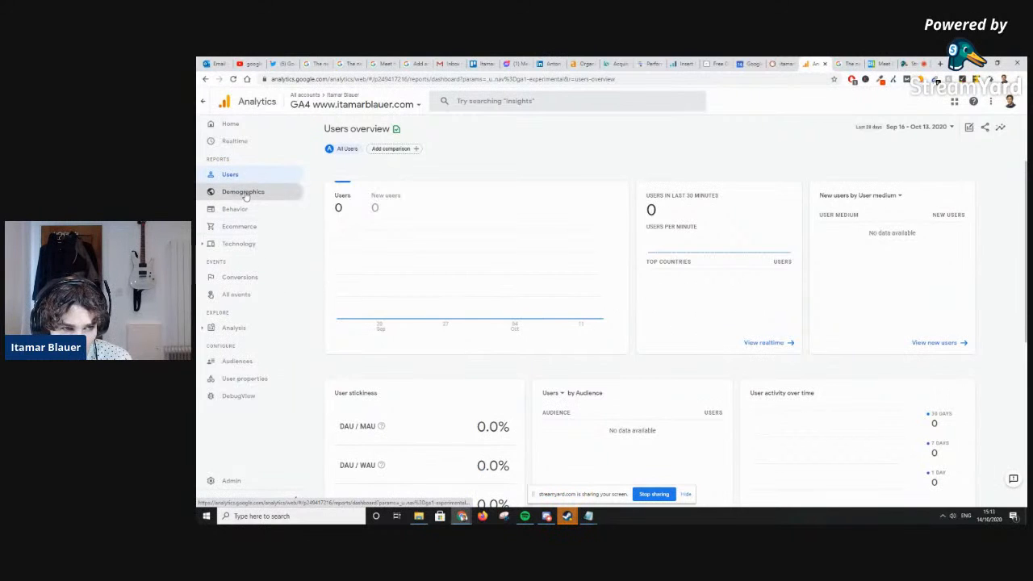
# Open the Demographics overview with its empty country, city, gender and interests cards
pyautogui.click(243, 192)
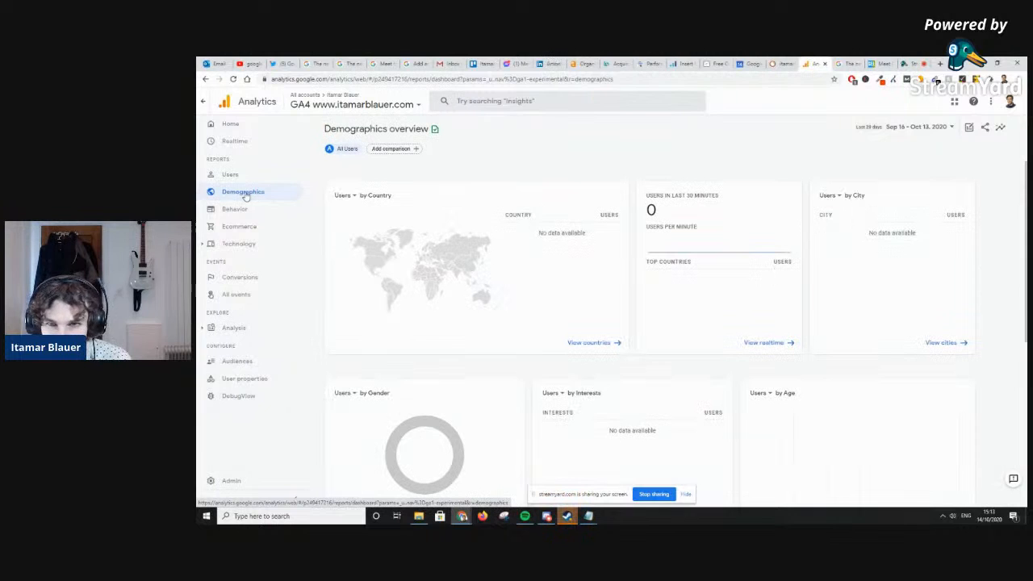
pyautogui.moveTo(235, 209)
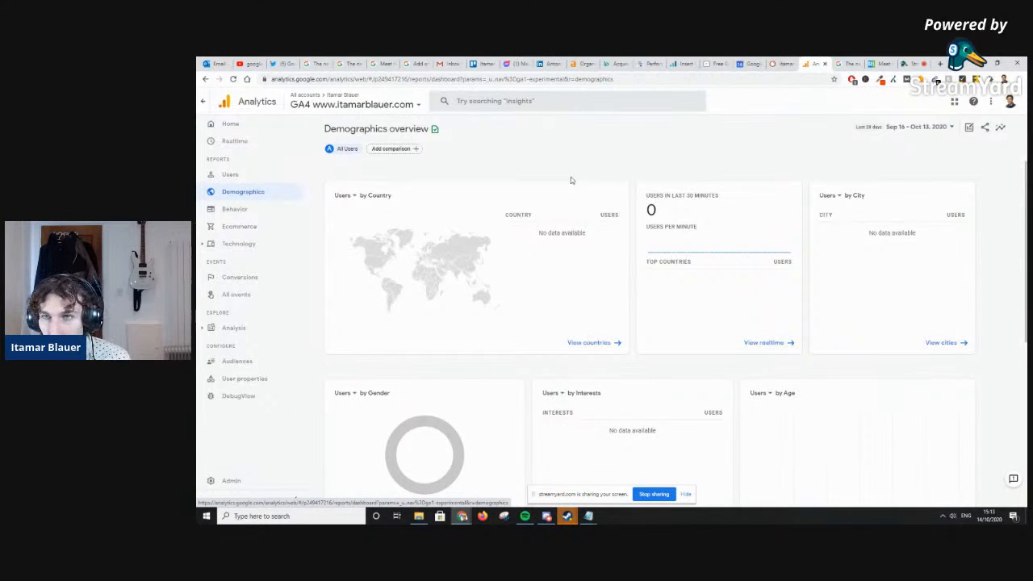
pyautogui.moveTo(865, 161)
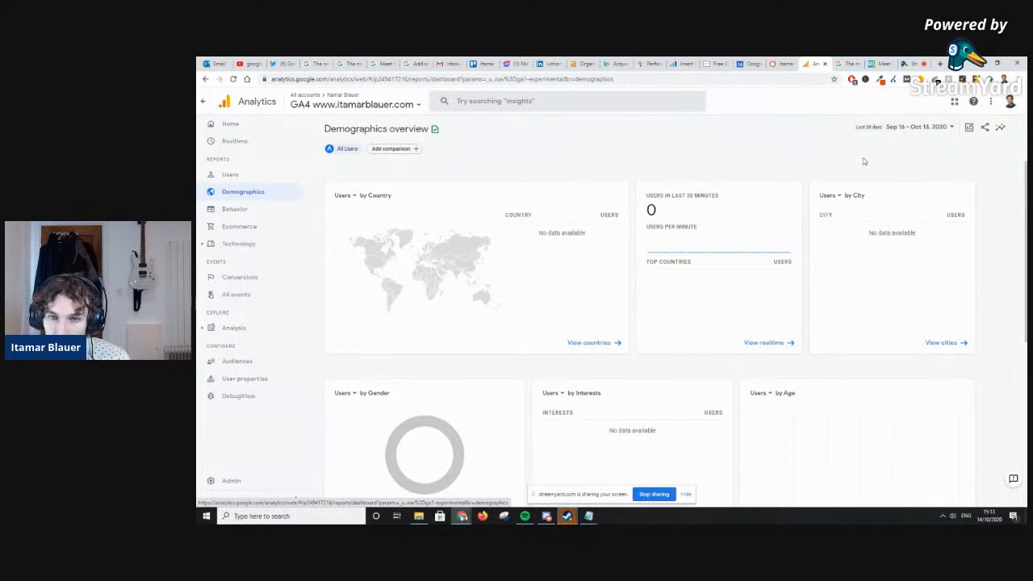
pyautogui.moveTo(737, 191)
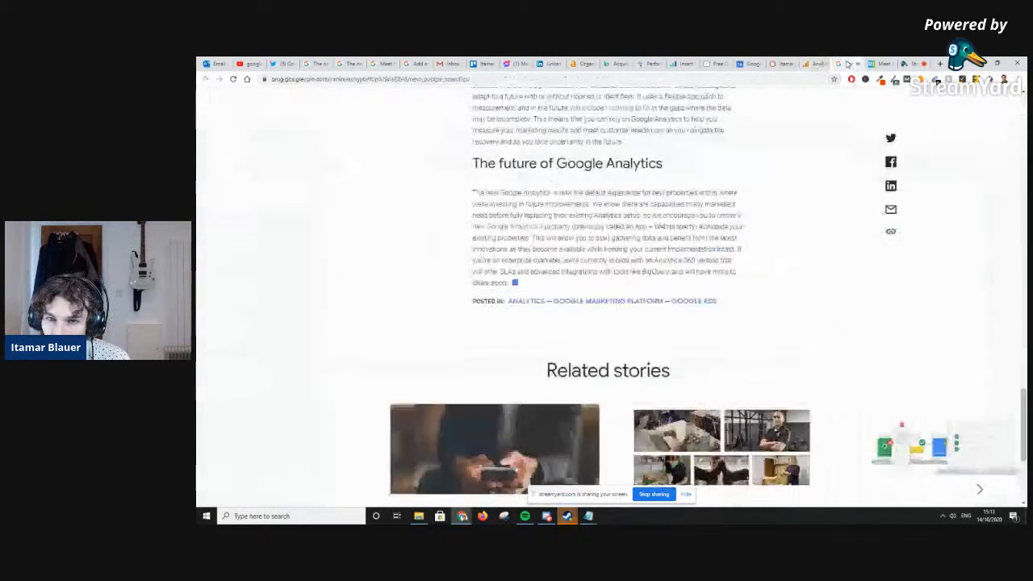
pyautogui.scroll(3)
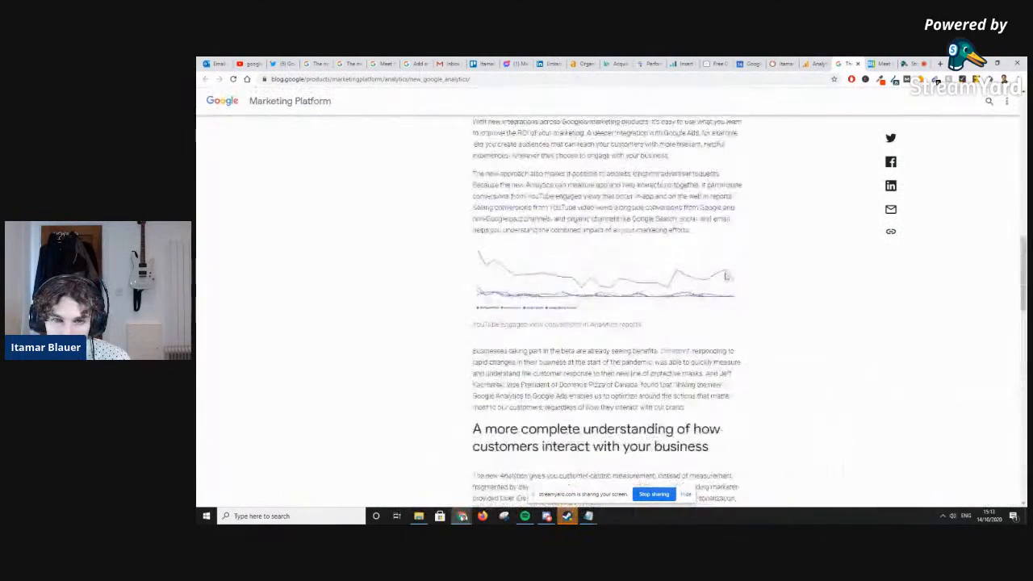
pyautogui.scroll(3)
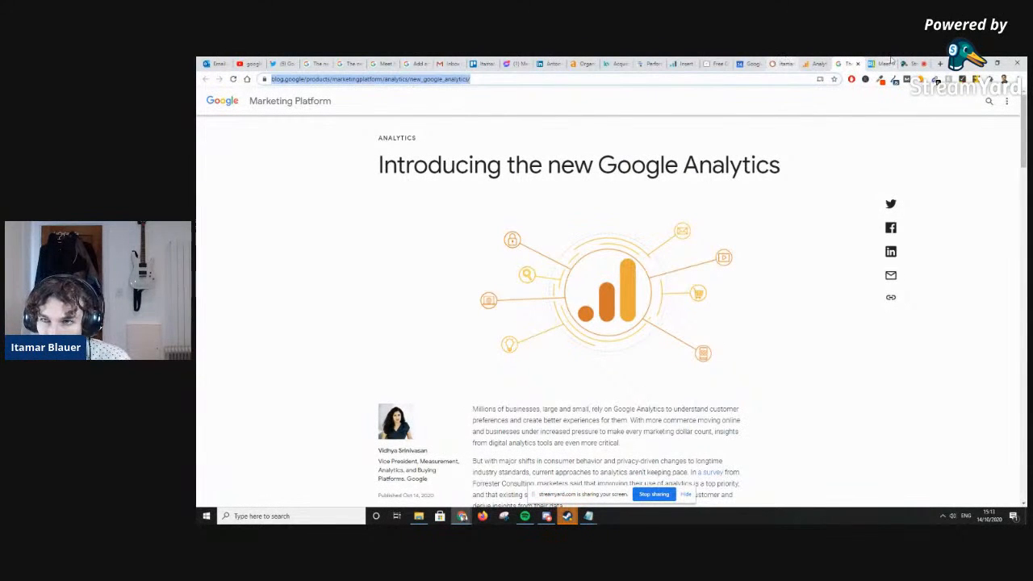
pyautogui.click(884, 64)
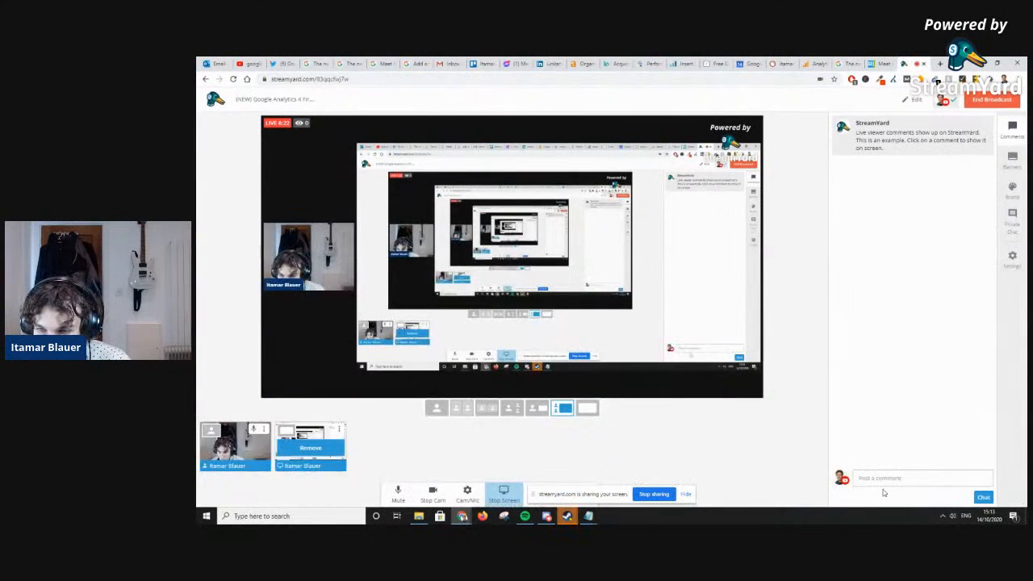
pyautogui.write('https://blog.google/products/marketingplatform/analytics/new_google_analytics/')
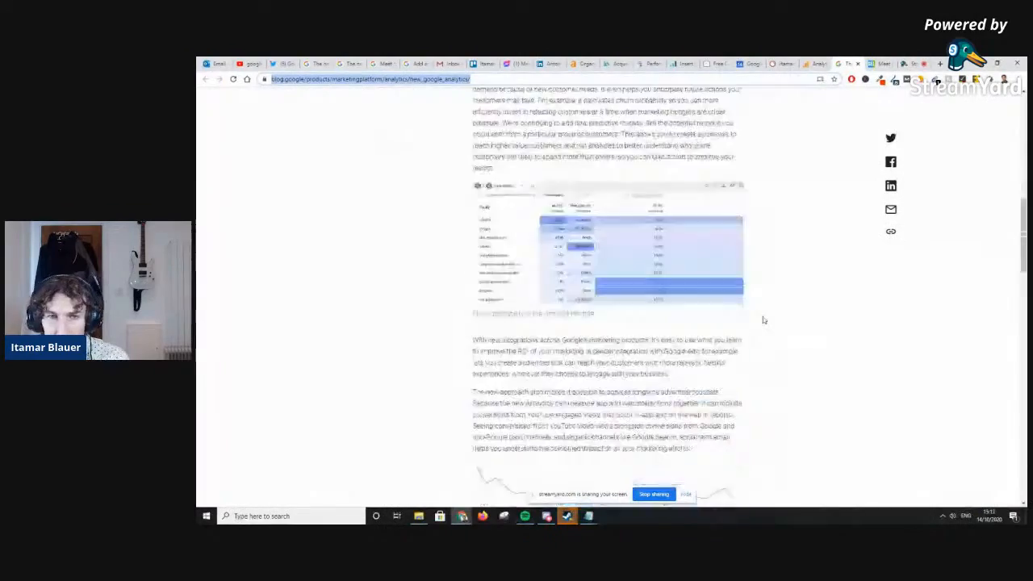
pyautogui.scroll(-3)
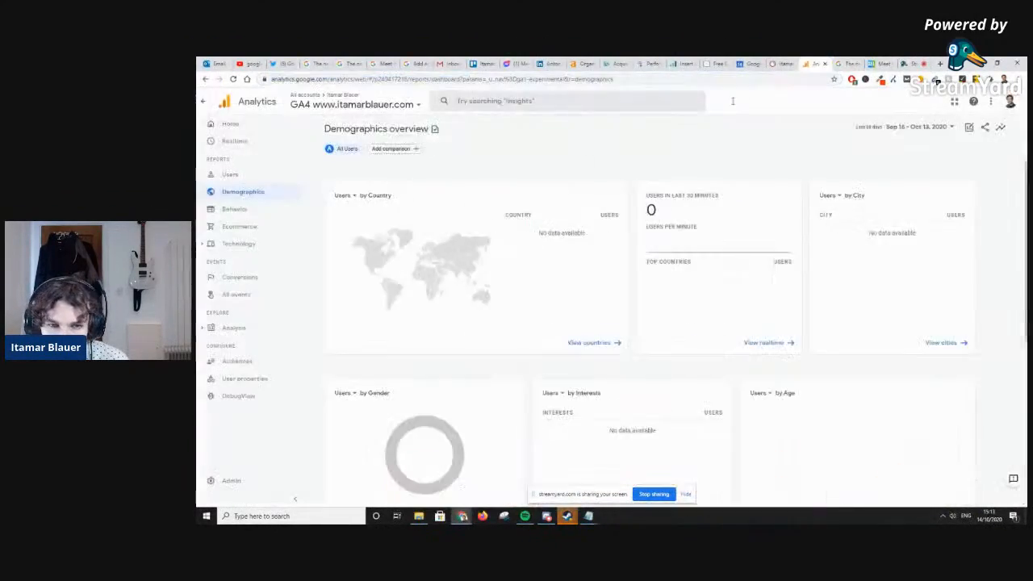
# Open the Behavior overview report and scroll through its cards
pyautogui.scroll(-3)
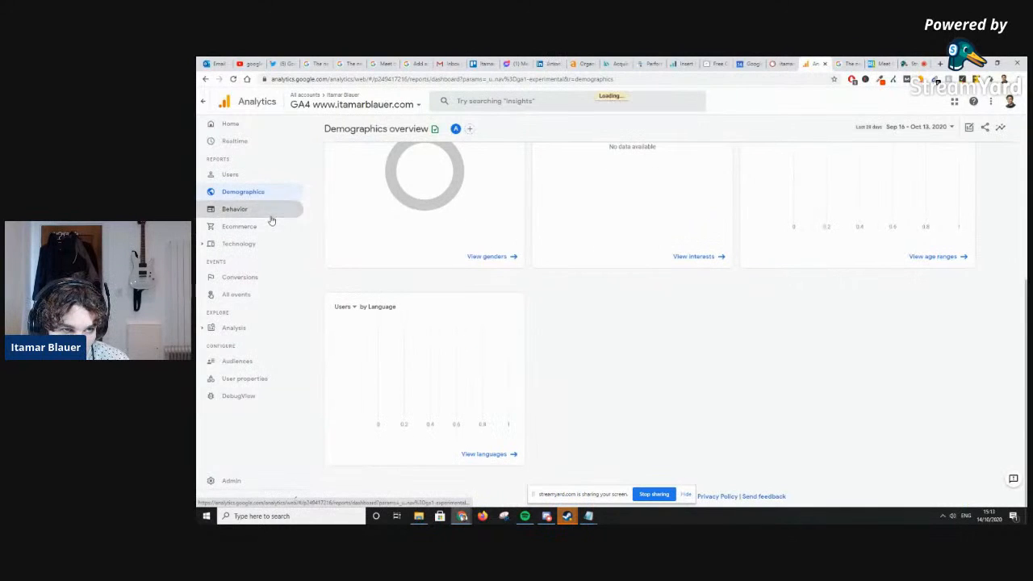
pyautogui.click(235, 209)
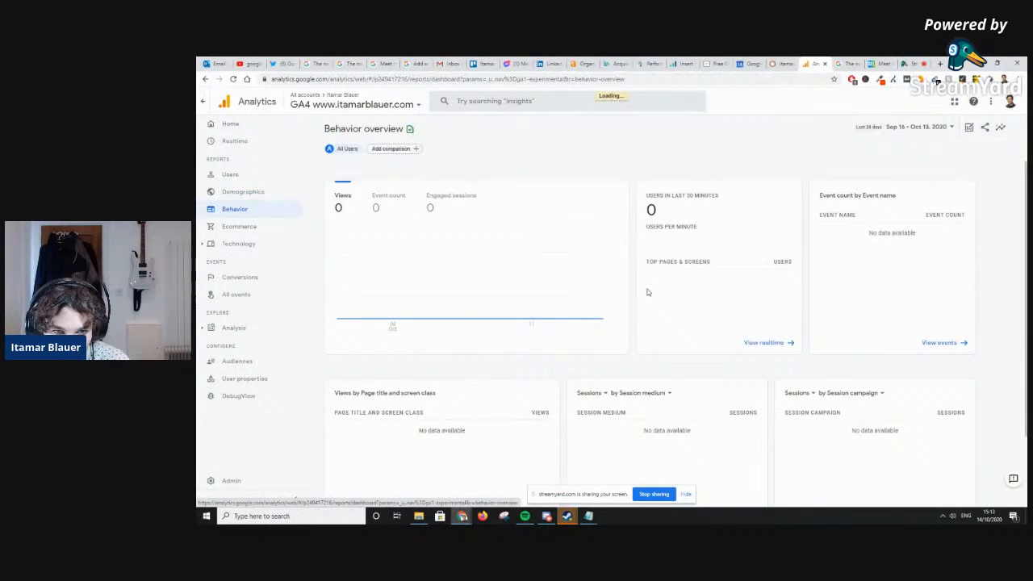
pyautogui.scroll(-3)
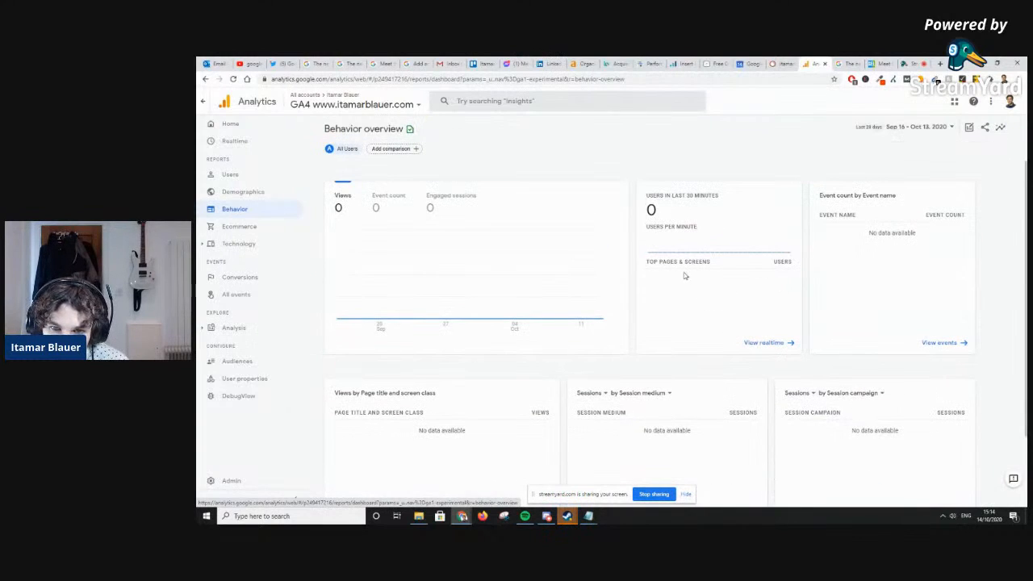
pyautogui.scroll(-3)
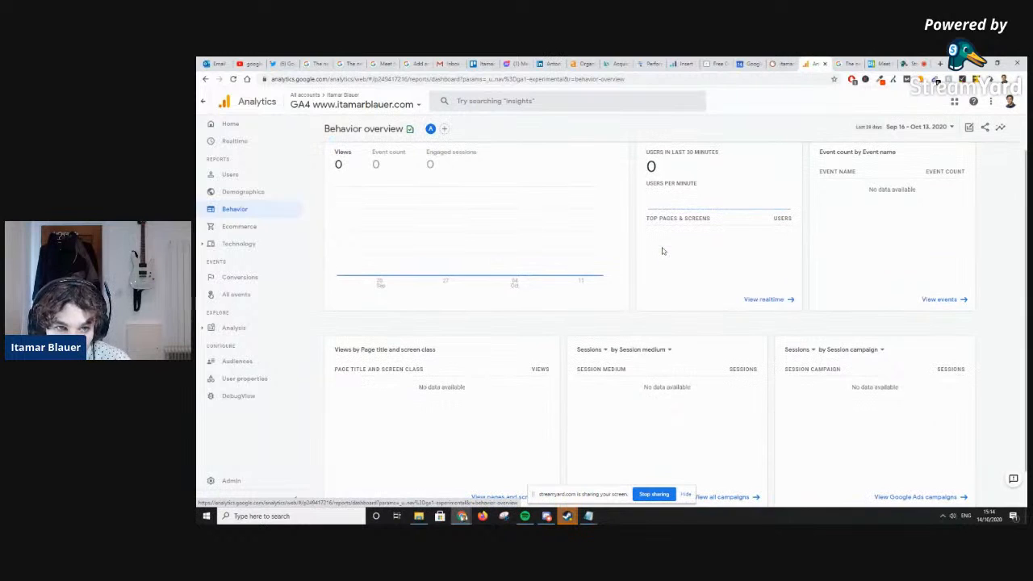
pyautogui.scroll(-3)
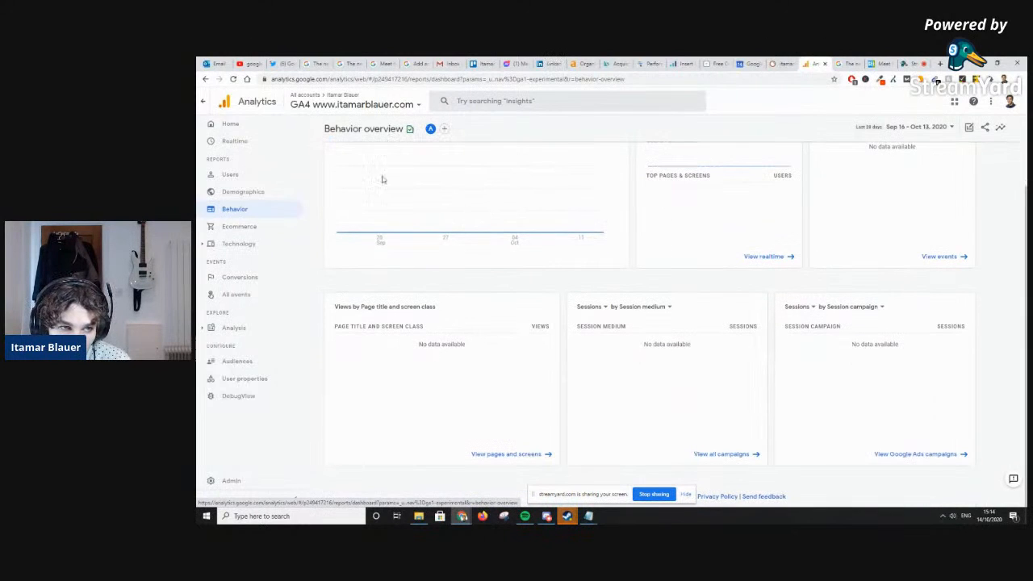
# Browse the Ecommerce overview, then the Technology Web overview, and collapse Technology
pyautogui.click(239, 226)
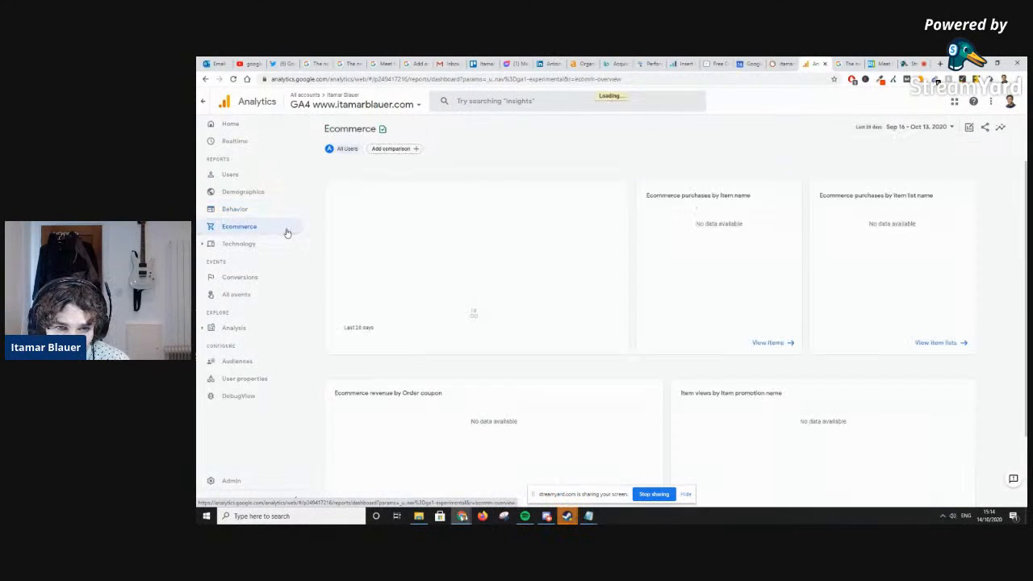
pyautogui.scroll(-3)
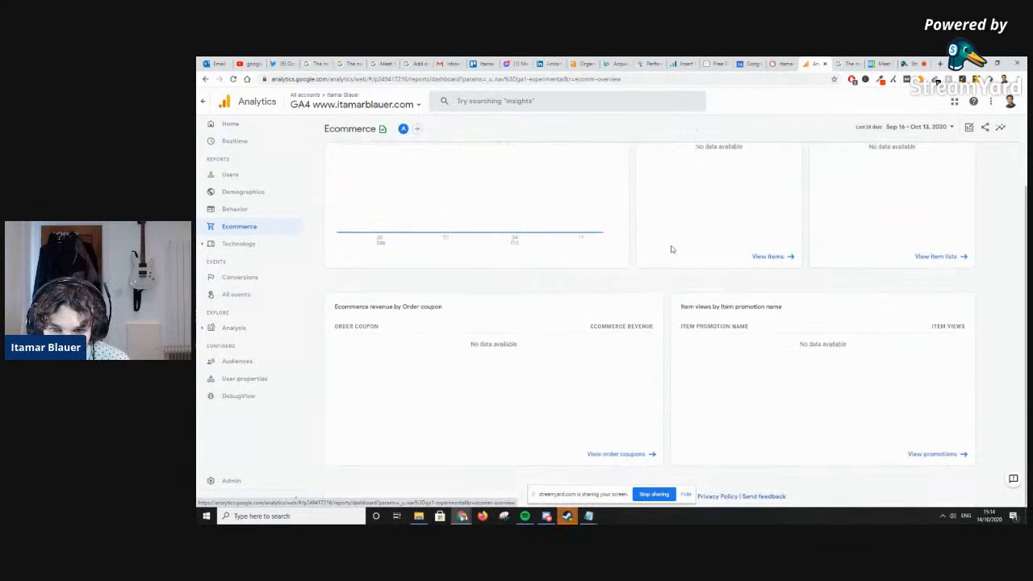
pyautogui.moveTo(239, 243)
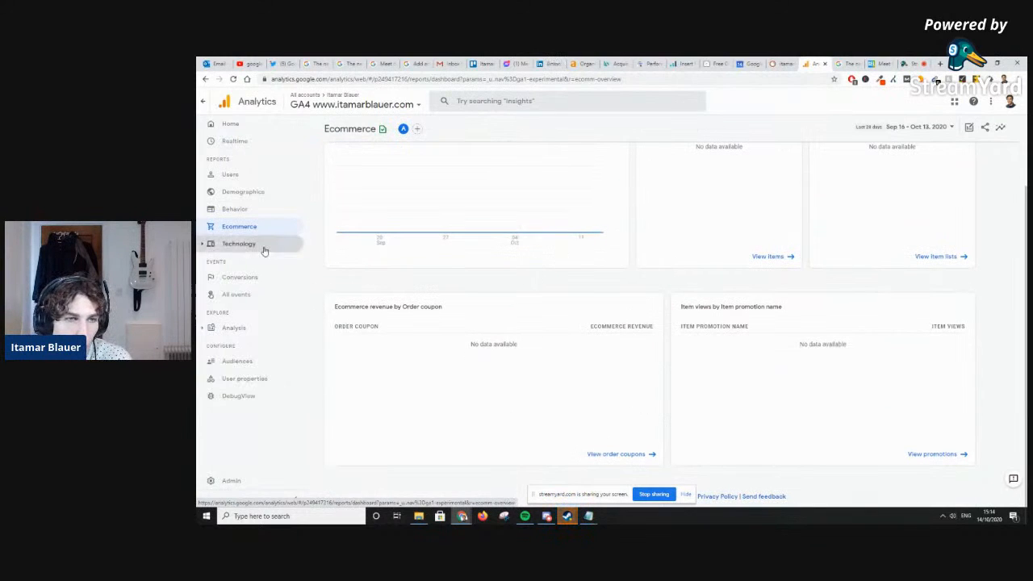
pyautogui.click(238, 243)
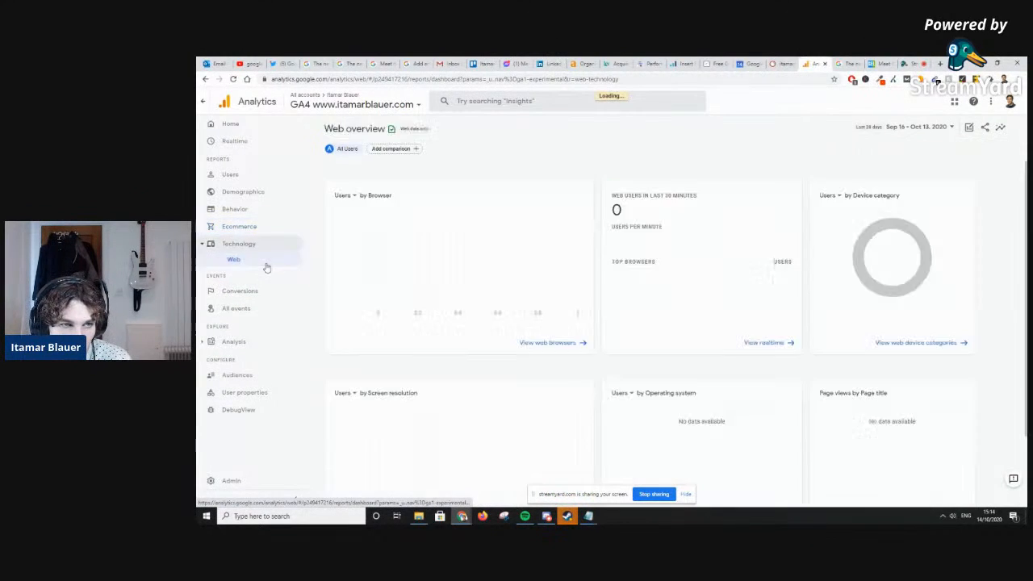
pyautogui.scroll(-3)
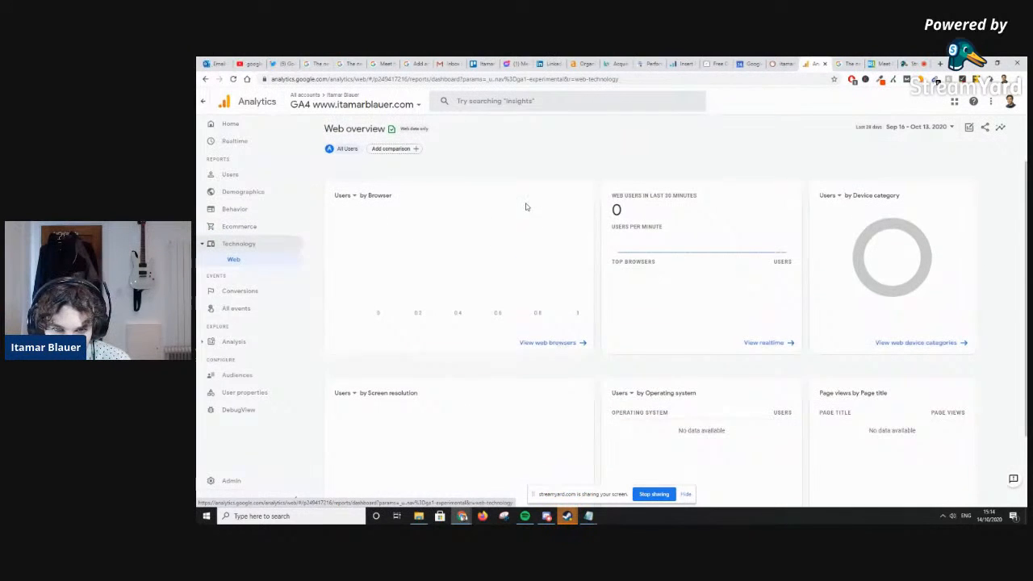
pyautogui.moveTo(505, 259)
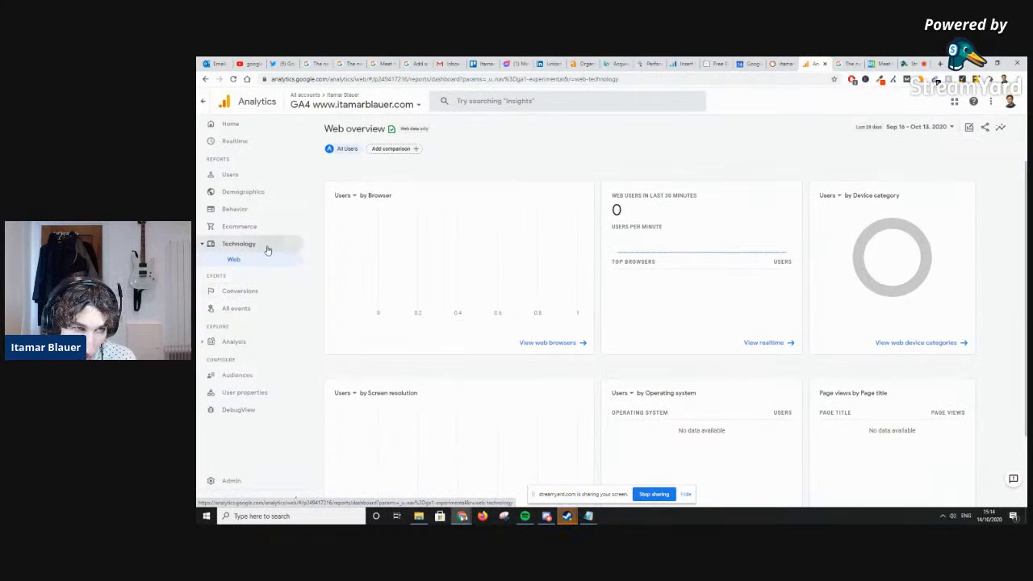
pyautogui.click(238, 243)
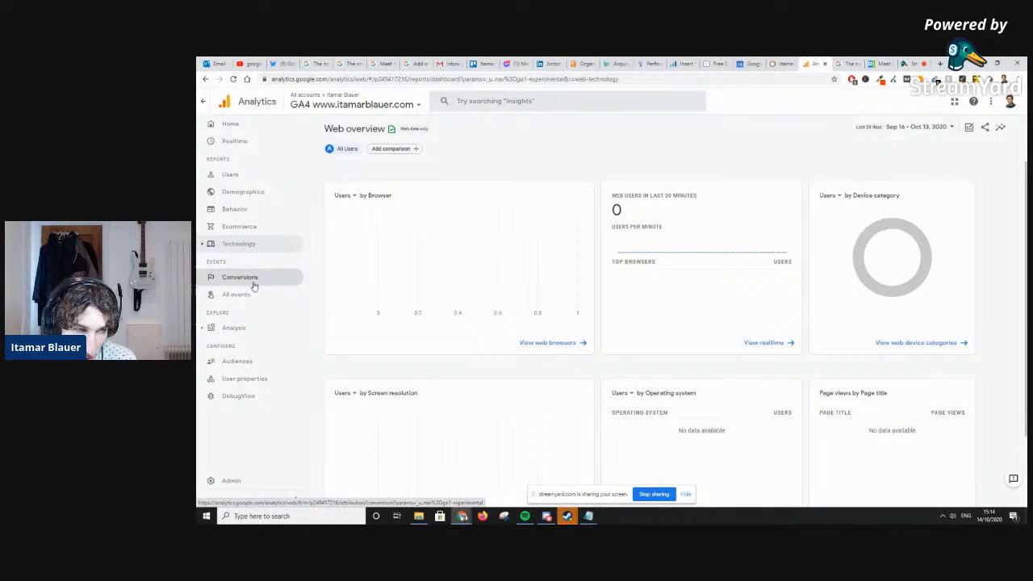
# Visit All events, then launch the User lifetime exploration from Explore > Analysis
pyautogui.click(240, 277)
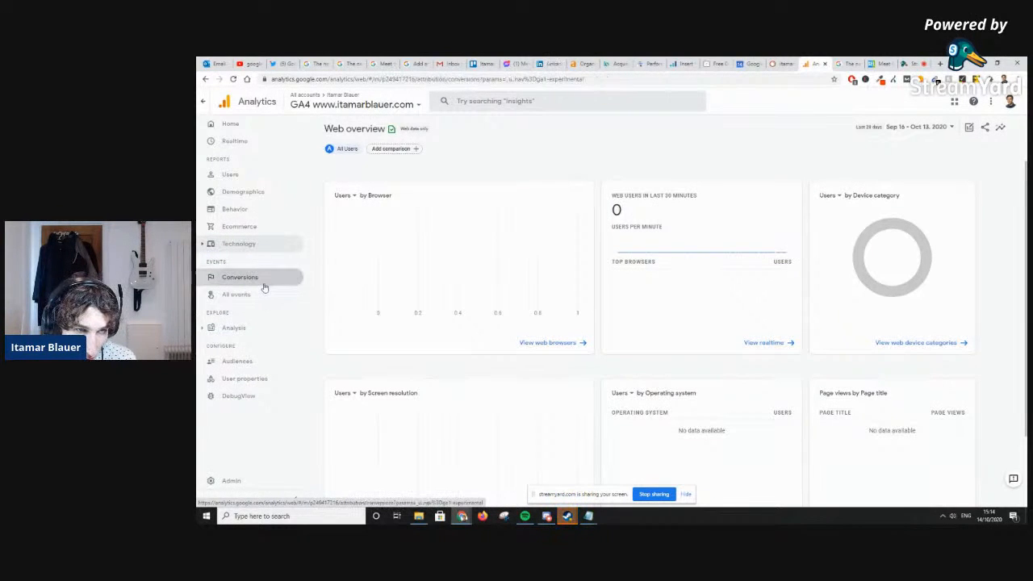
pyautogui.click(239, 277)
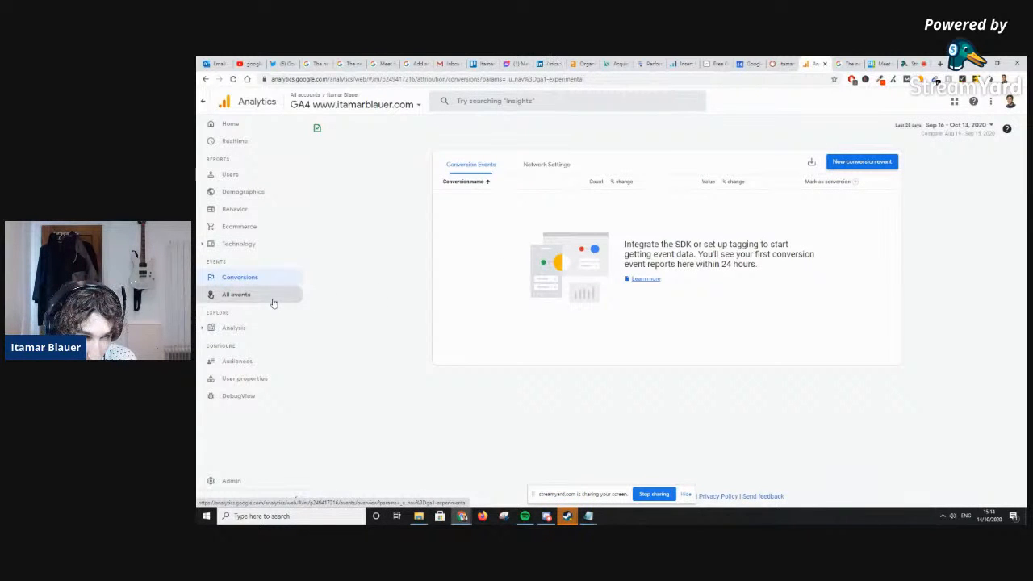
pyautogui.click(235, 294)
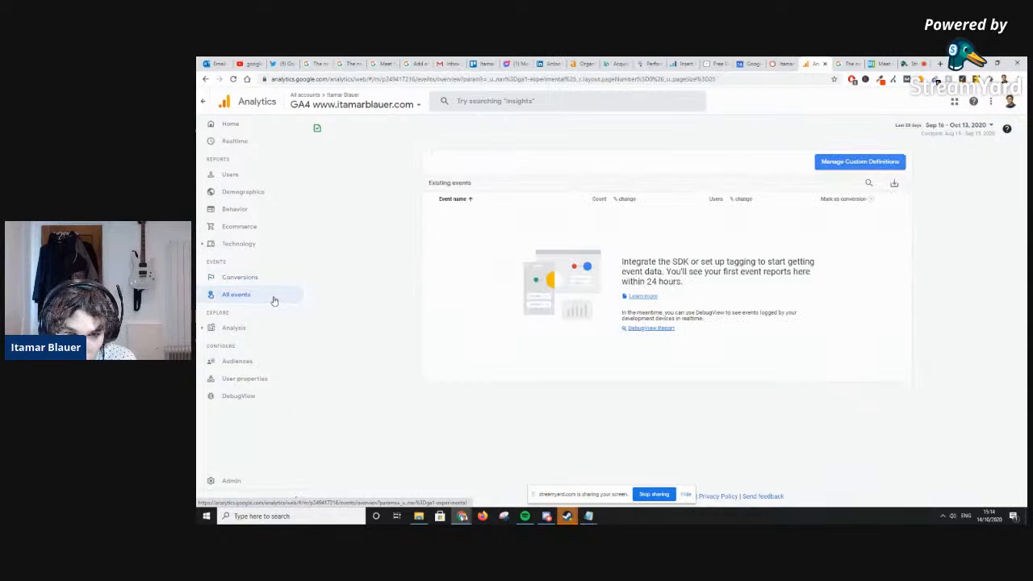
pyautogui.moveTo(657, 216)
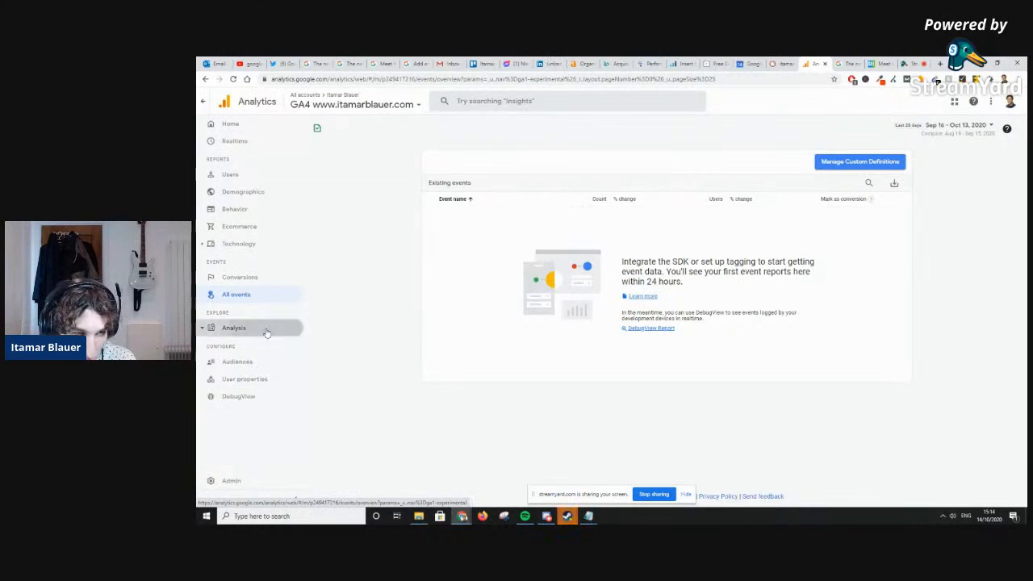
pyautogui.click(233, 328)
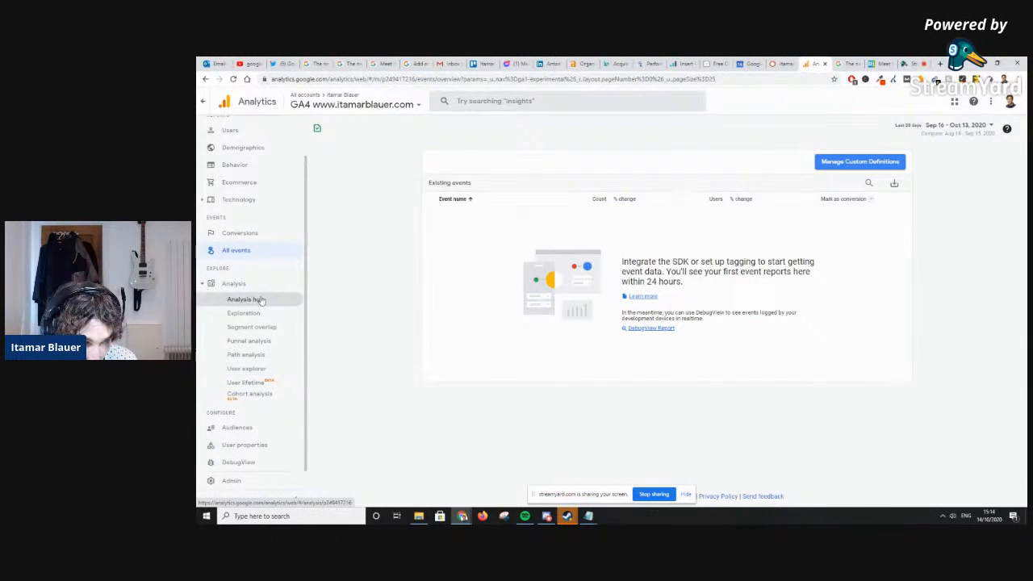
pyautogui.click(247, 382)
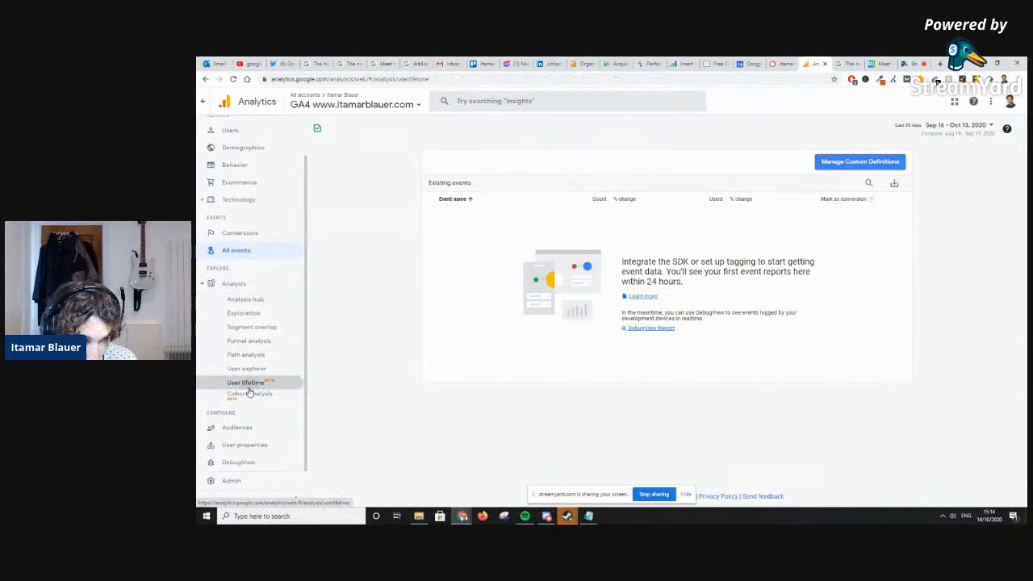
pyautogui.click(245, 382)
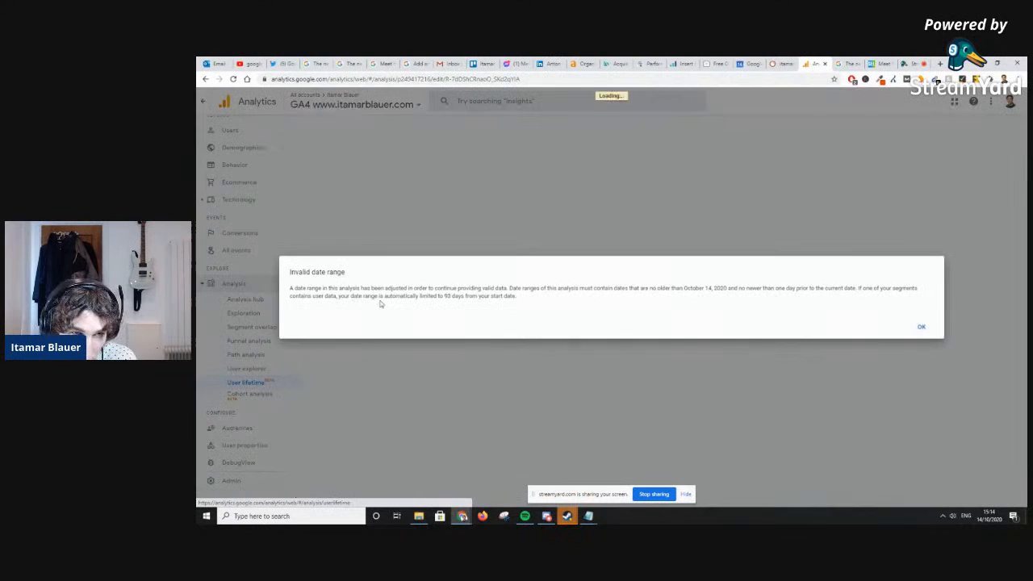
# Dismiss the date range notice and open the Cohort analysis exploration
pyautogui.click(921, 326)
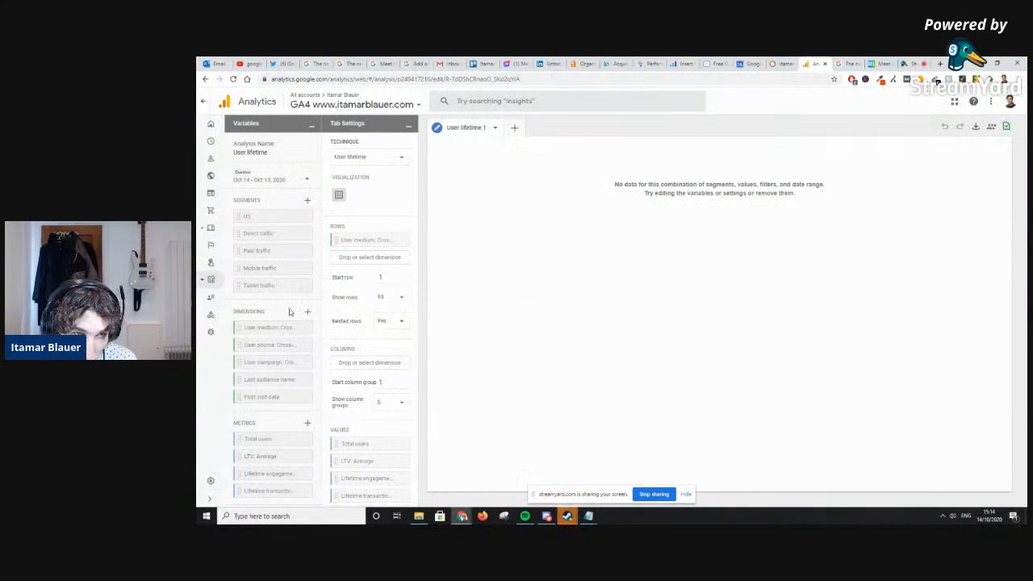
pyautogui.scroll(-3)
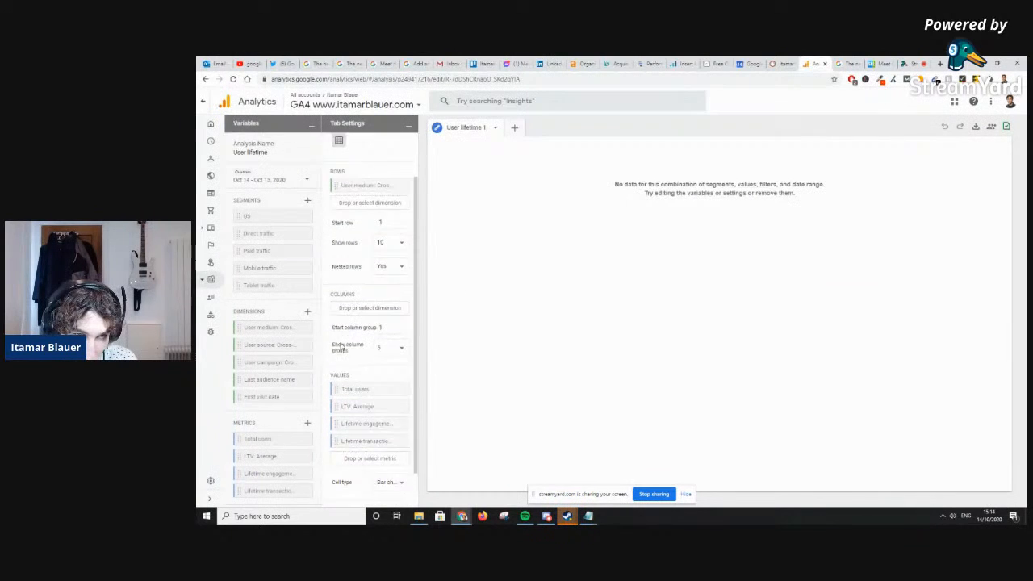
pyautogui.scroll(-3)
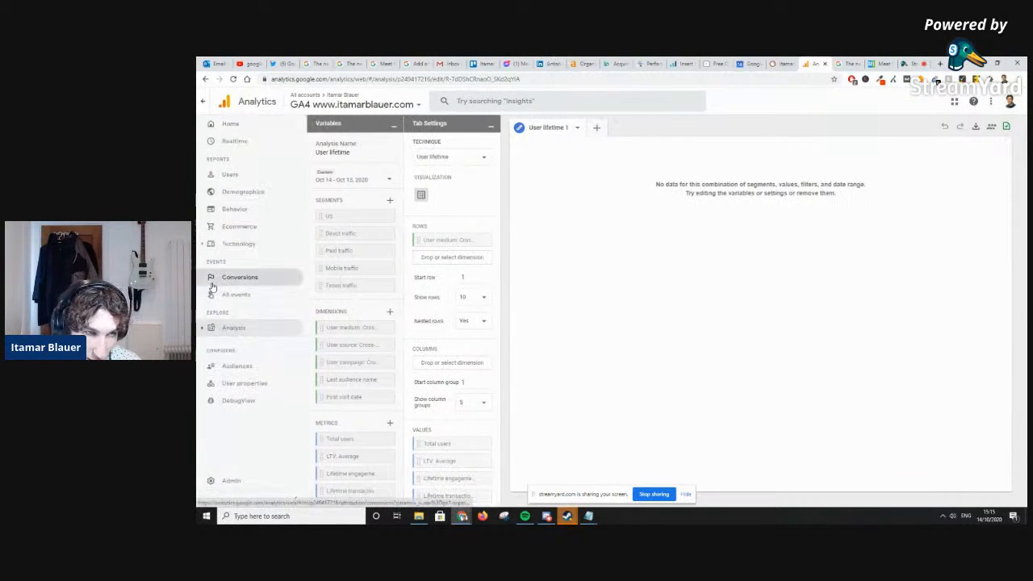
pyautogui.click(233, 327)
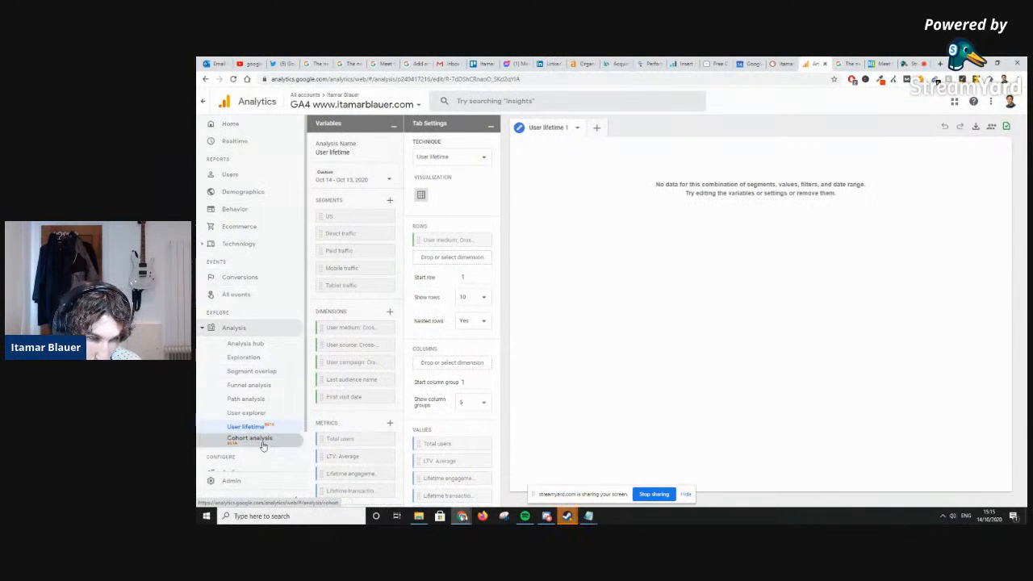
pyautogui.click(250, 439)
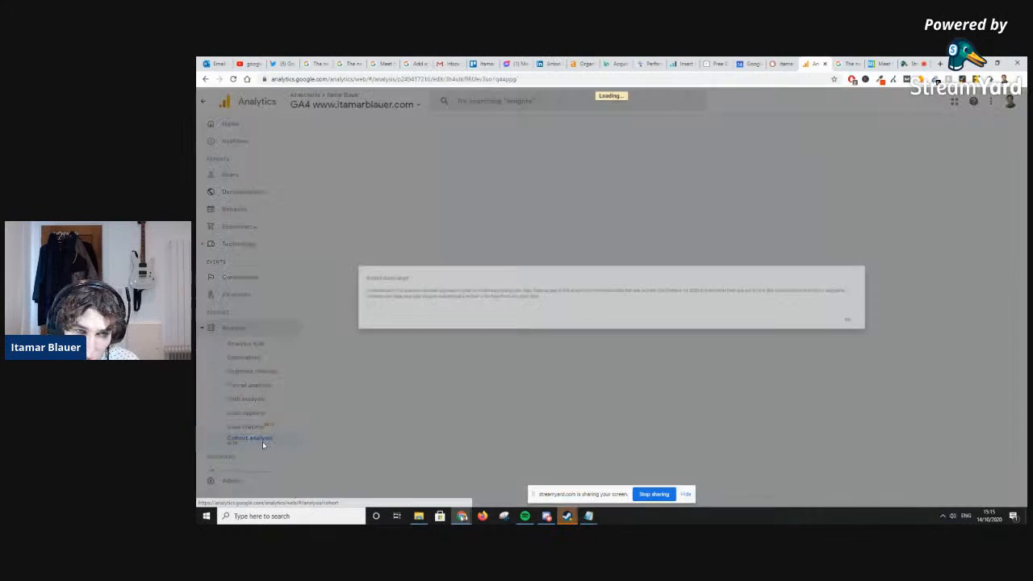
# Dismiss the notice on the empty cohort analysis, then view the Audiences list: All Users, Purchasers
pyautogui.click(249, 438)
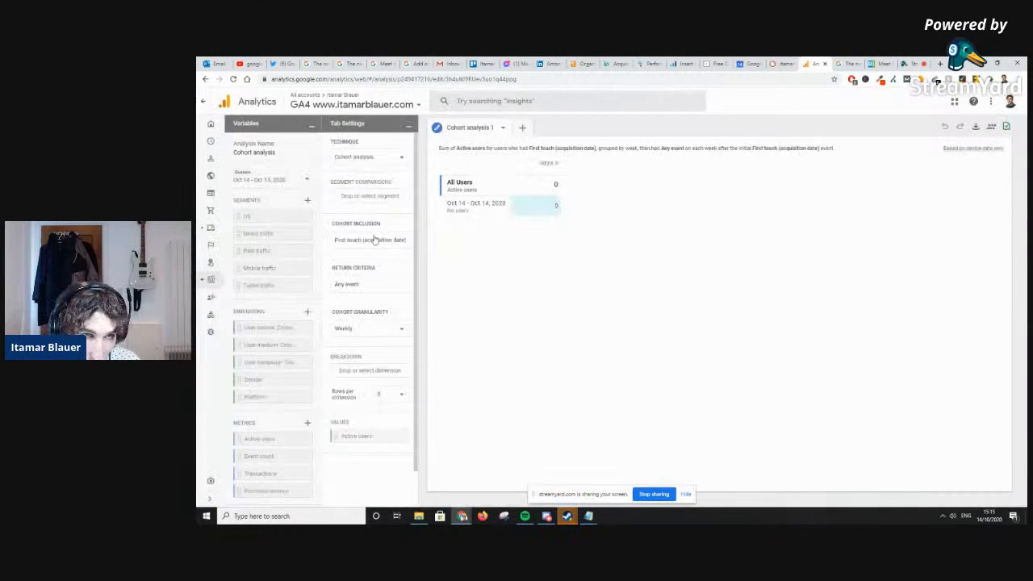
pyautogui.click(369, 156)
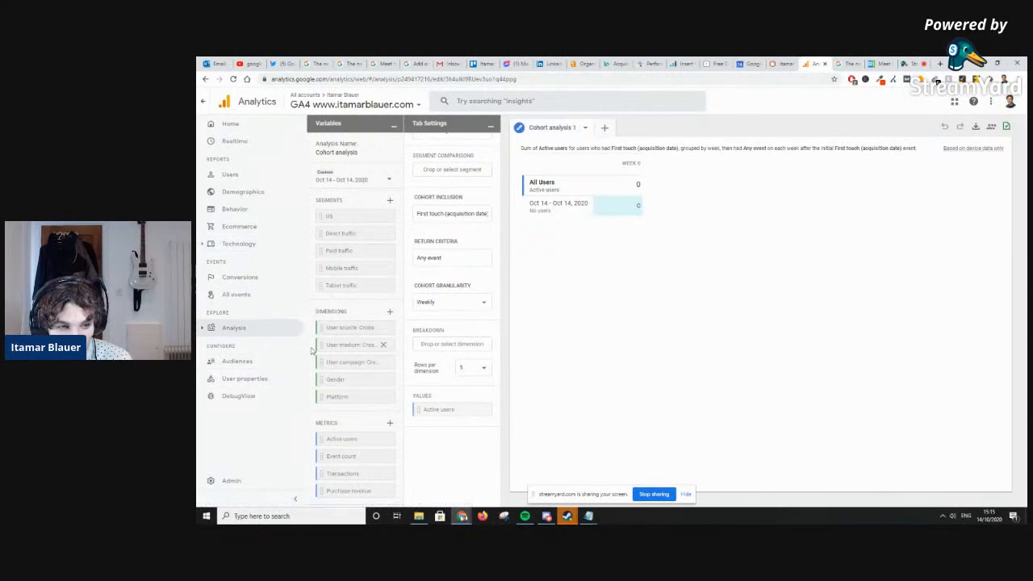
pyautogui.click(237, 361)
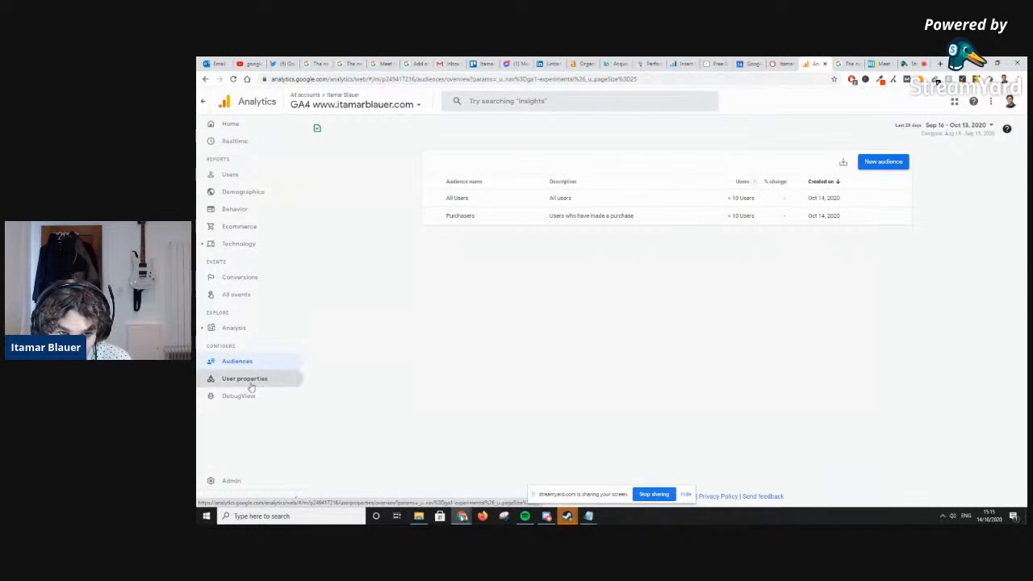
pyautogui.moveTo(272, 398)
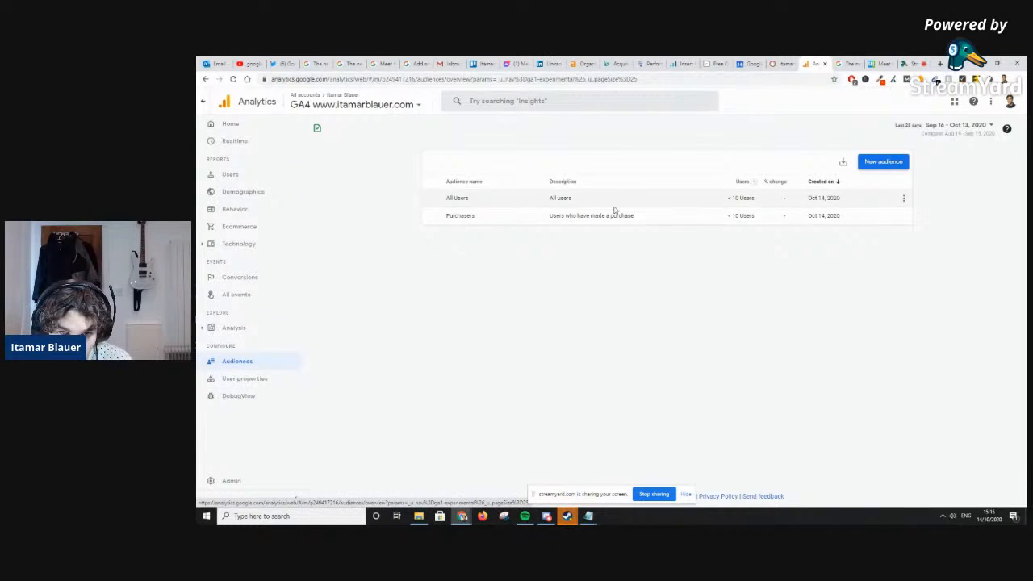
pyautogui.moveTo(790, 208)
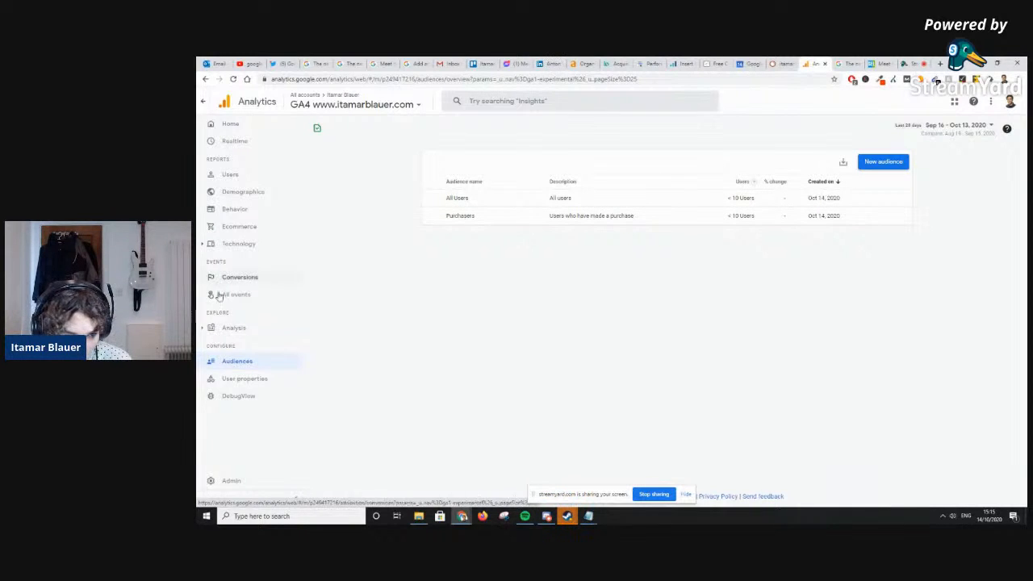
# Go to the Home overview and scroll through its empty report cards
pyautogui.click(230, 123)
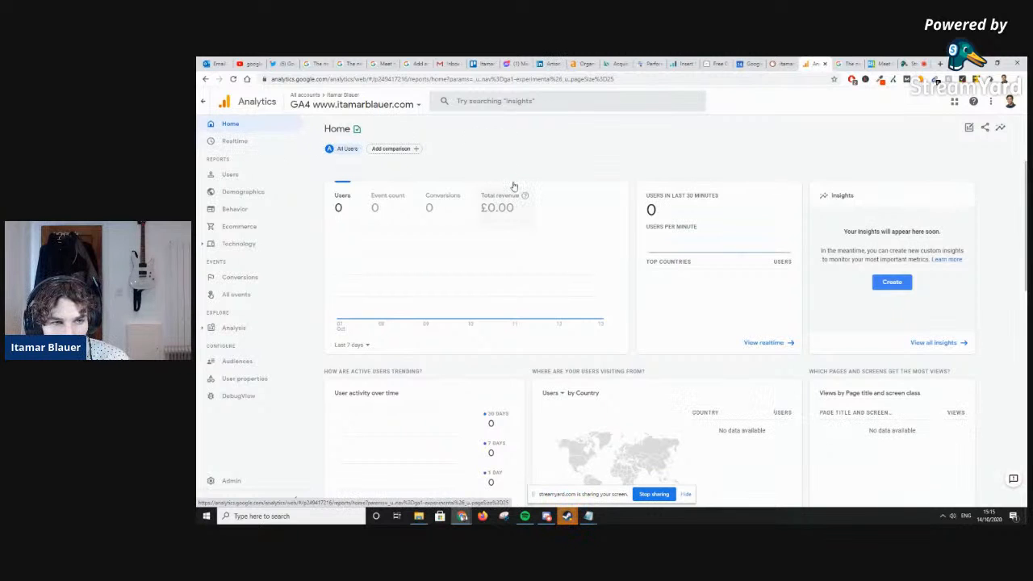
pyautogui.scroll(-3)
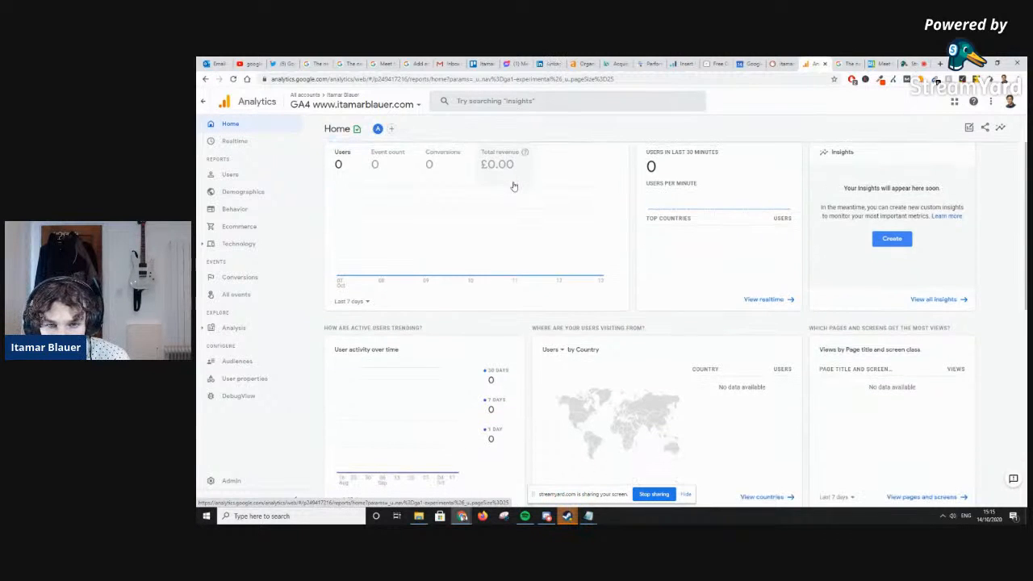
pyautogui.scroll(-3)
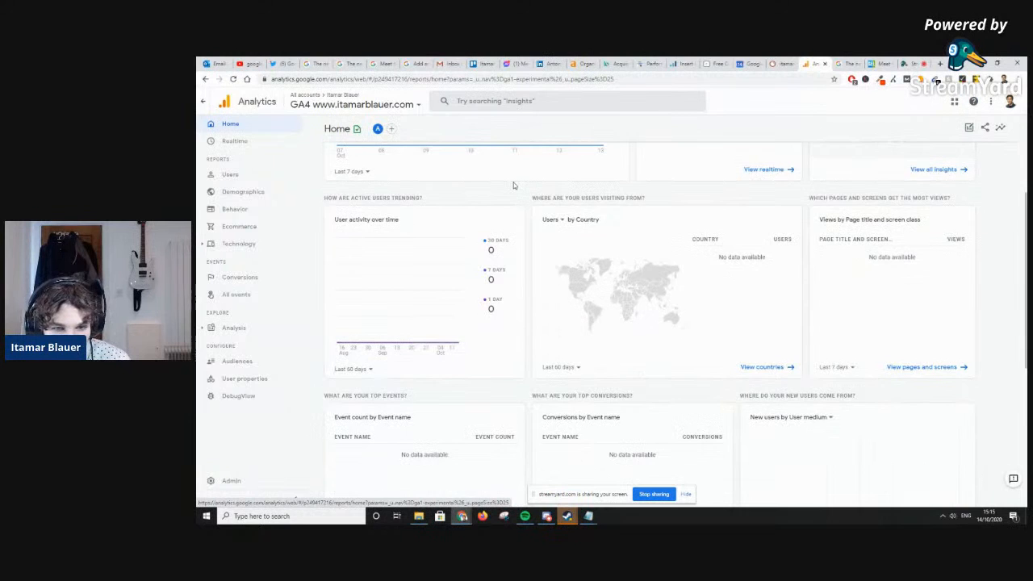
pyautogui.scroll(-3)
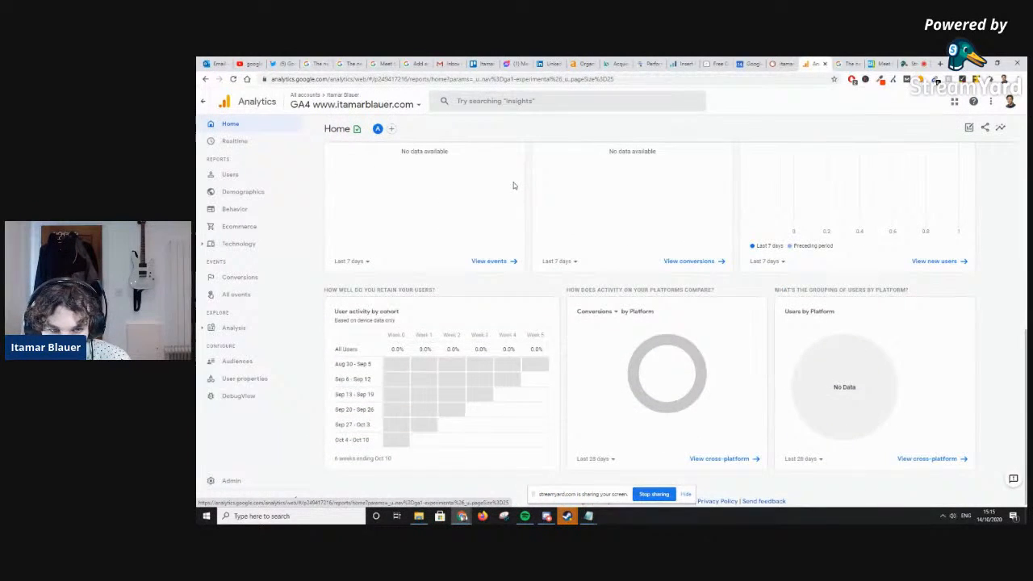
pyautogui.scroll(-3)
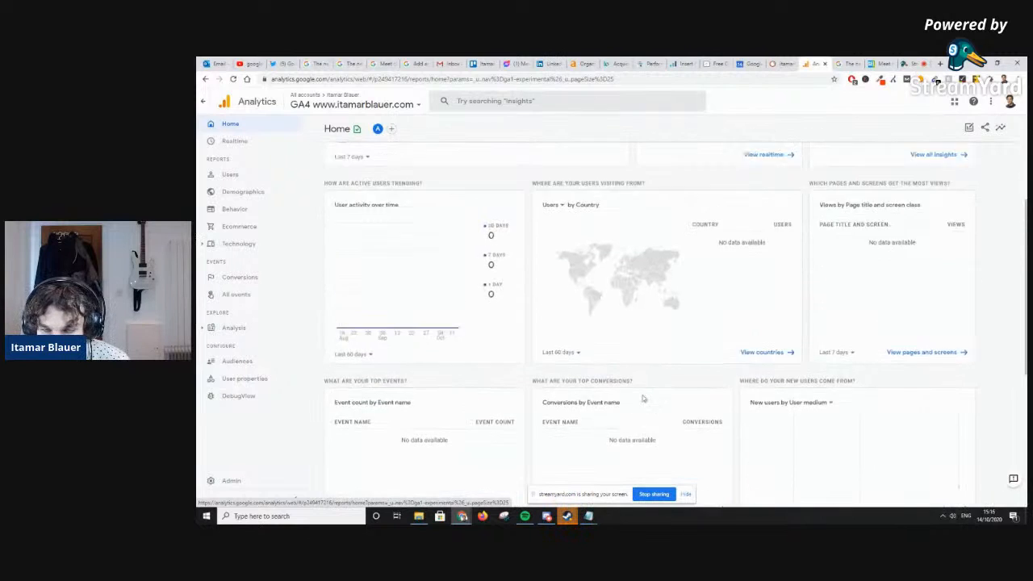
pyautogui.scroll(3)
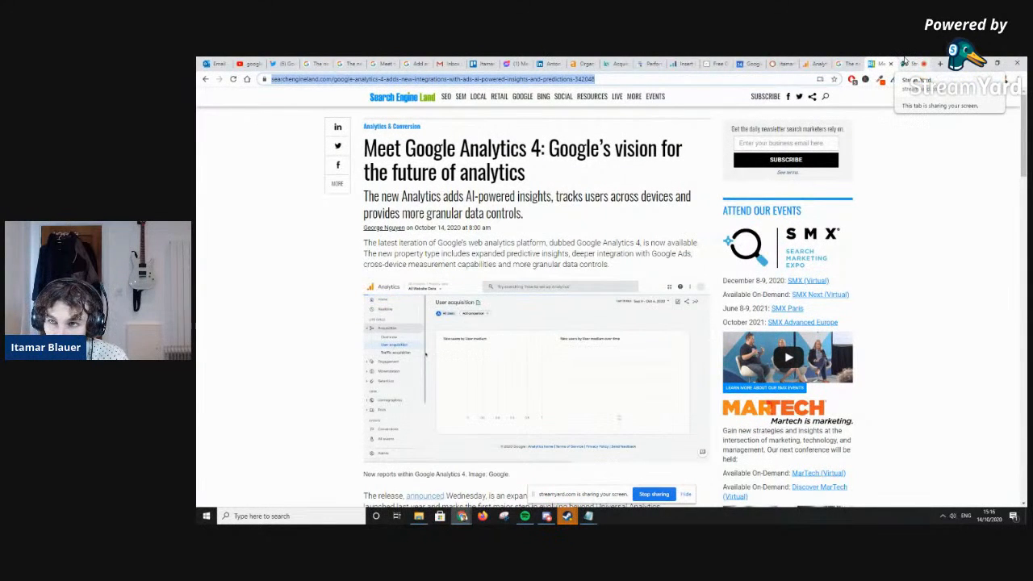
# Return to the GA4 Home overview showing zero users, events, conversions and revenue
pyautogui.click(879, 64)
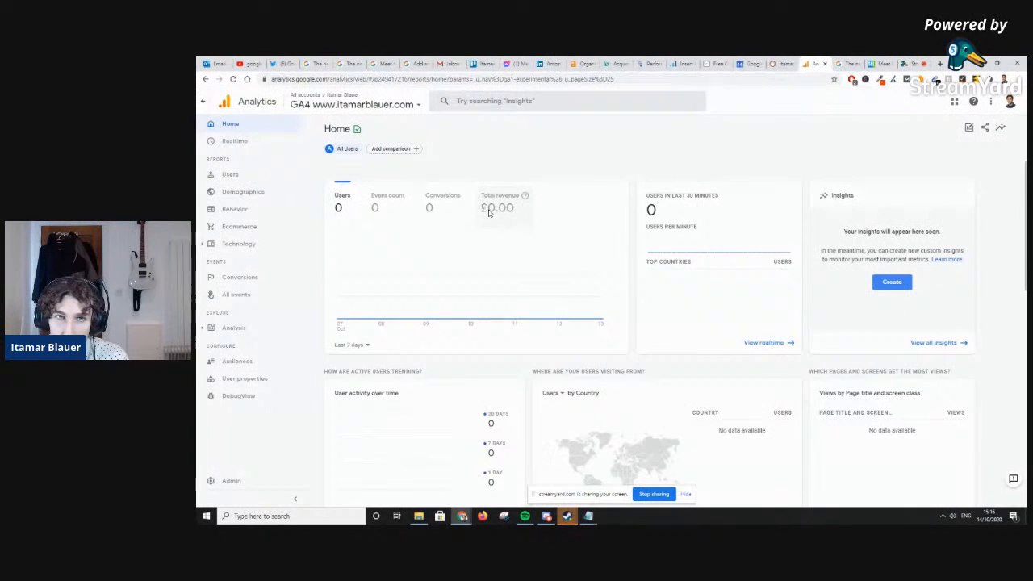
pyautogui.moveTo(477, 176)
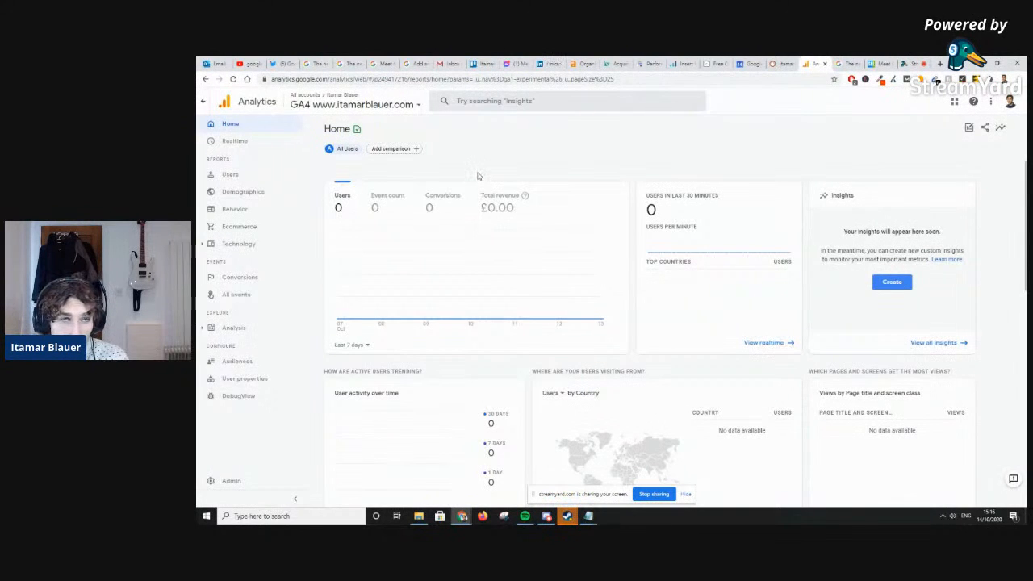
pyautogui.moveTo(693, 188)
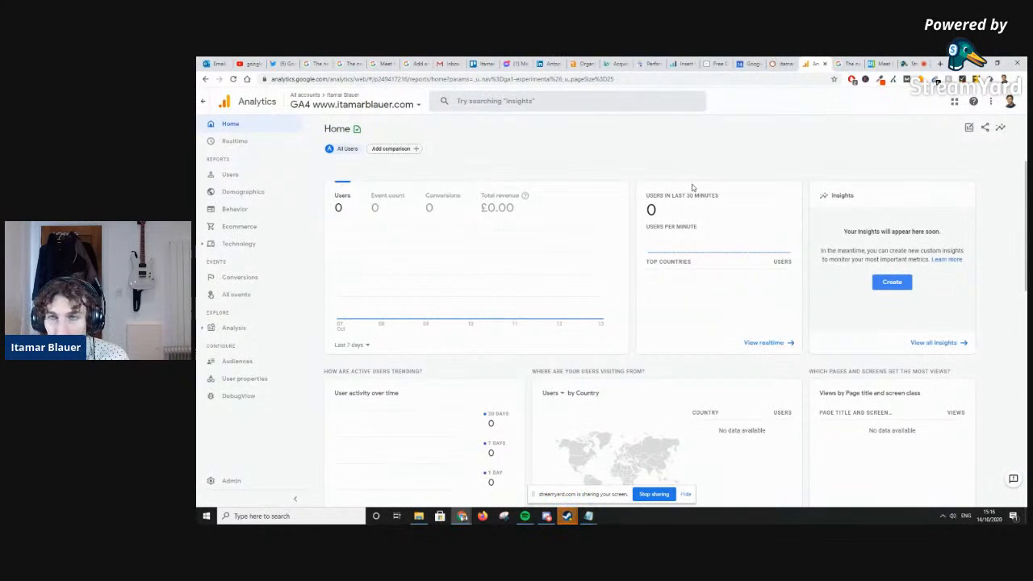